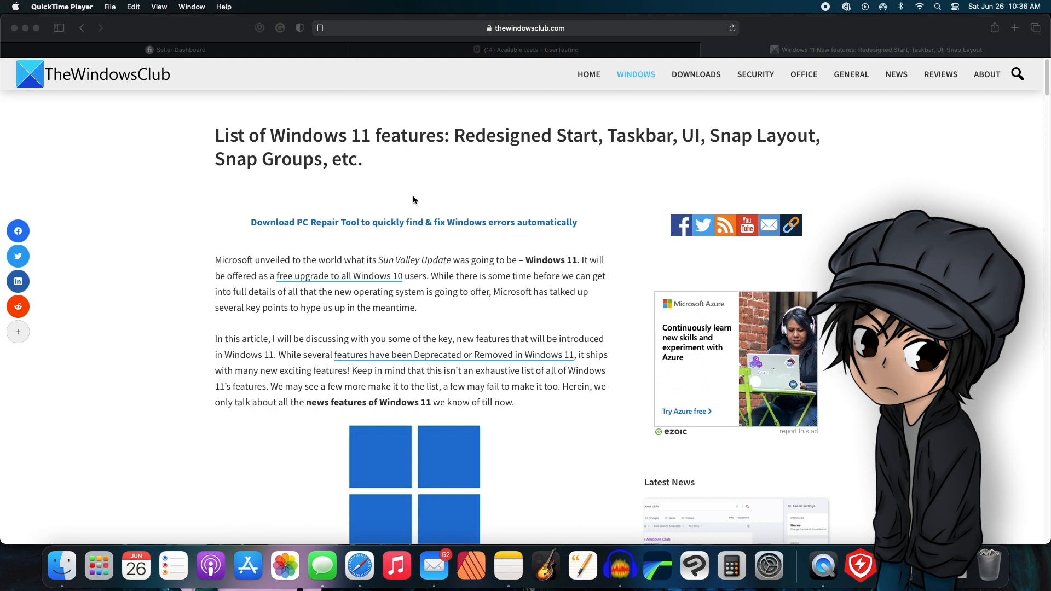
mouse_move(416, 193)
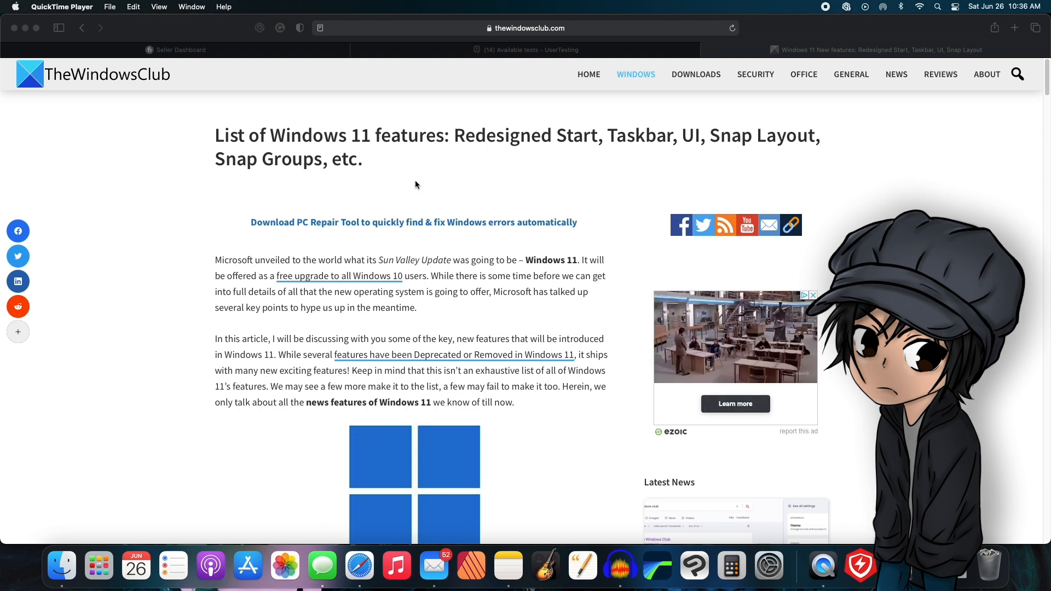
scroll("down", 3)
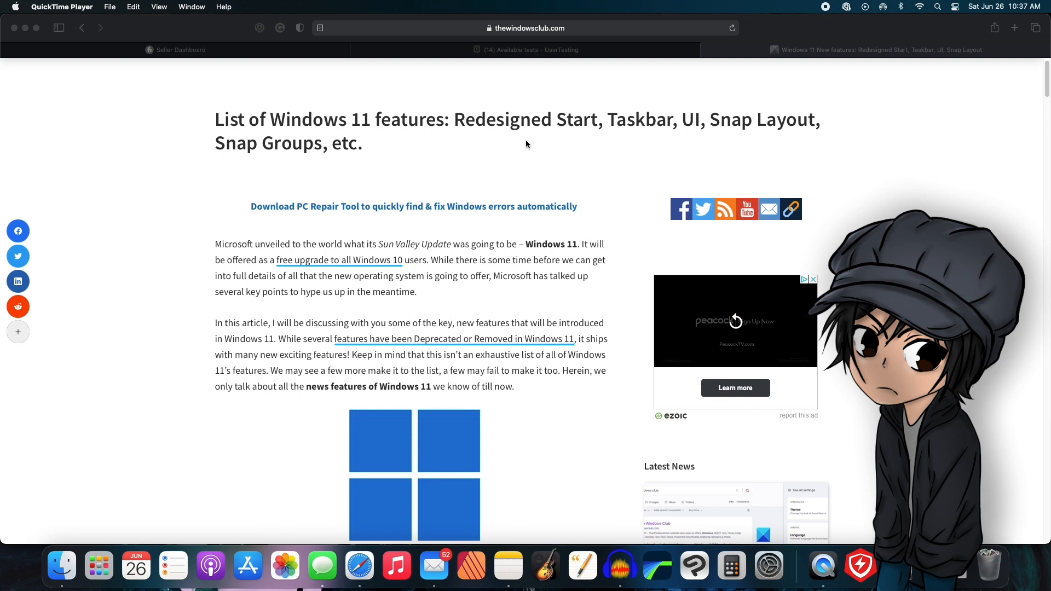
scroll("down", 3)
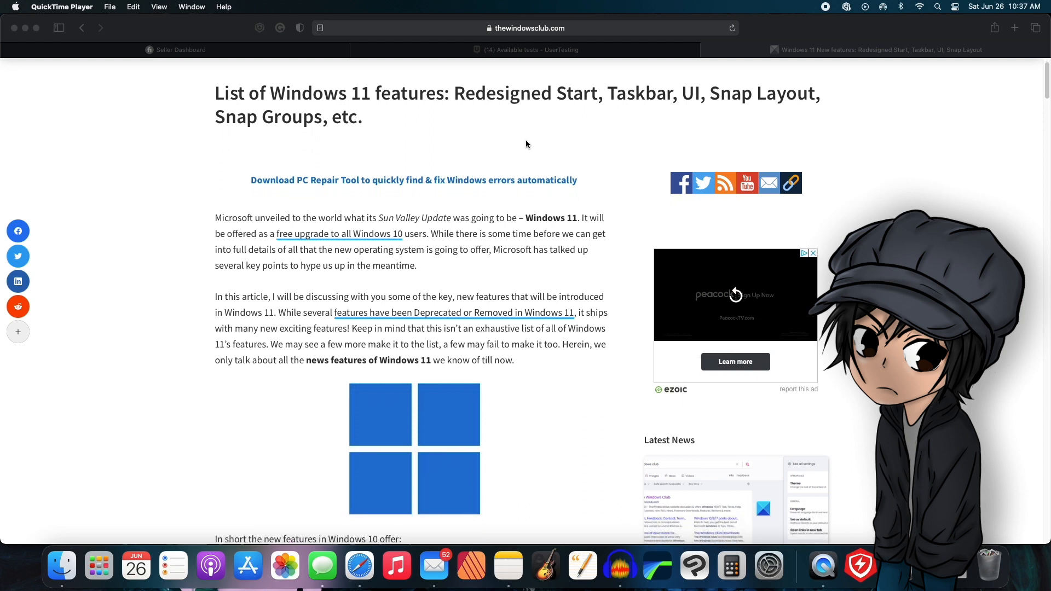
scroll("down", 3)
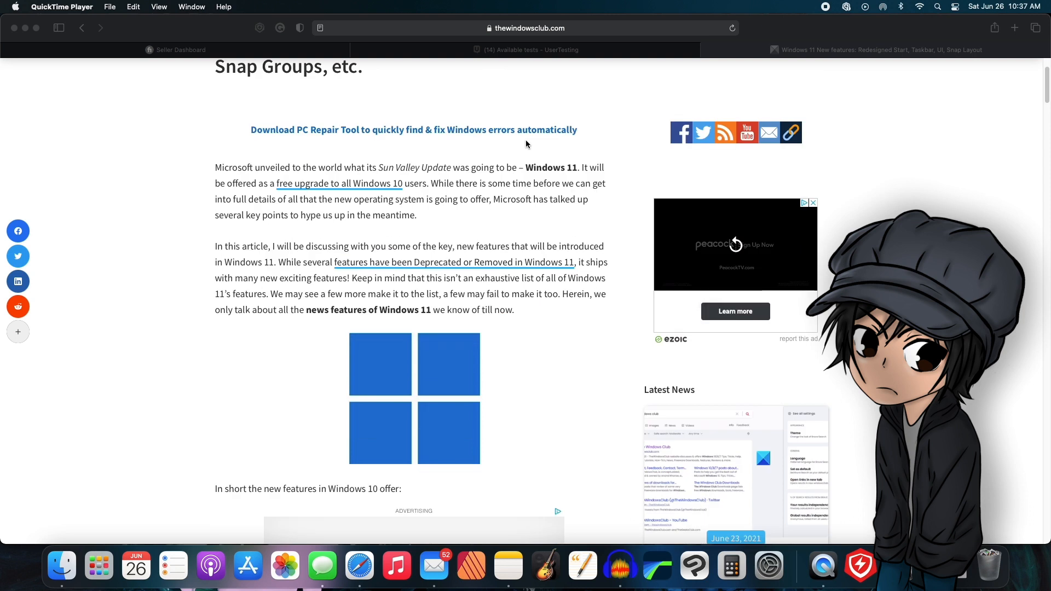
scroll("down", 3)
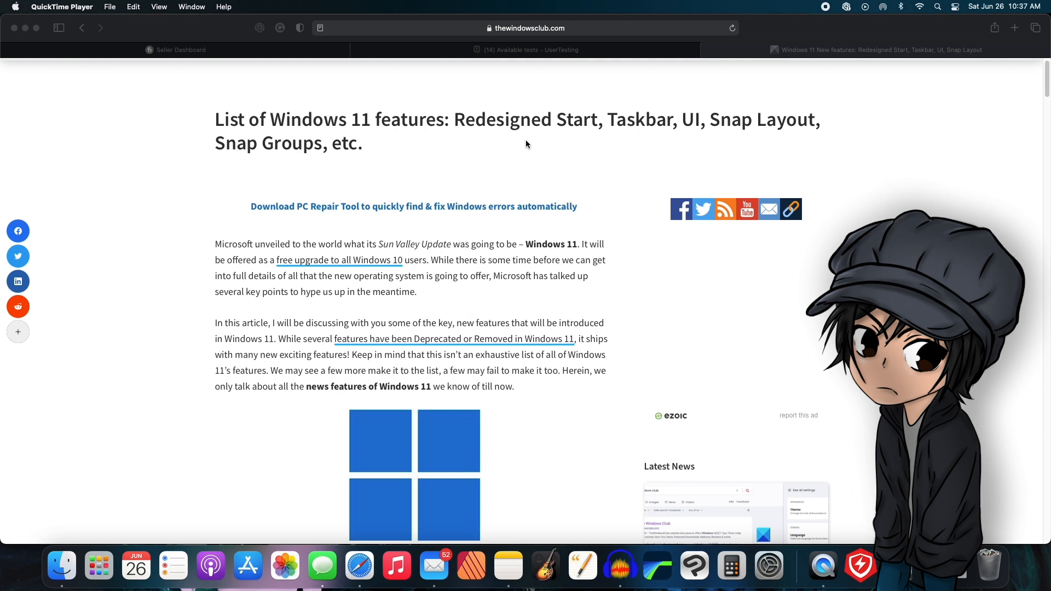
scroll("down", 3)
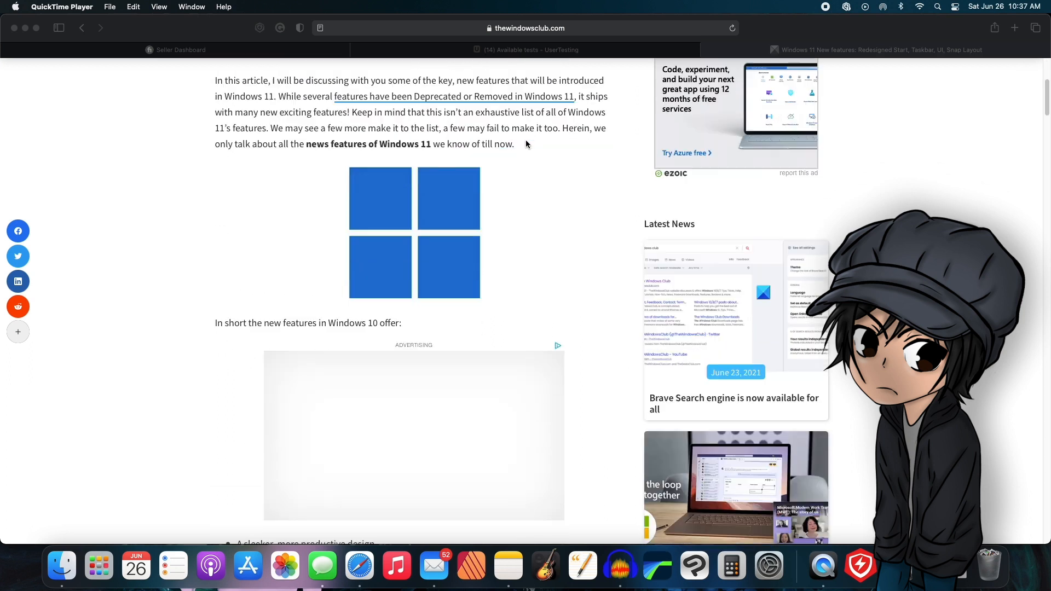
scroll("down", 3)
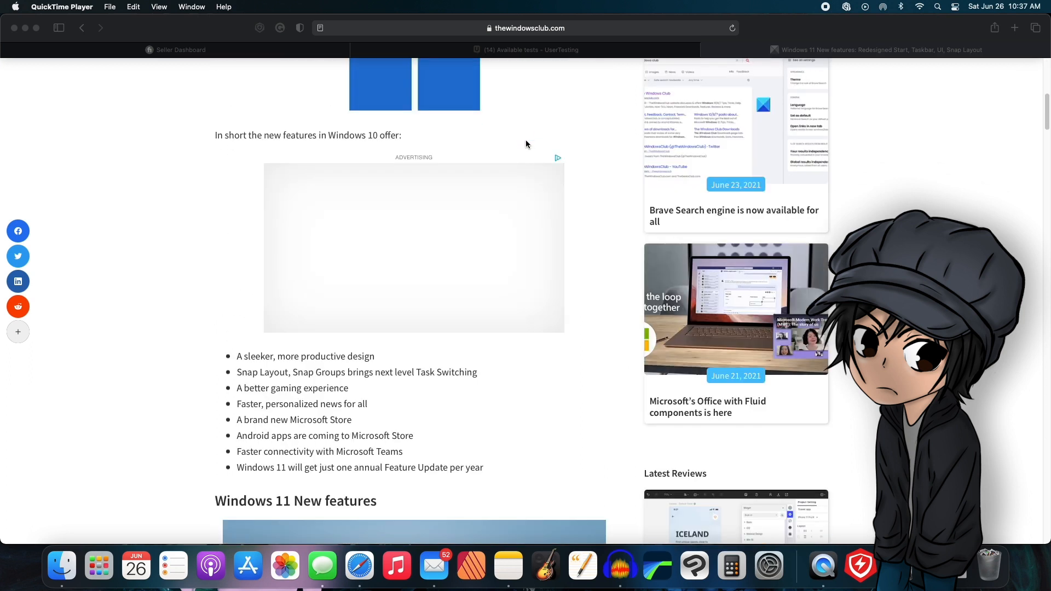
scroll("down", 3)
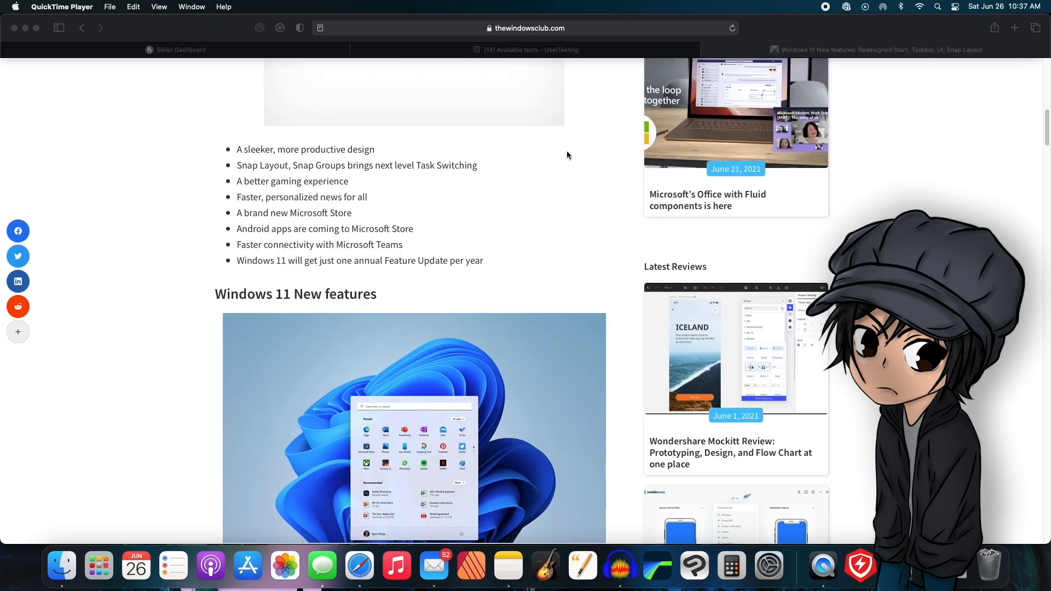
mouse_move(262, 162)
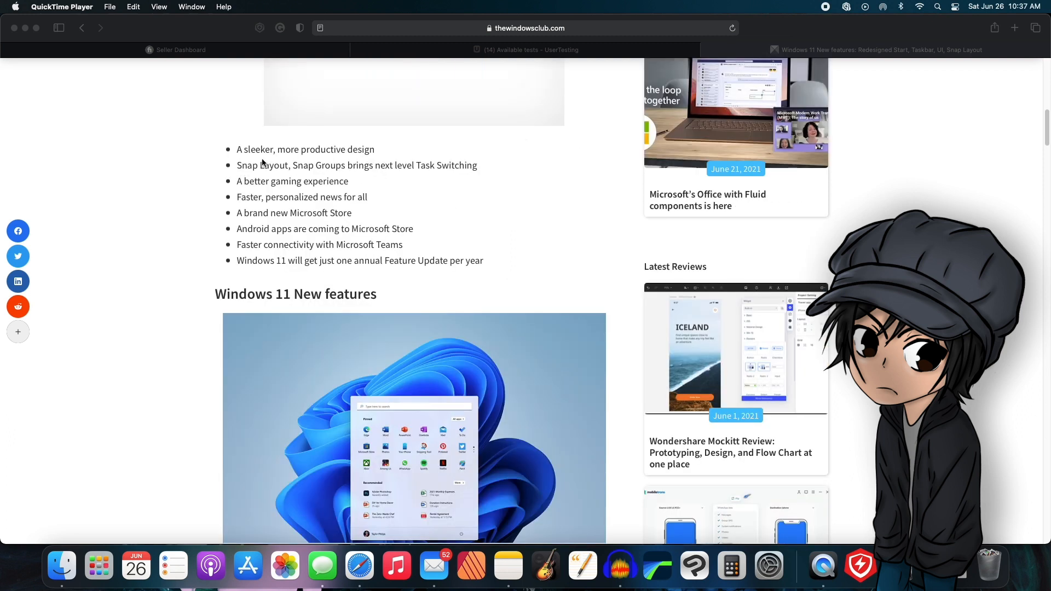
mouse_move(346, 163)
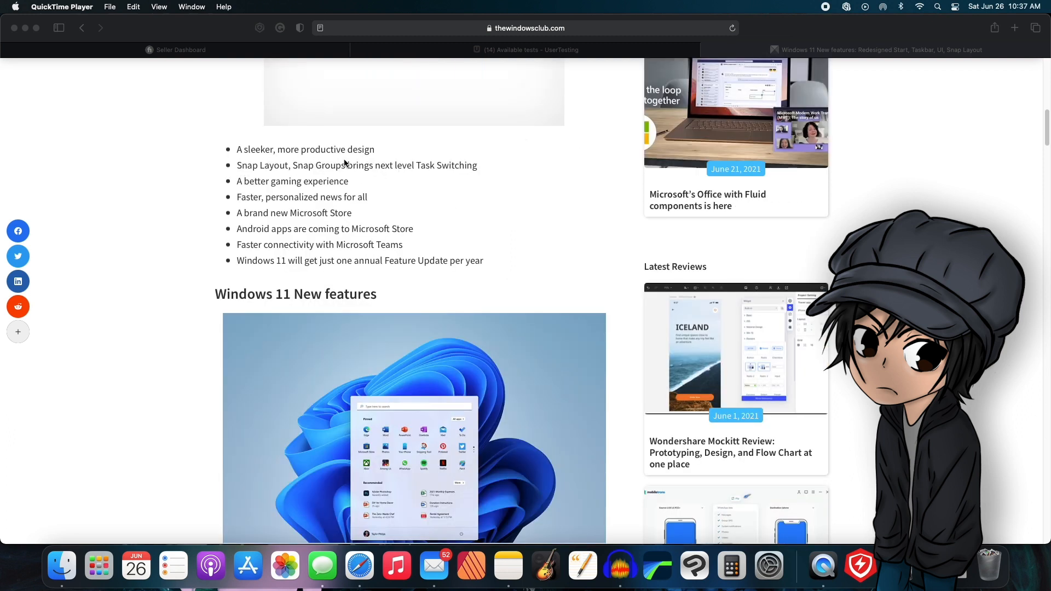
mouse_move(313, 179)
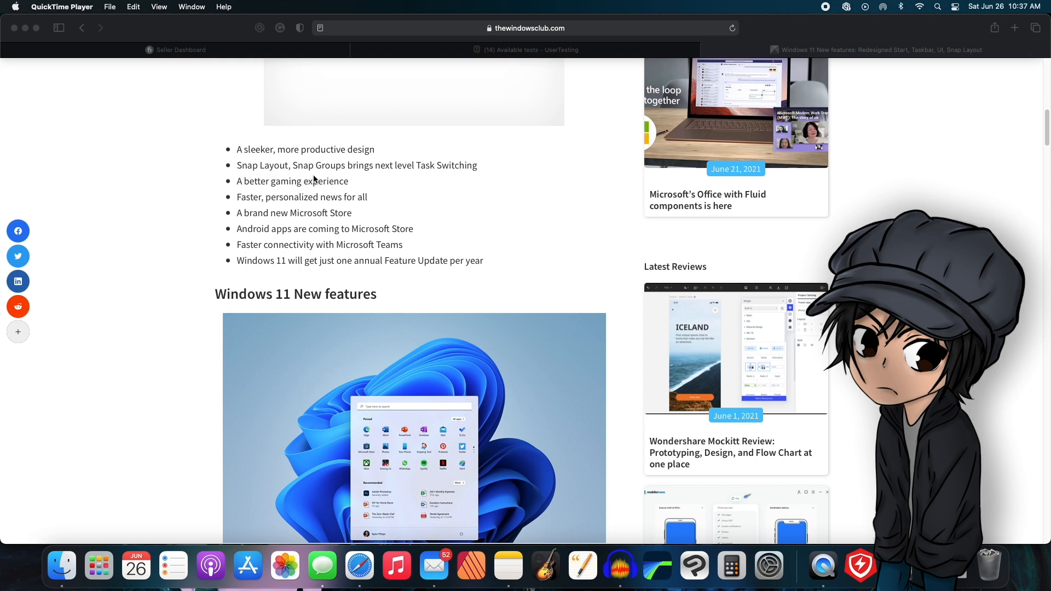
mouse_move(424, 181)
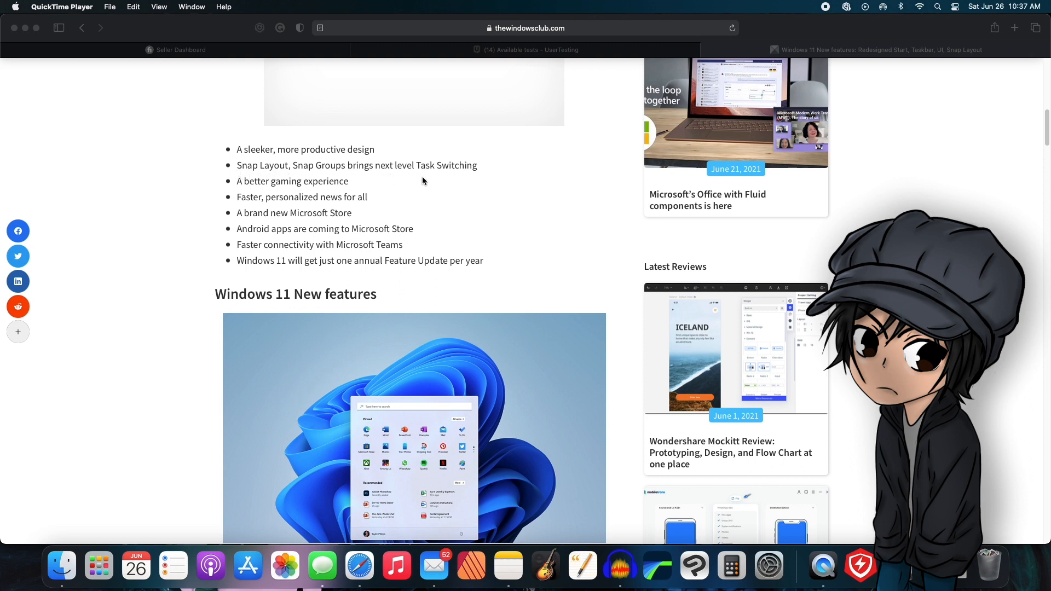
mouse_move(455, 202)
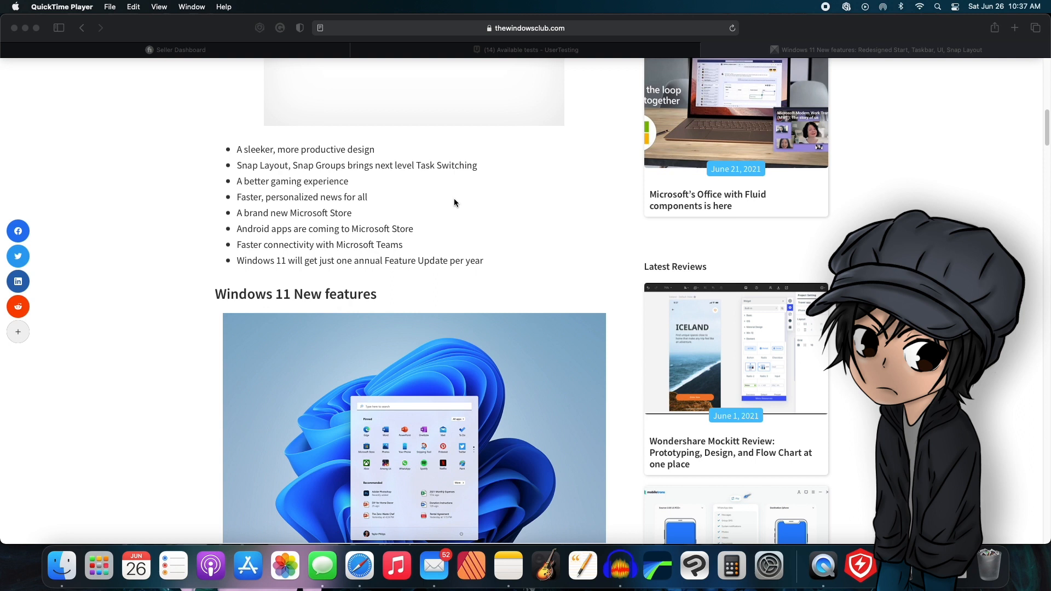
scroll("down", 3)
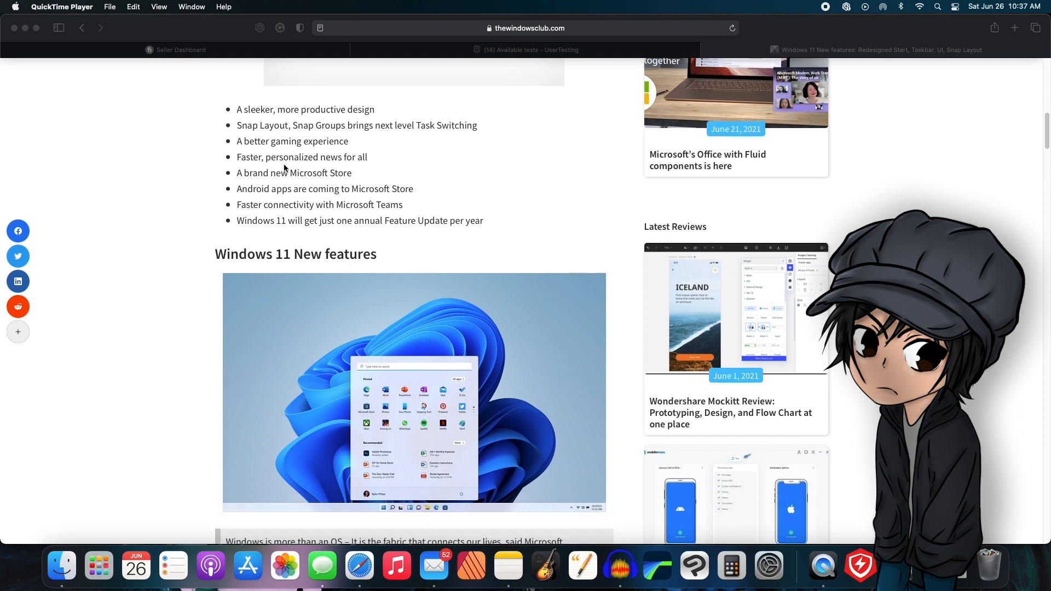
mouse_move(302, 187)
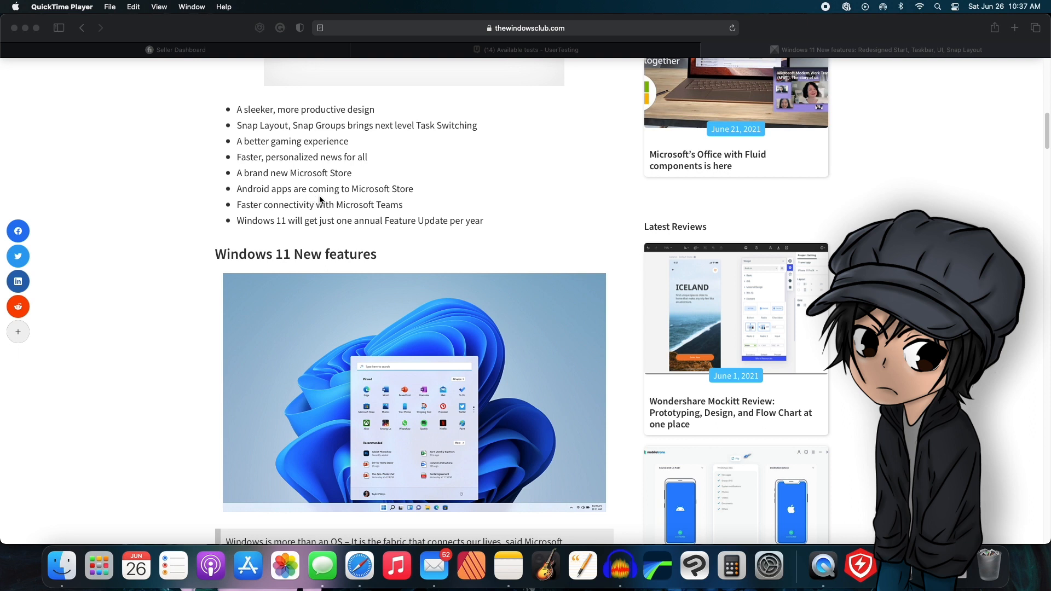
mouse_move(258, 206)
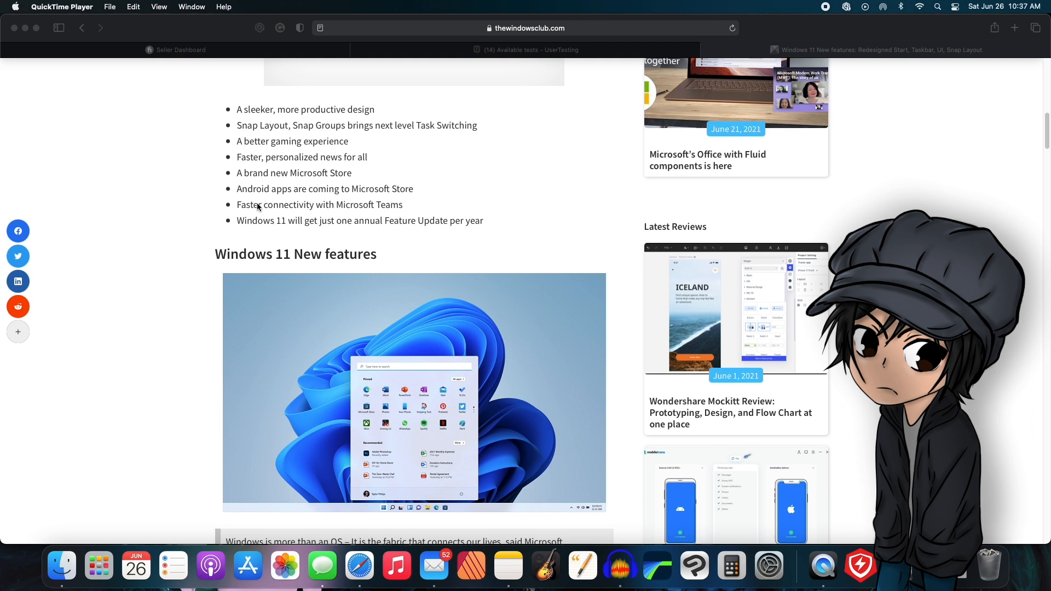
mouse_move(286, 233)
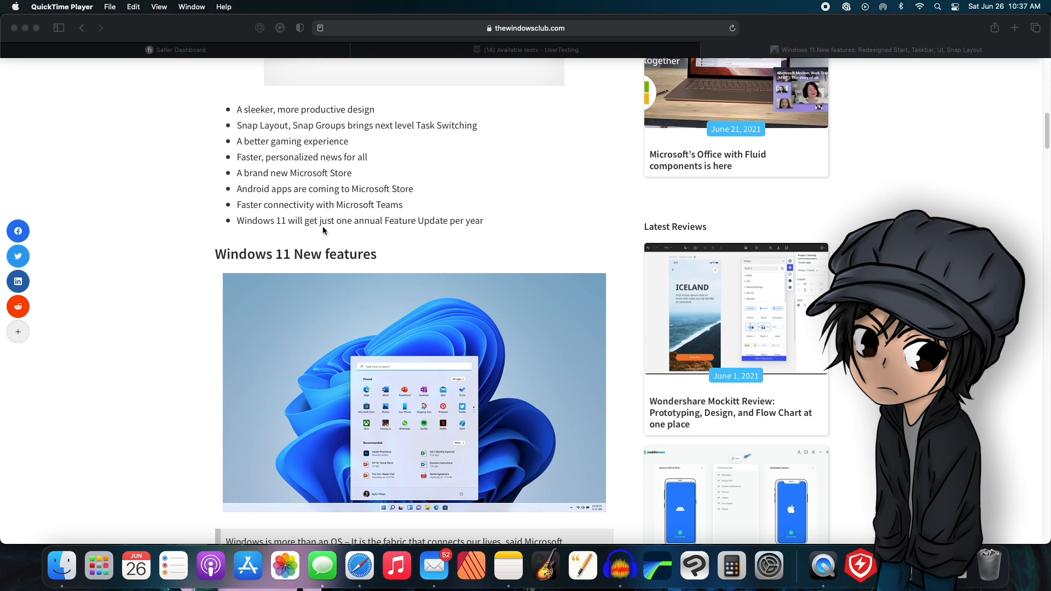
mouse_move(385, 236)
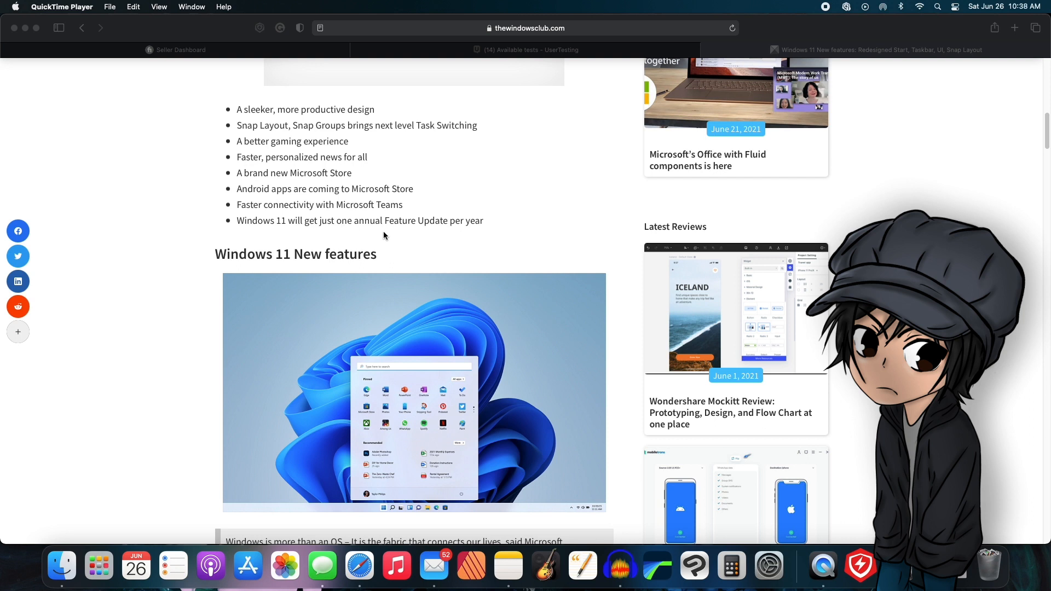
mouse_move(492, 208)
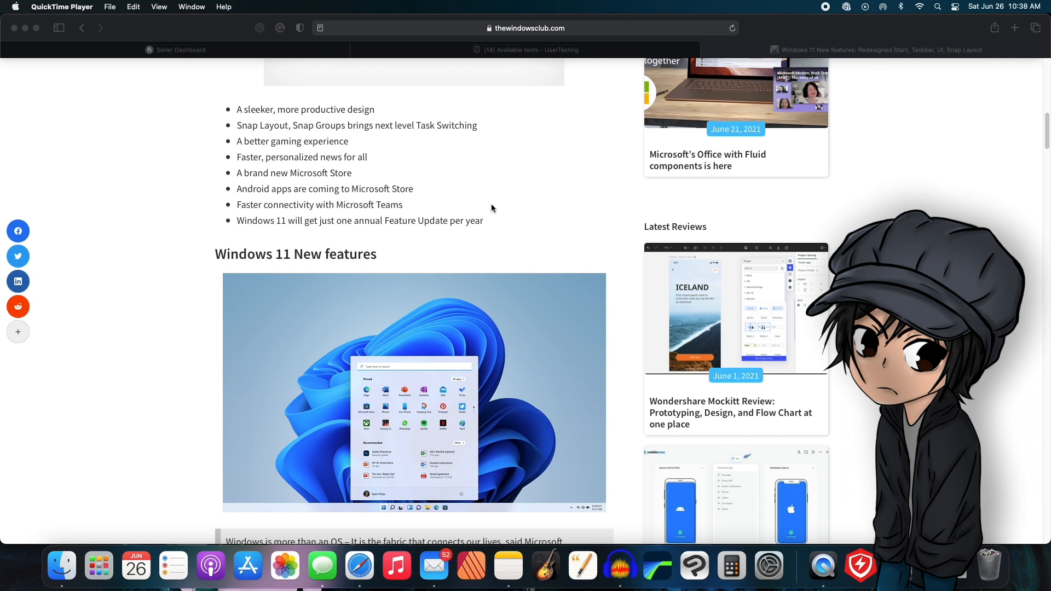
scroll("down", 3)
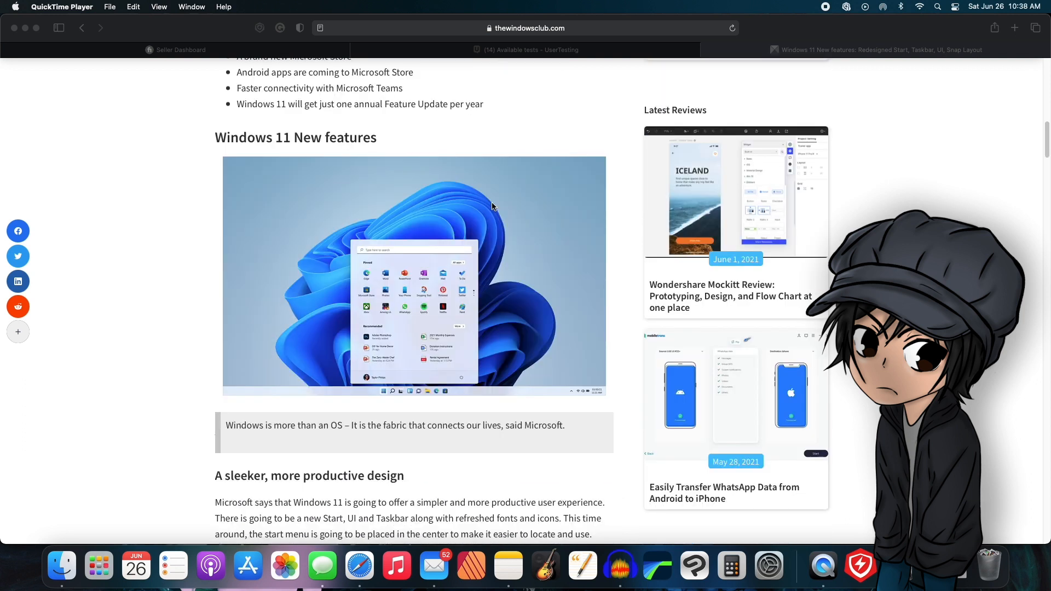
scroll("down", 3)
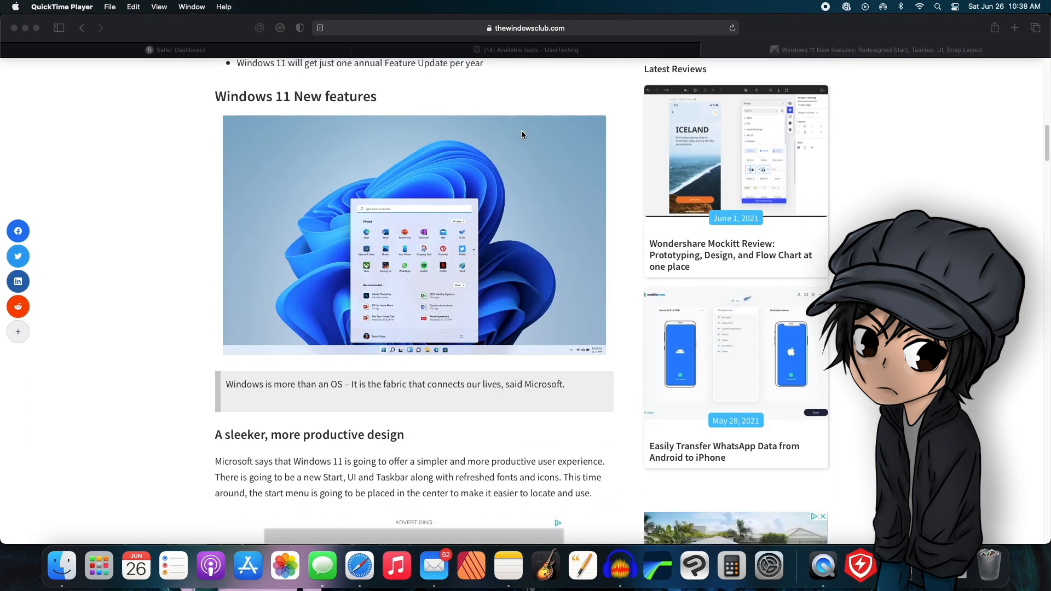
scroll("down", 3)
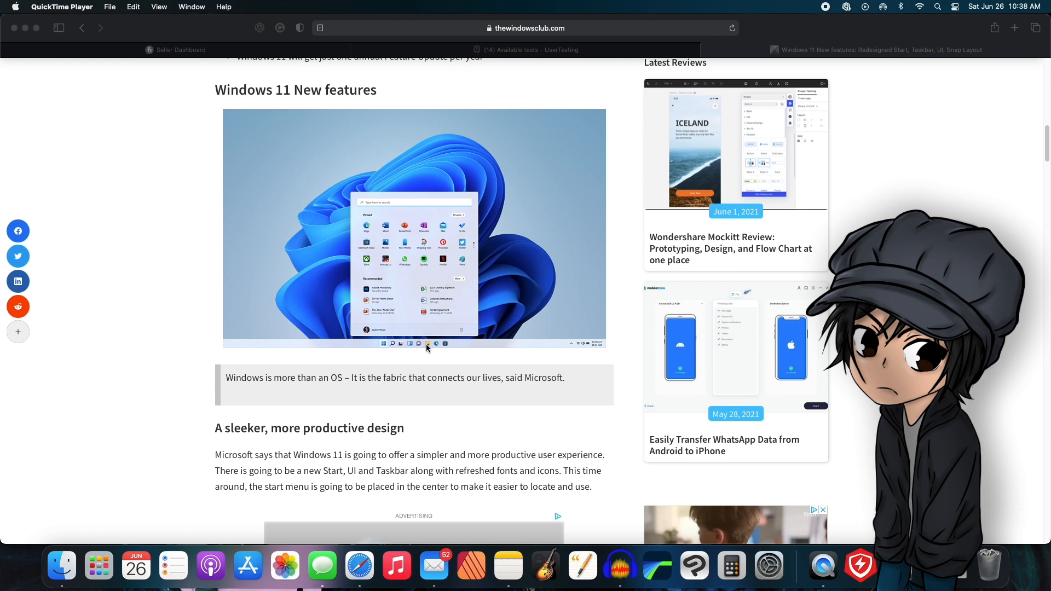
mouse_move(378, 344)
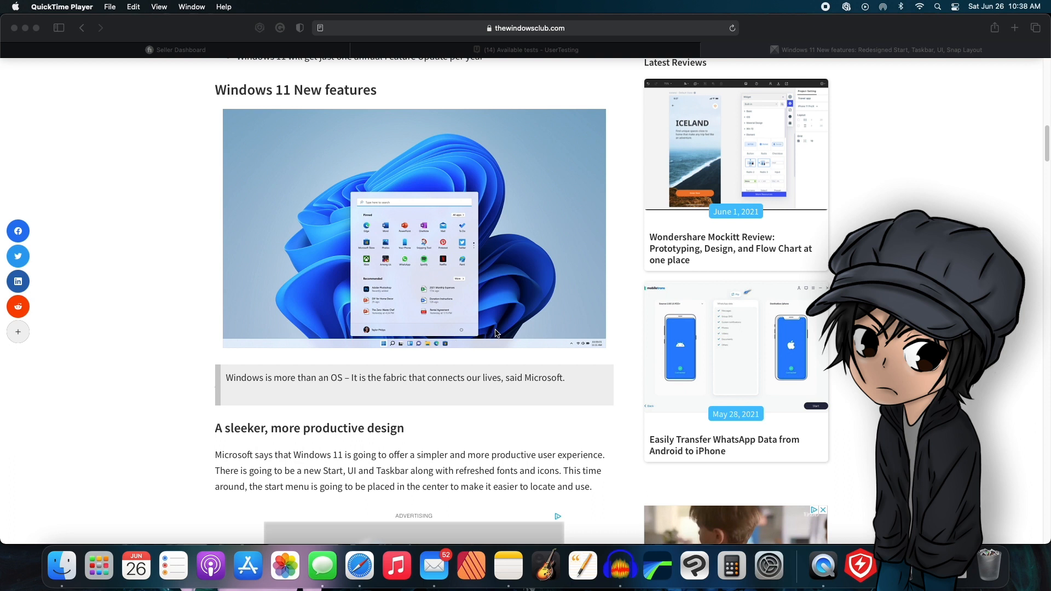
mouse_move(441, 331)
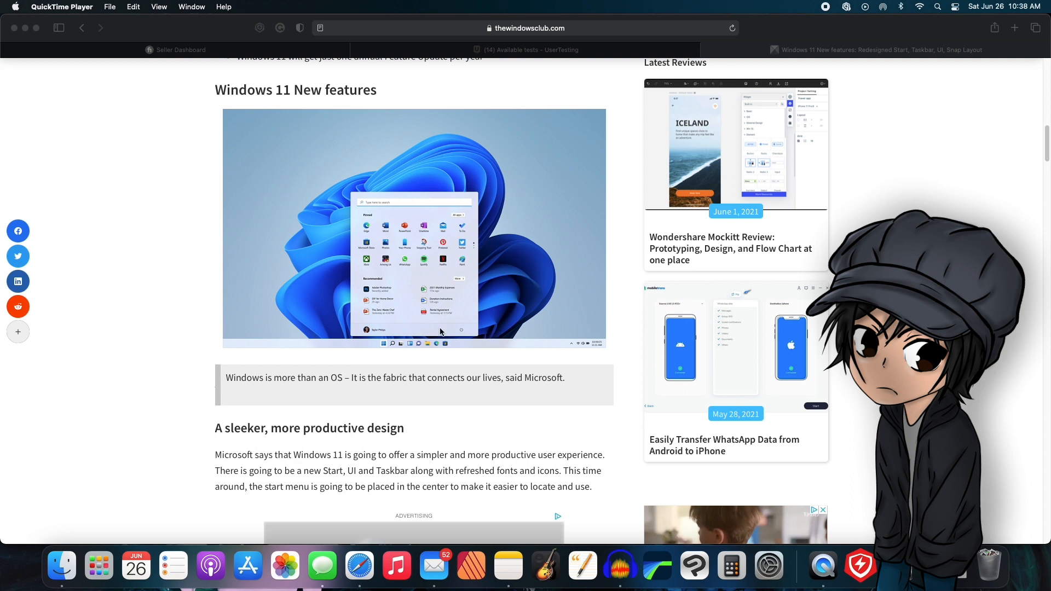
mouse_move(327, 307)
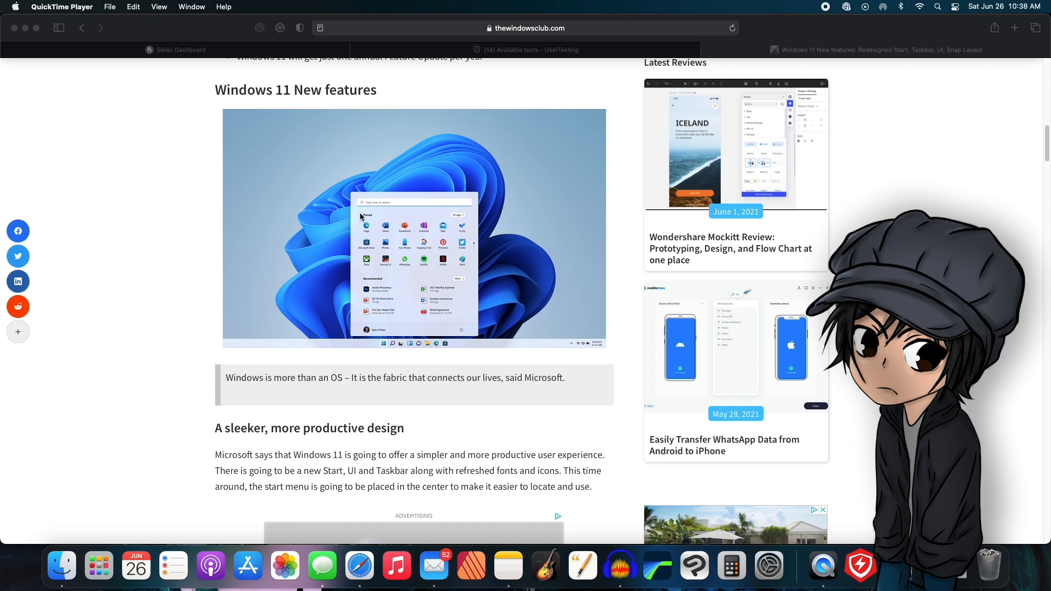
mouse_move(566, 309)
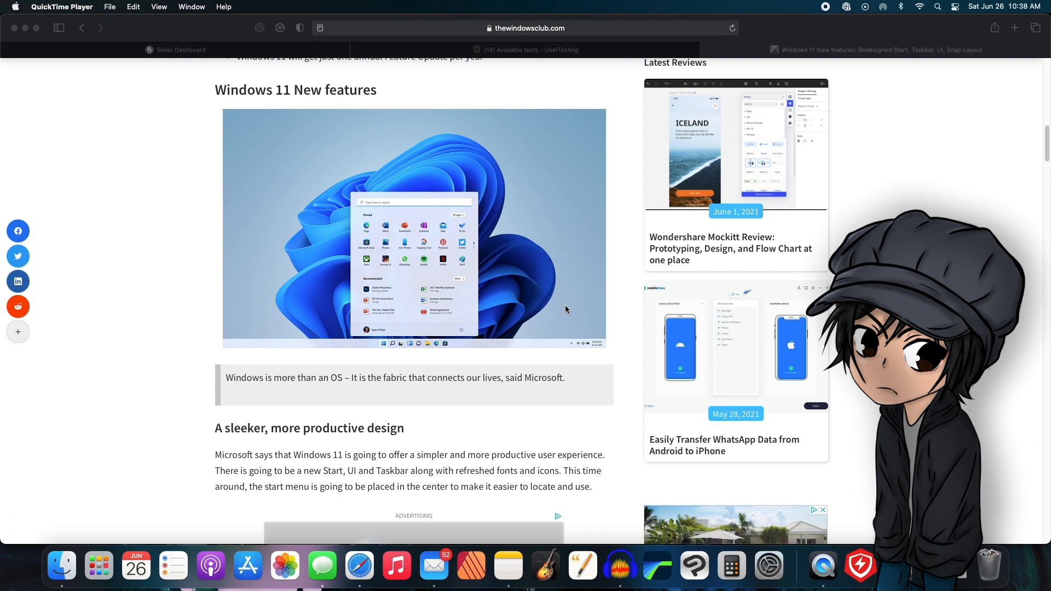
scroll("down", 3)
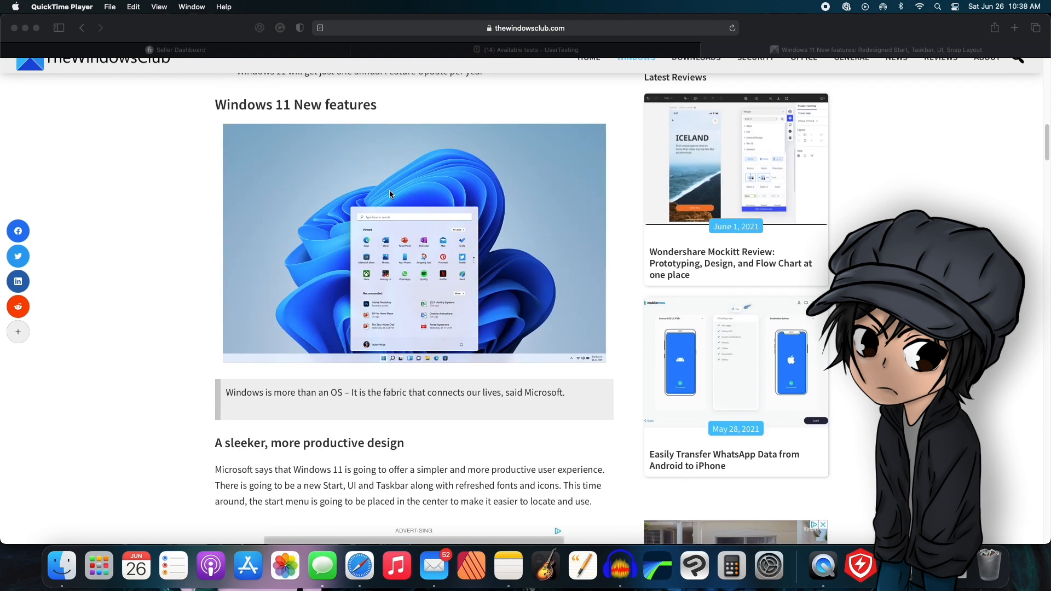
scroll("down", 3)
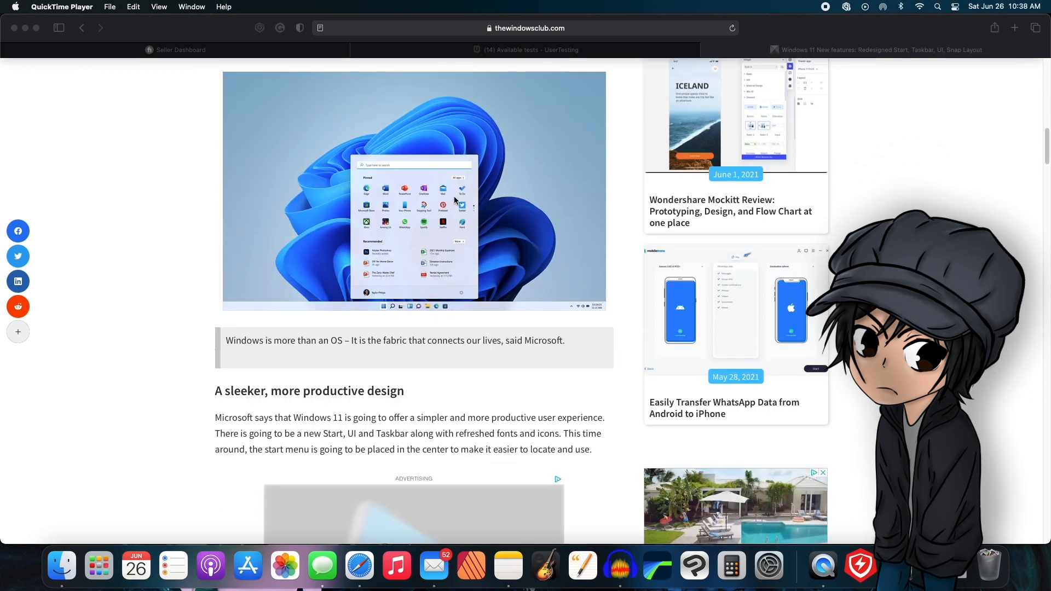
scroll("down", 3)
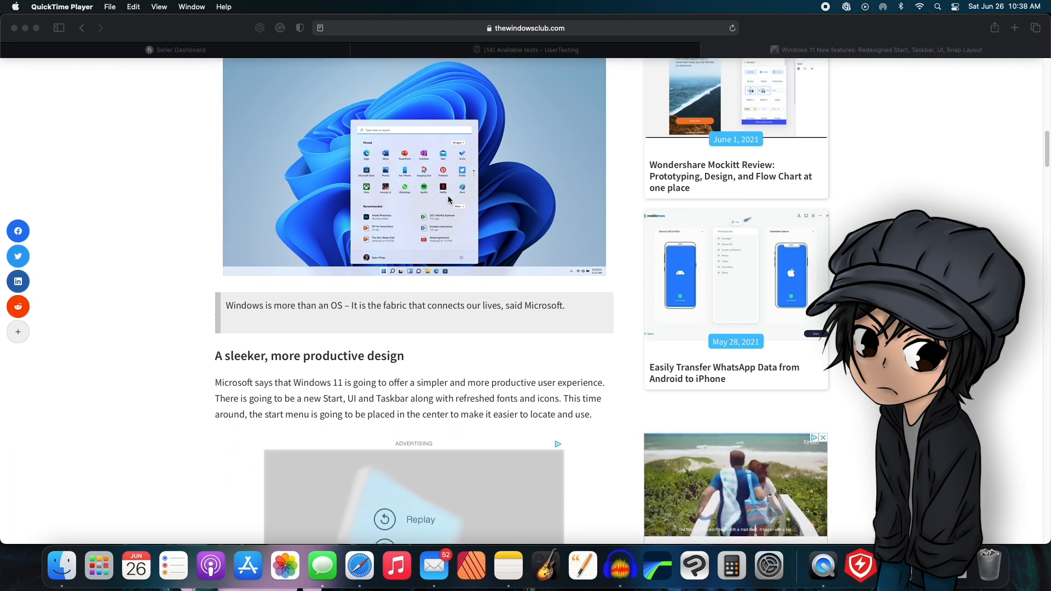
scroll("down", 3)
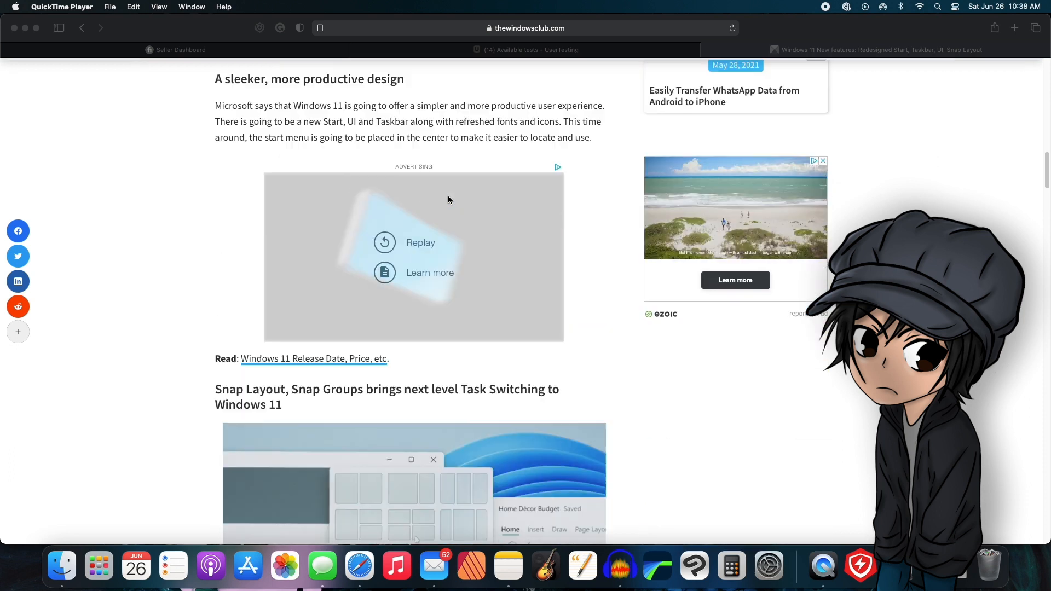
scroll("up", 3)
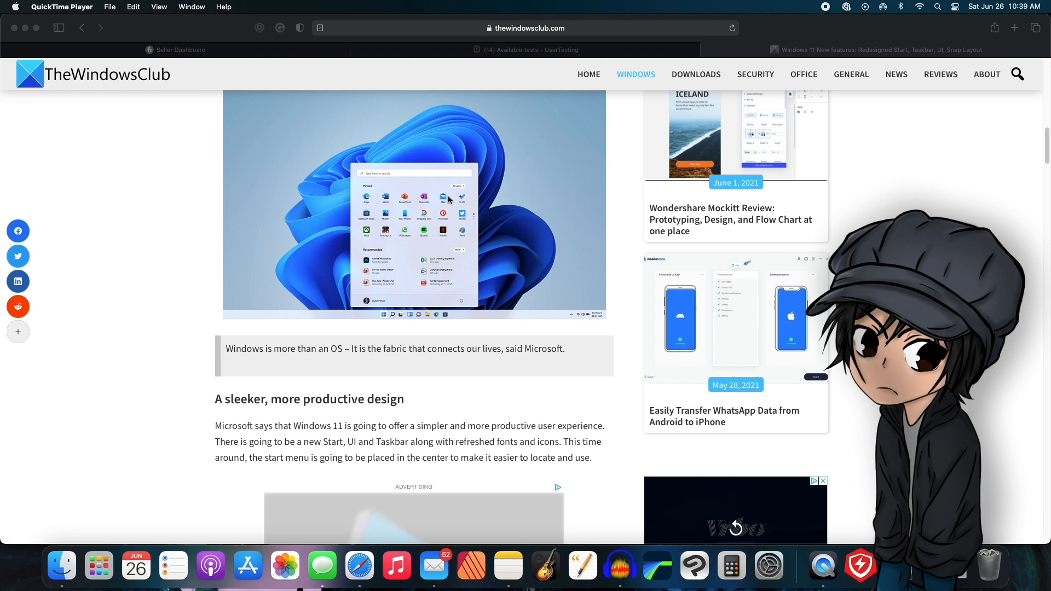
scroll("down", 3)
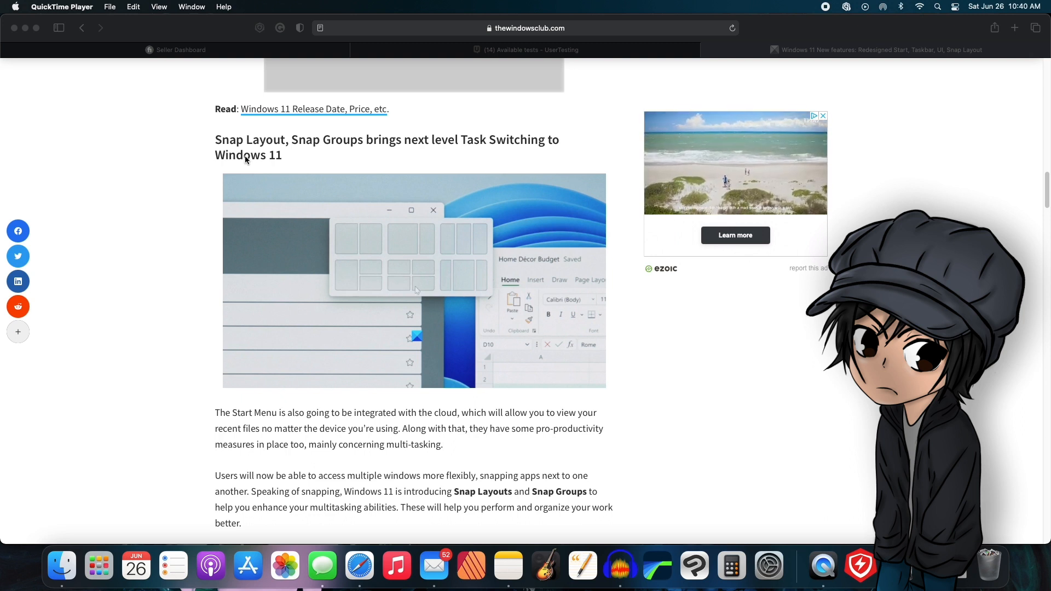
scroll("down", 3)
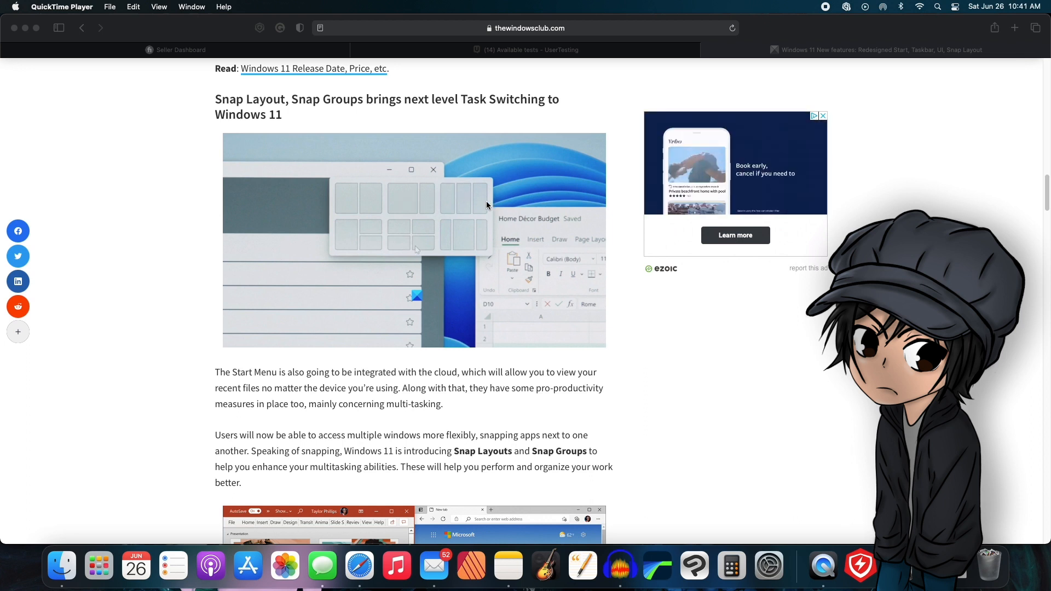
mouse_move(354, 238)
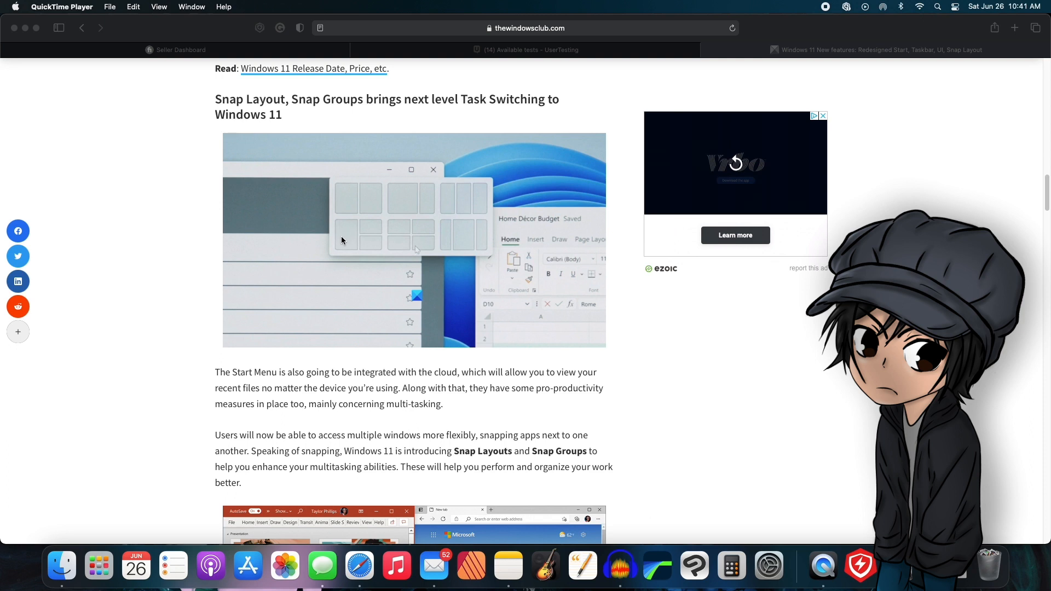
mouse_move(427, 226)
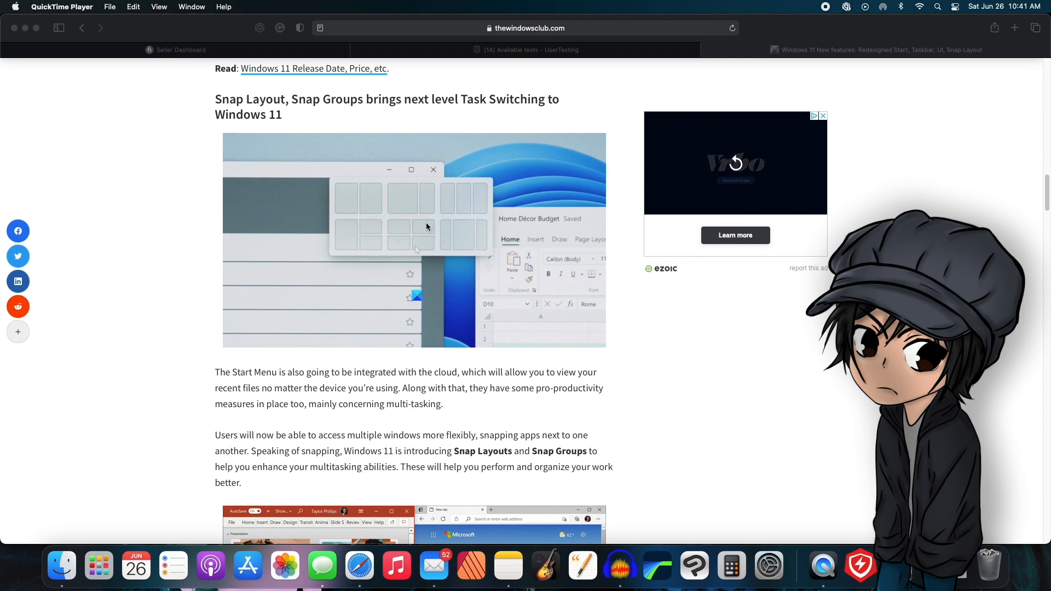
mouse_move(477, 236)
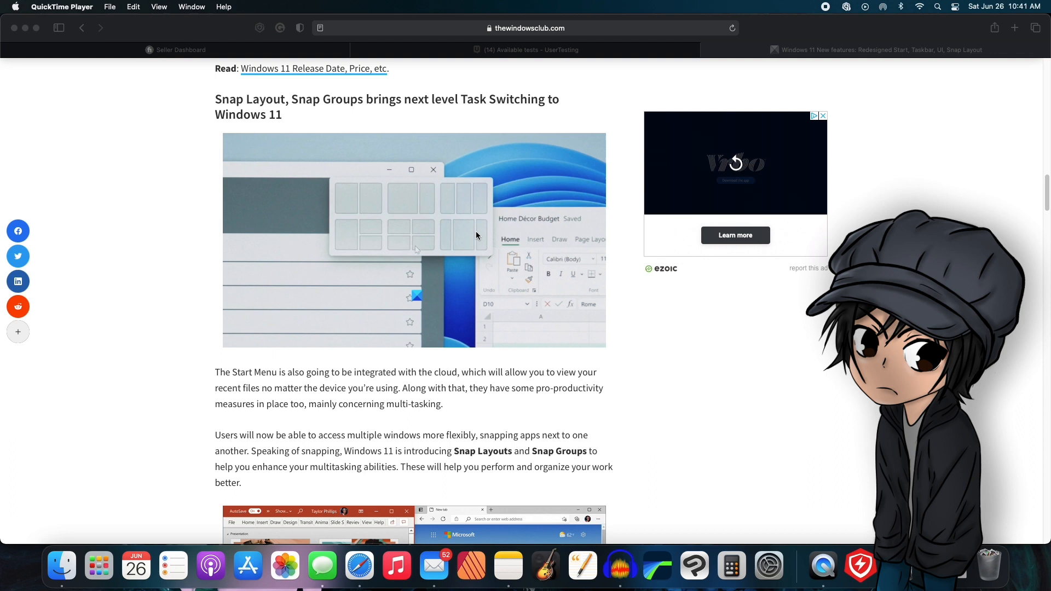
mouse_move(480, 237)
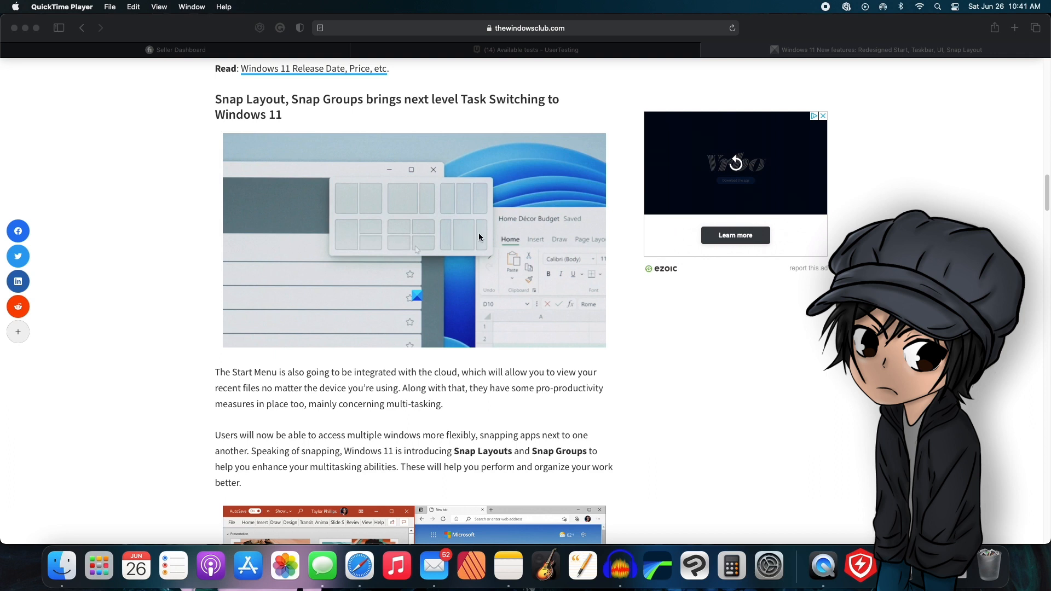
mouse_move(423, 201)
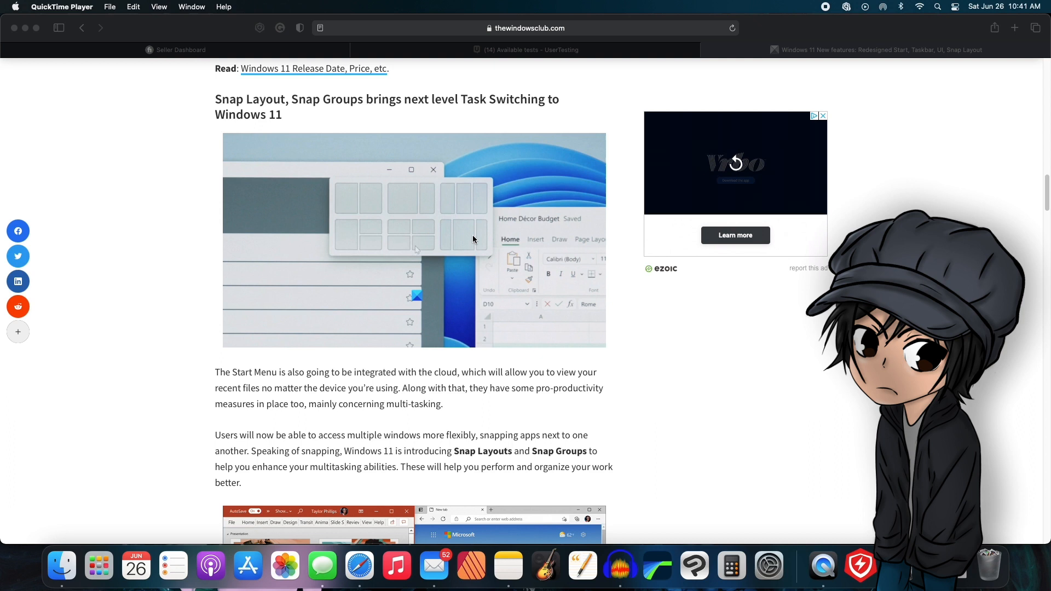
mouse_move(408, 229)
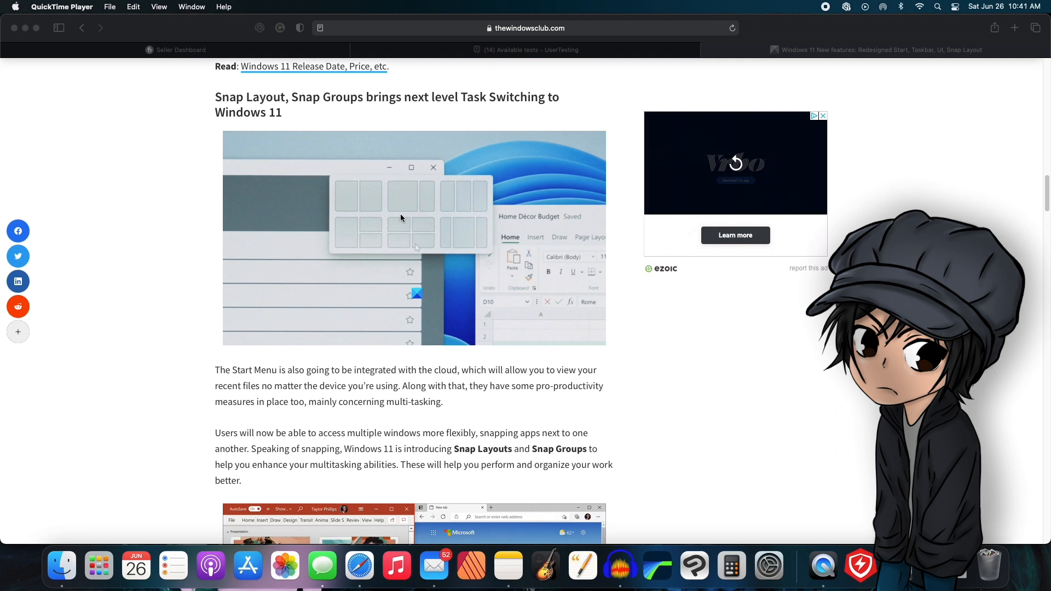
scroll("down", 3)
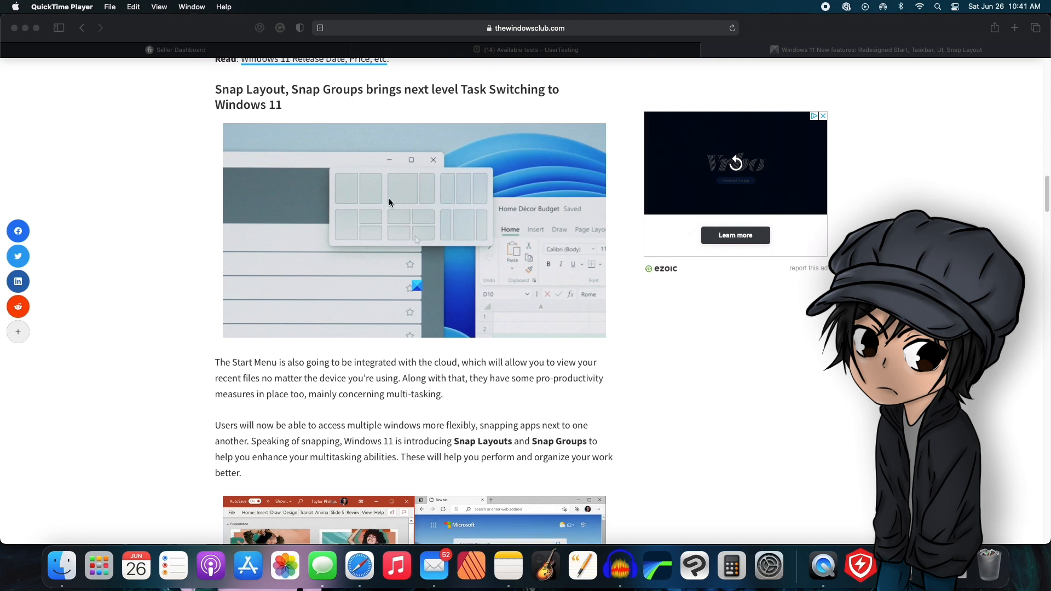
mouse_move(469, 205)
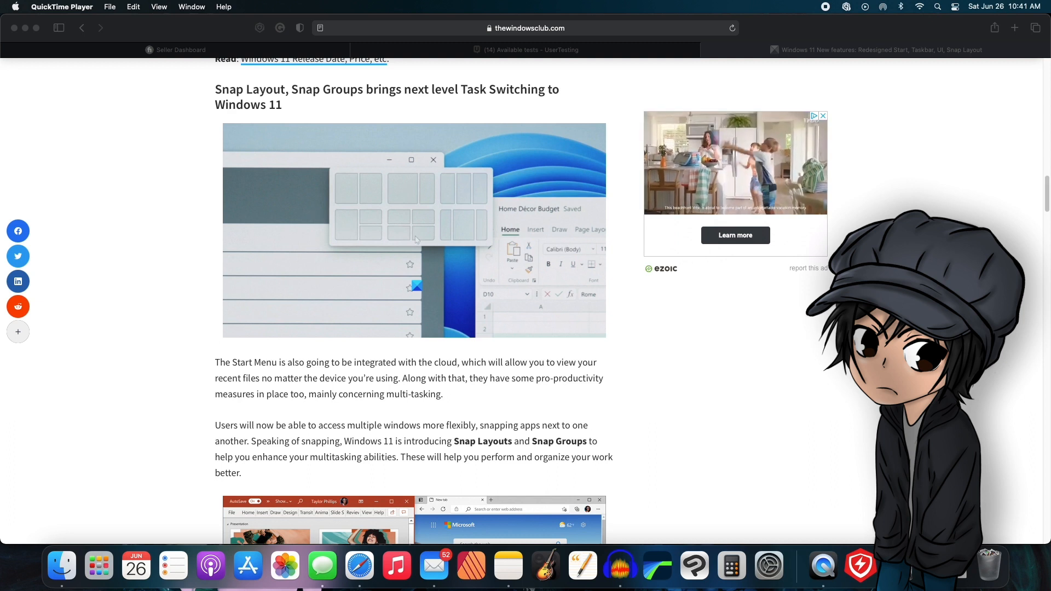
mouse_move(407, 207)
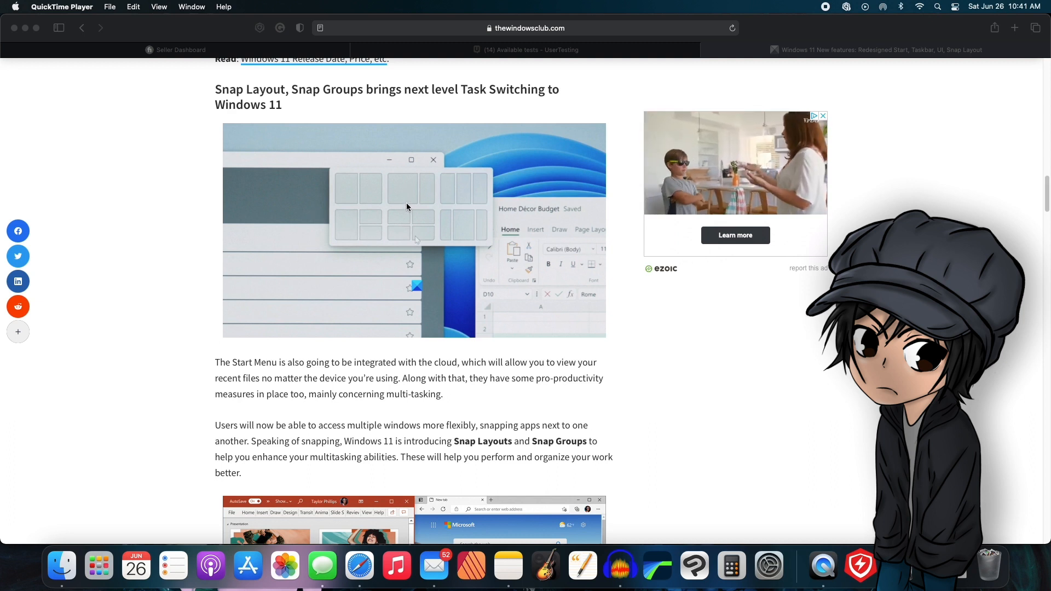
mouse_move(391, 201)
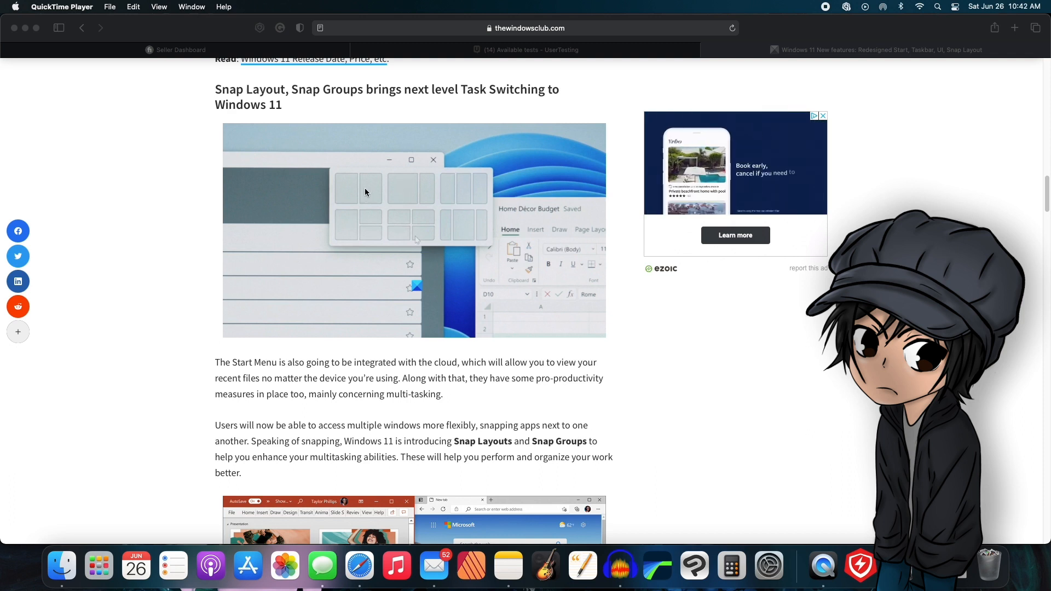
scroll("down", 3)
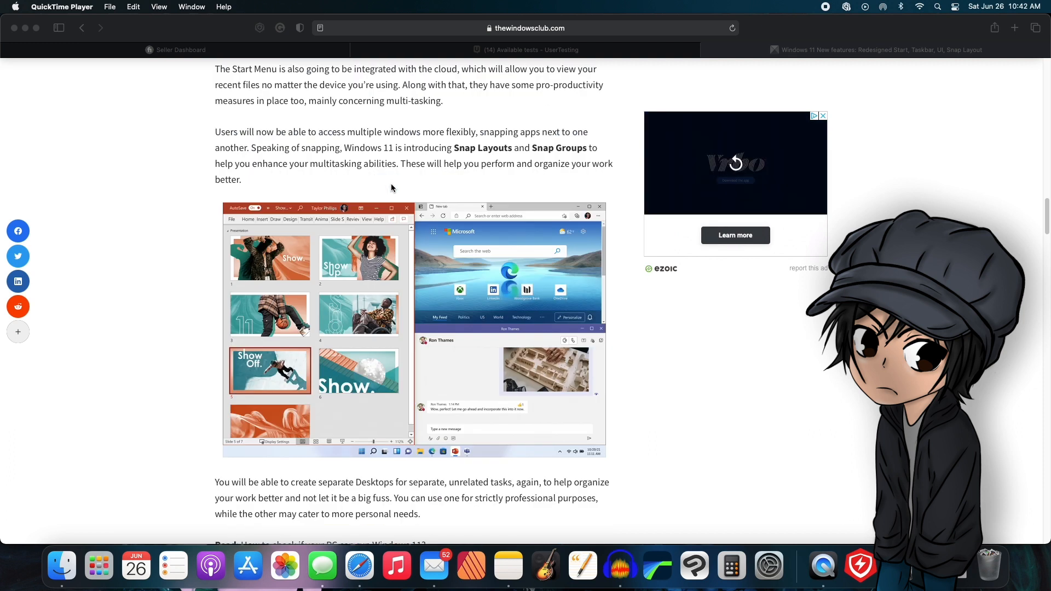
scroll("down", 3)
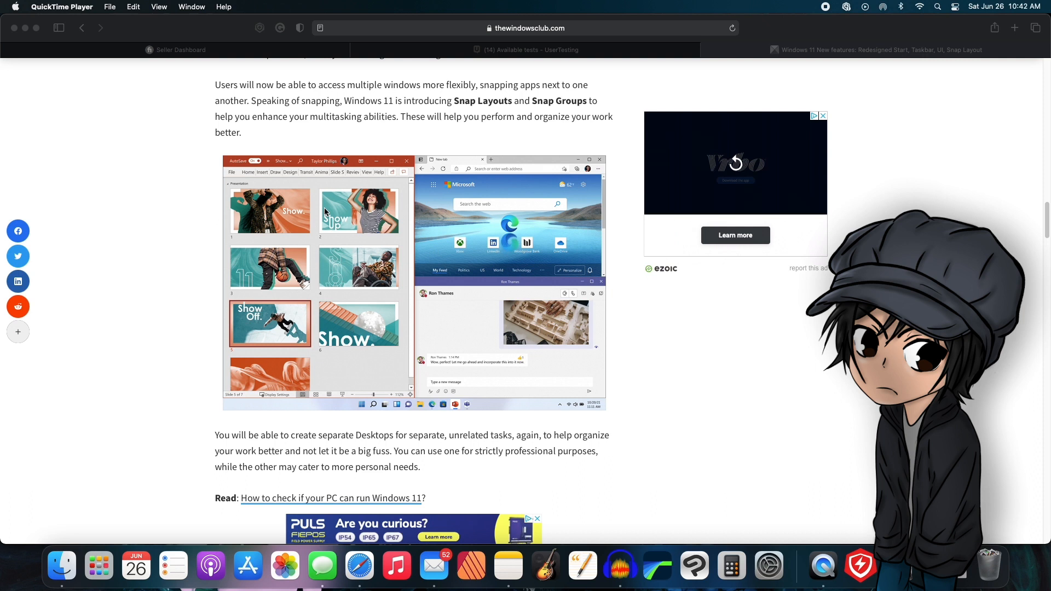
scroll("down", 3)
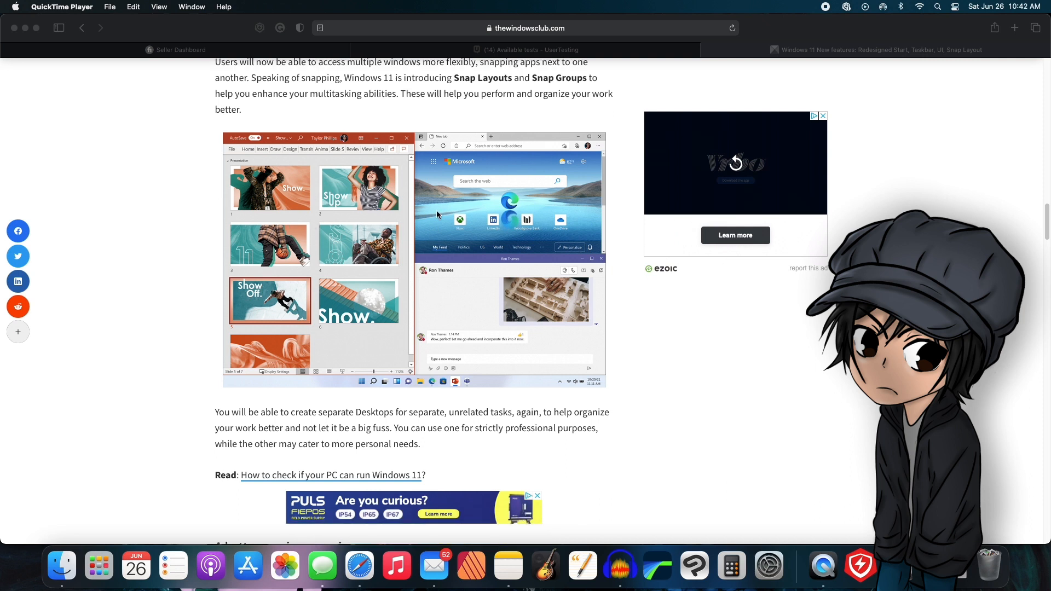
mouse_move(498, 194)
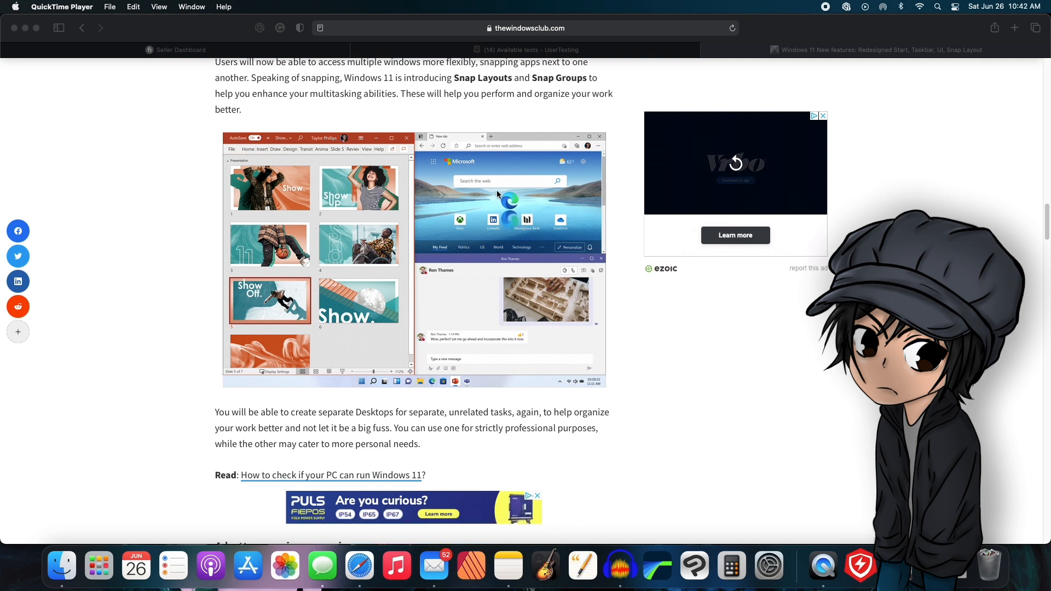
scroll("down", 3)
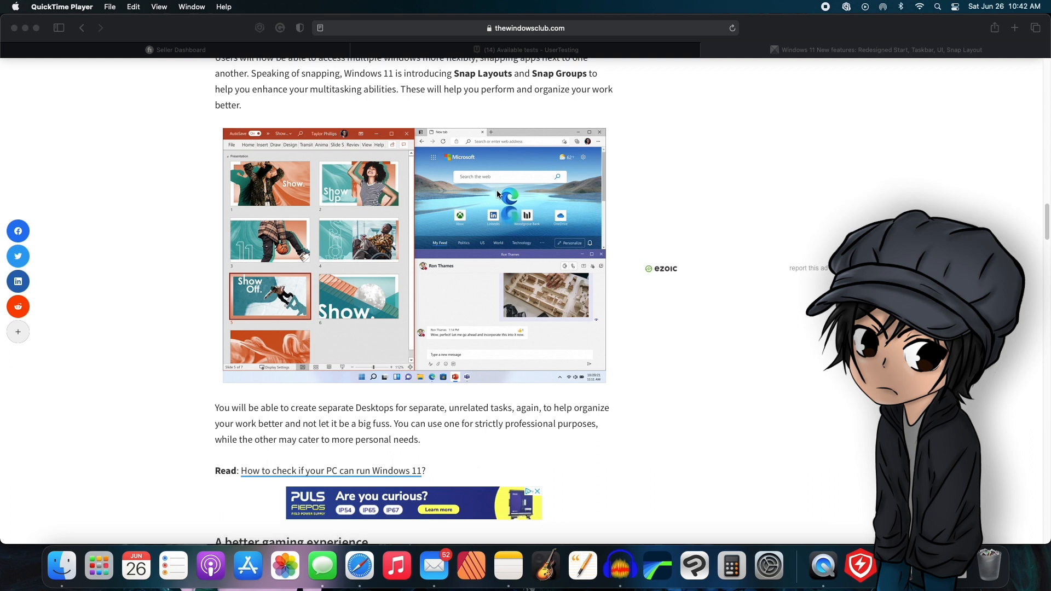
scroll("down", 3)
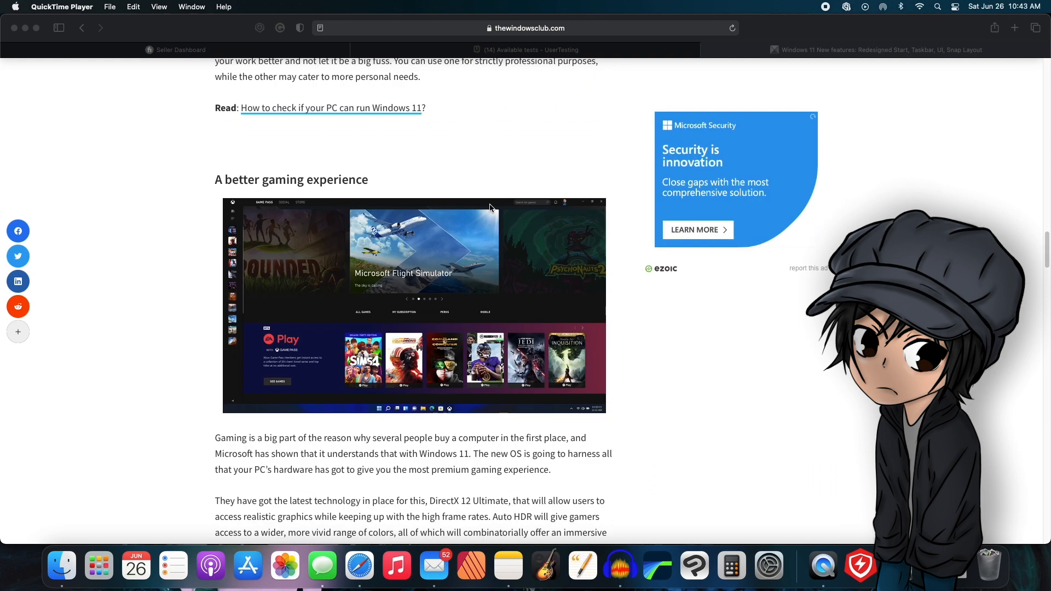
mouse_move(373, 192)
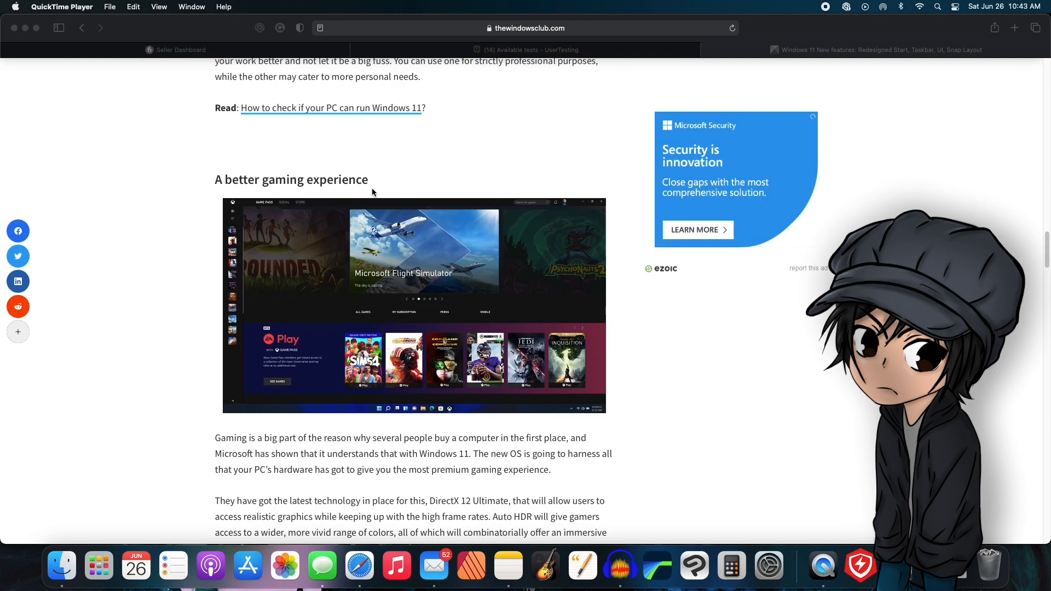
mouse_move(360, 195)
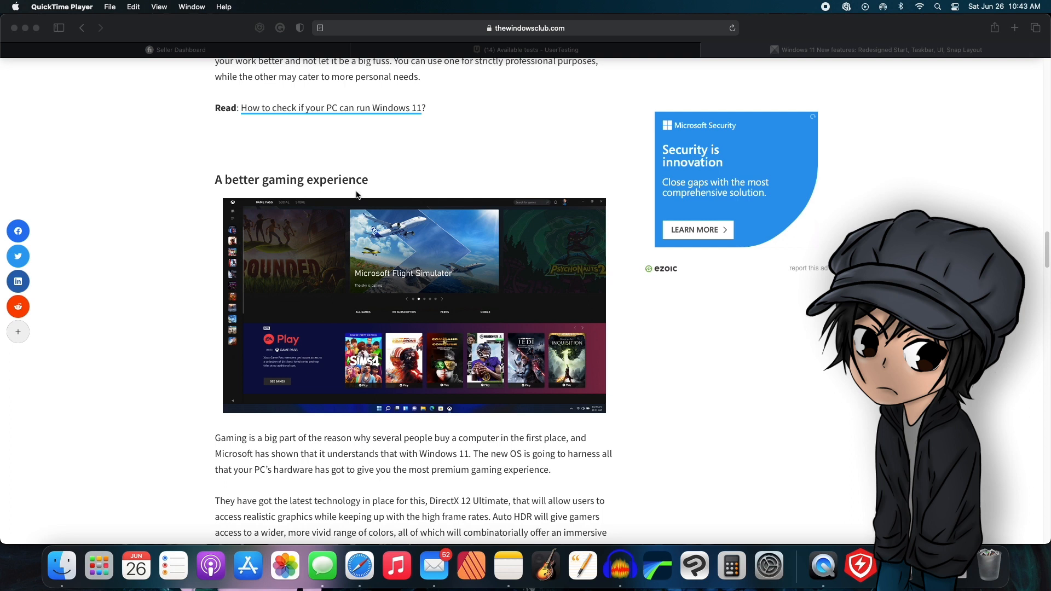
scroll("down", 3)
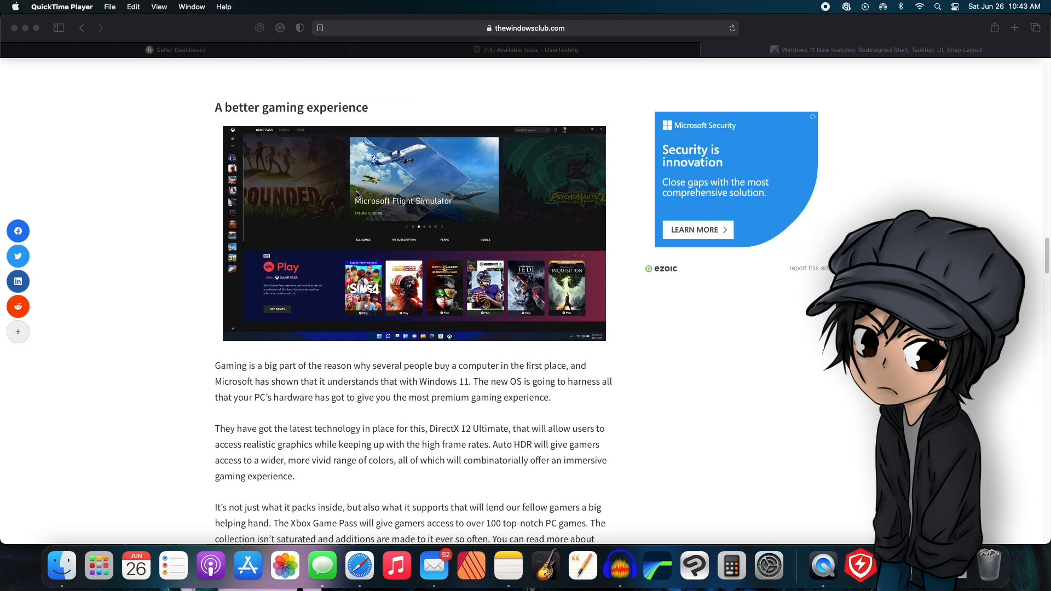
scroll("down", 3)
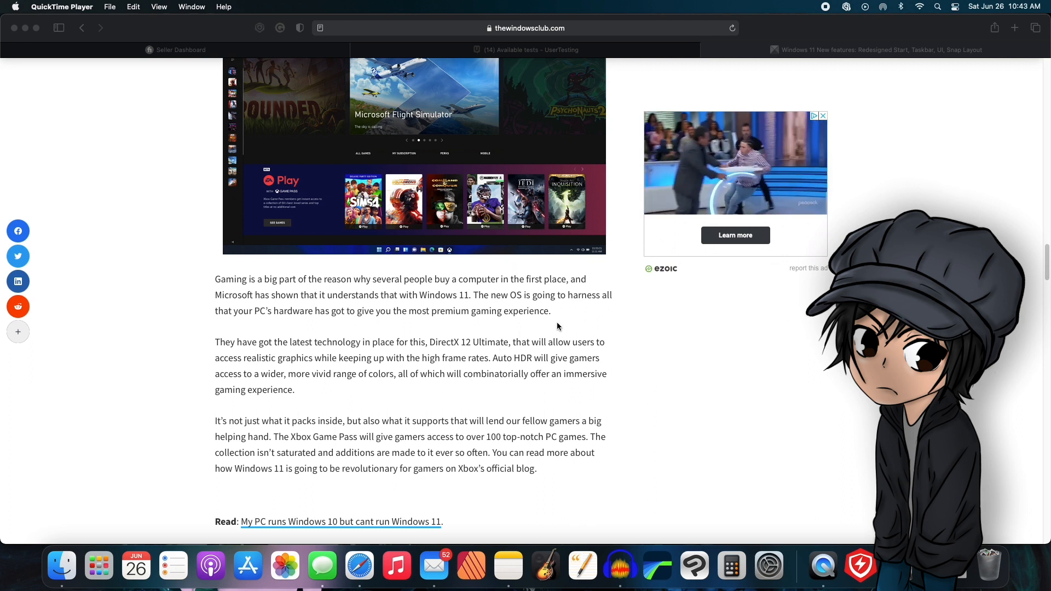
mouse_move(238, 368)
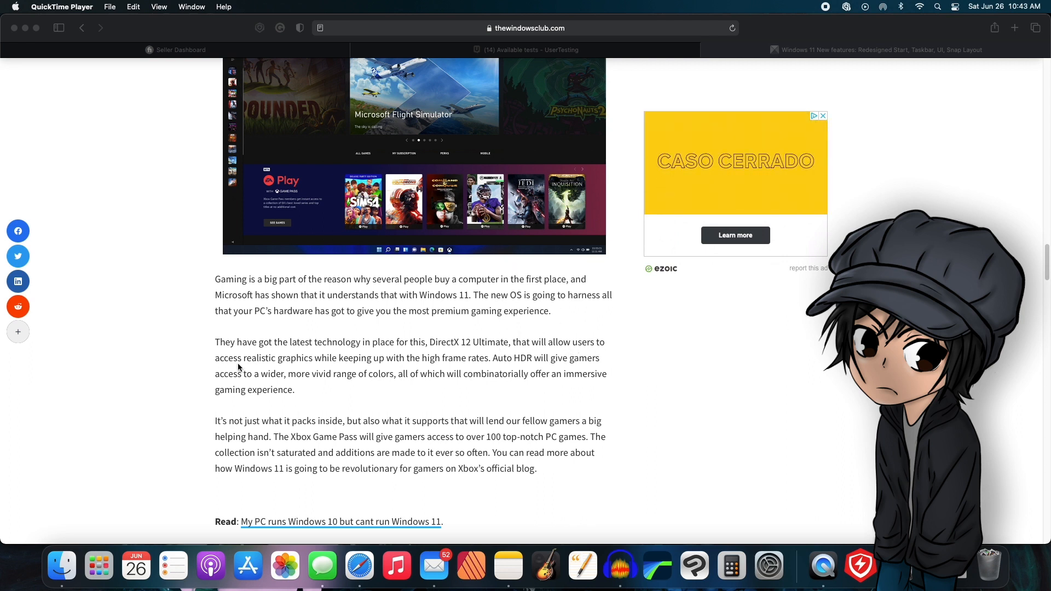
mouse_move(403, 370)
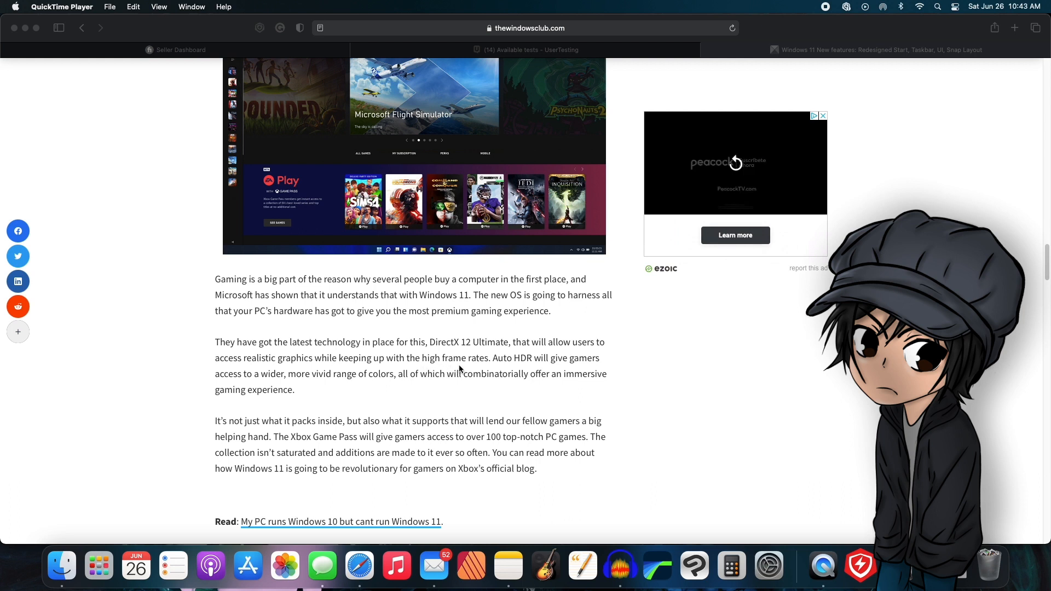
mouse_move(533, 368)
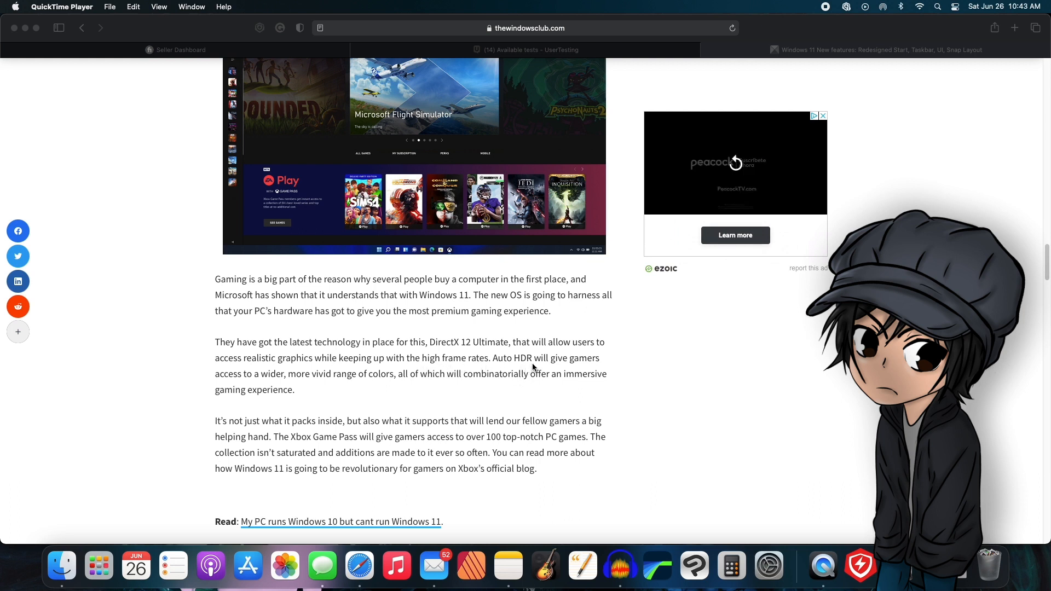
mouse_move(305, 350)
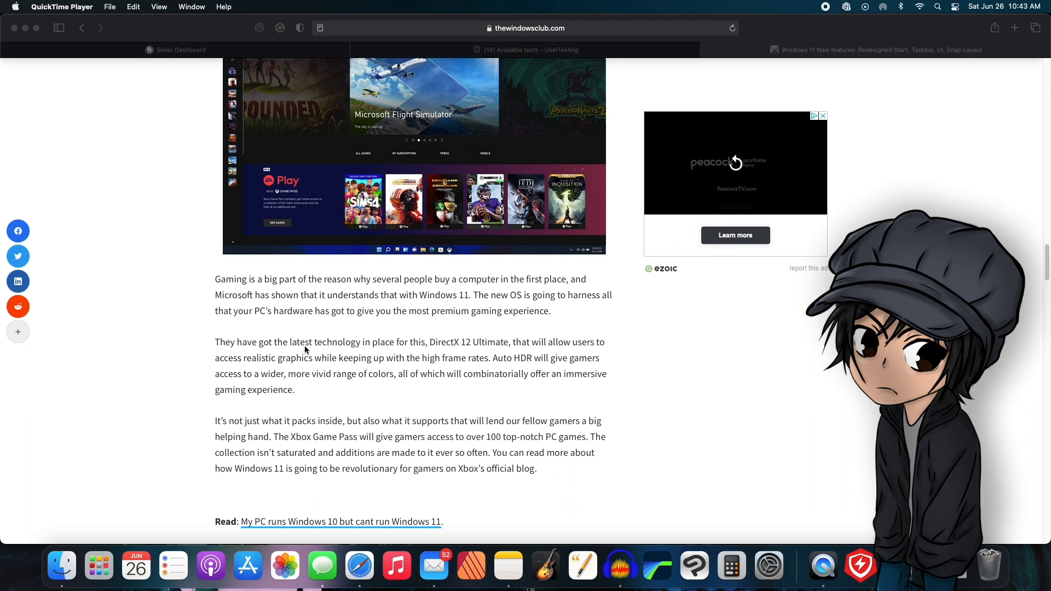
mouse_move(300, 379)
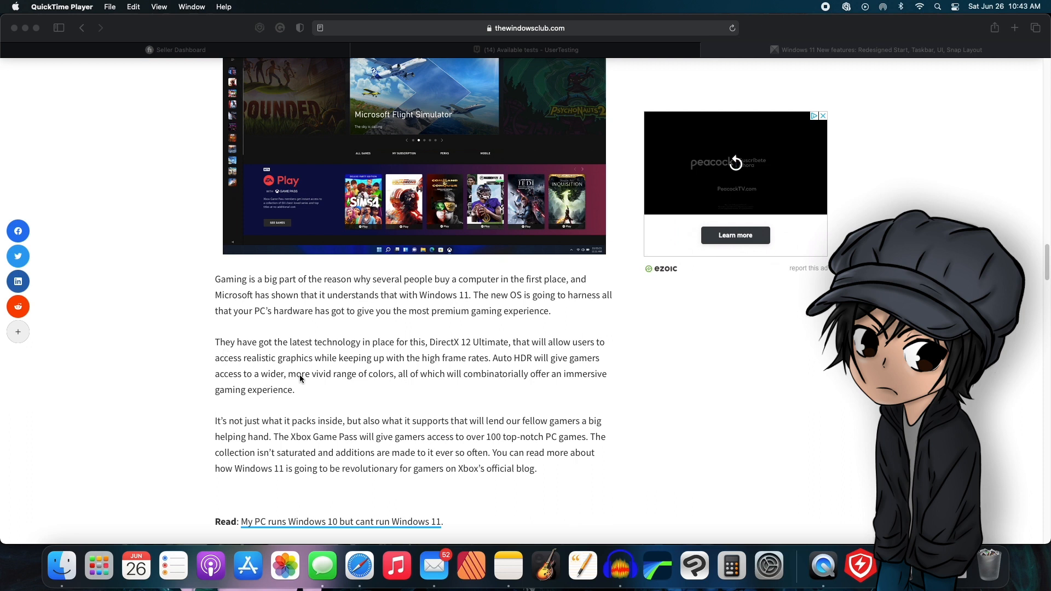
mouse_move(391, 385)
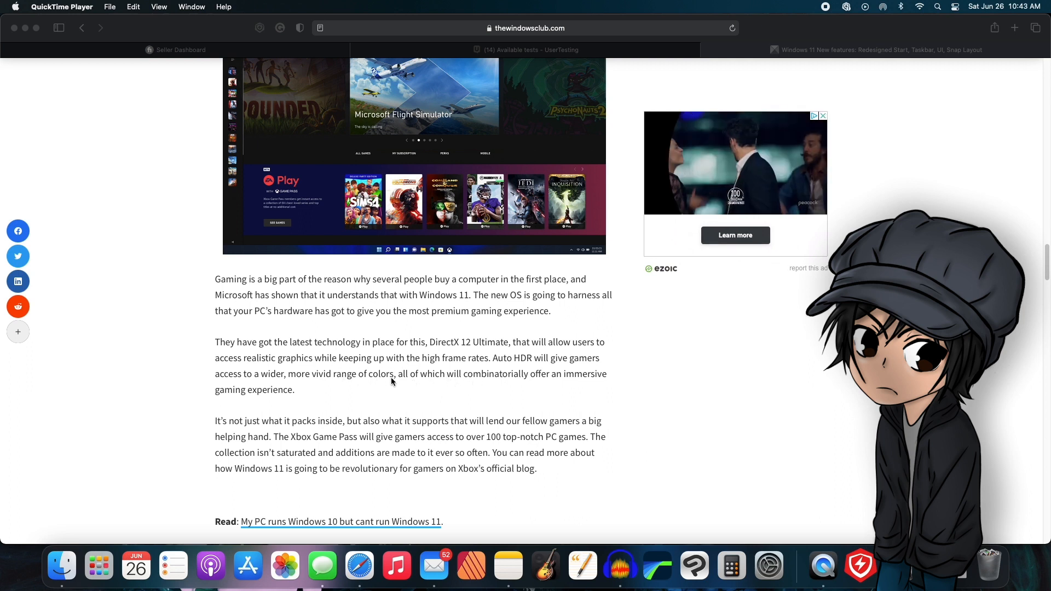
scroll("down", 3)
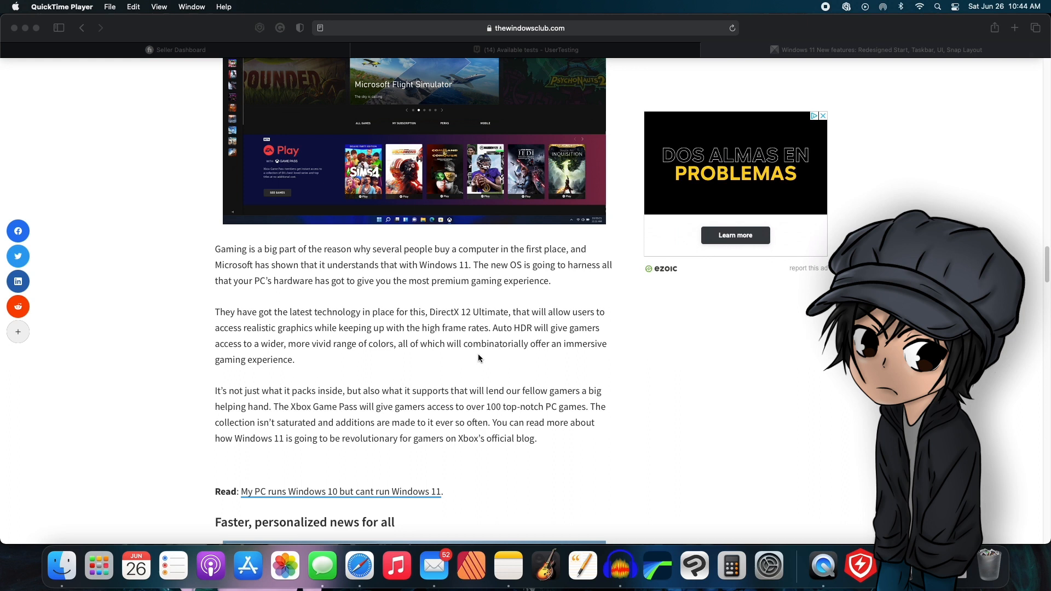
scroll("down", 3)
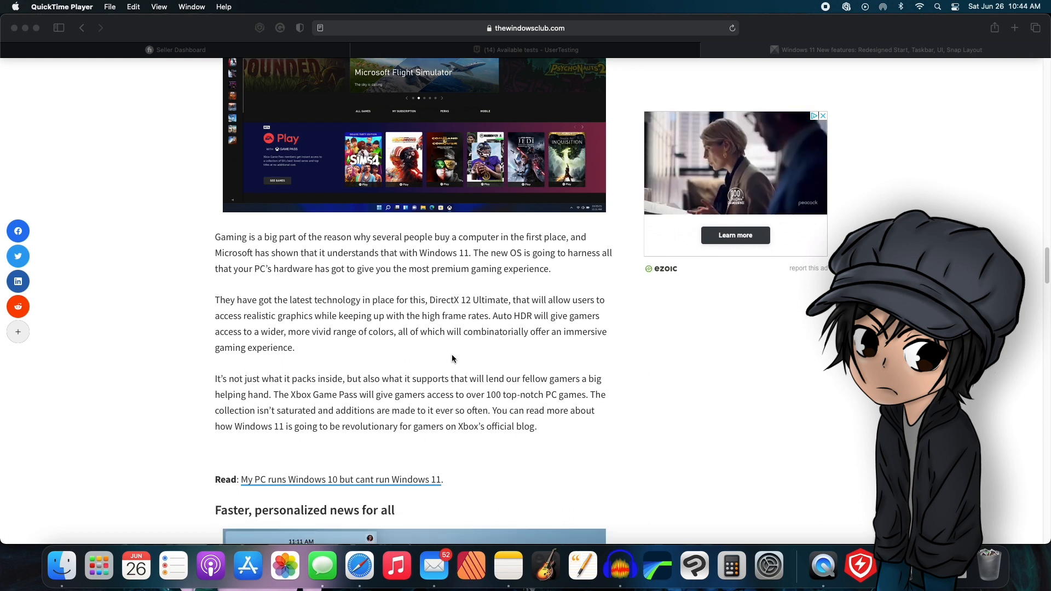
scroll("up", 3)
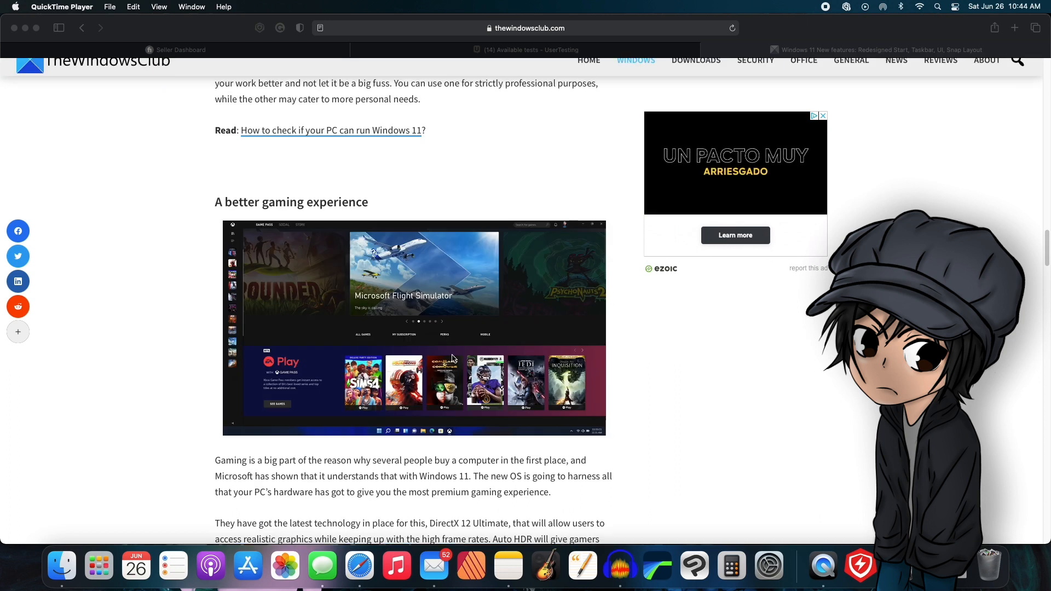
scroll("down", 3)
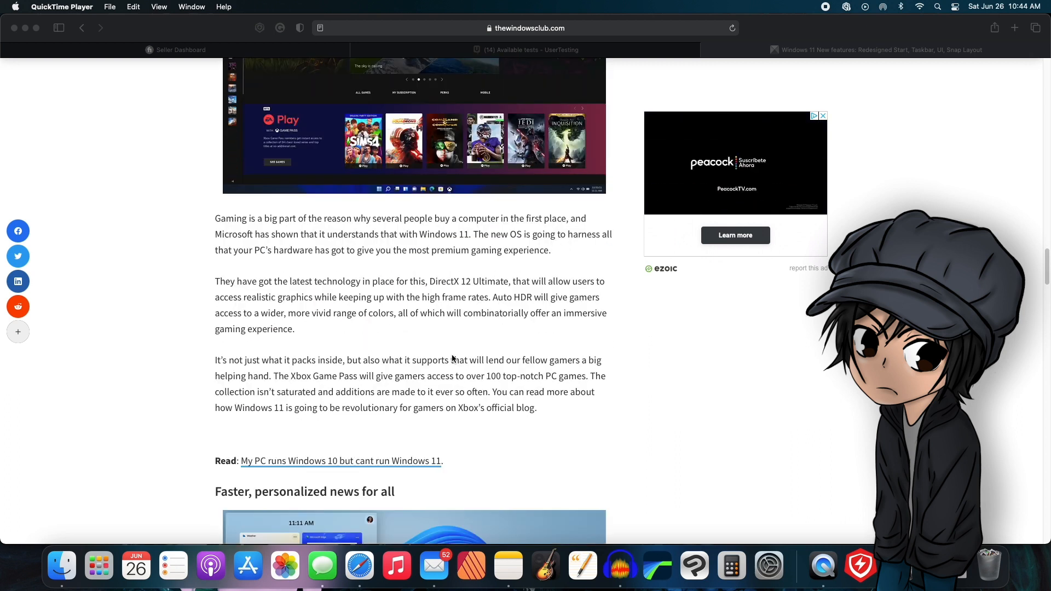
scroll("down", 3)
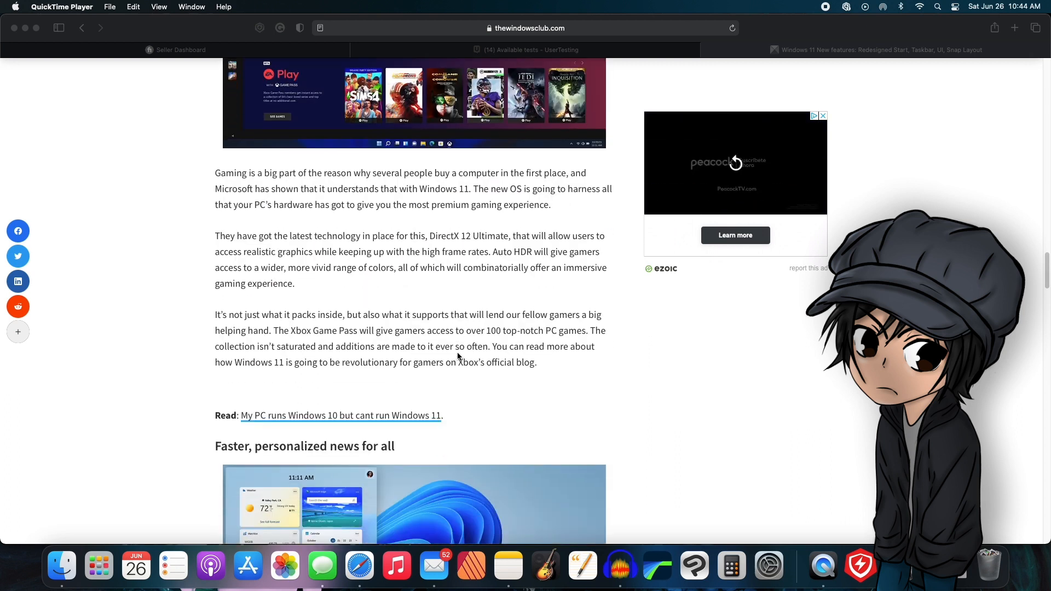
mouse_move(306, 338)
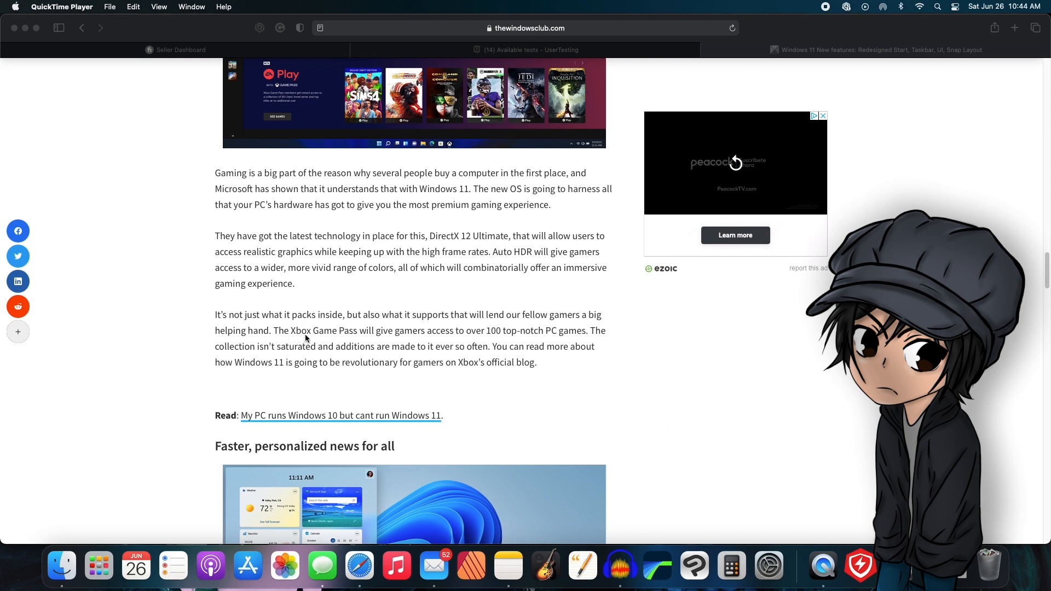
mouse_move(316, 335)
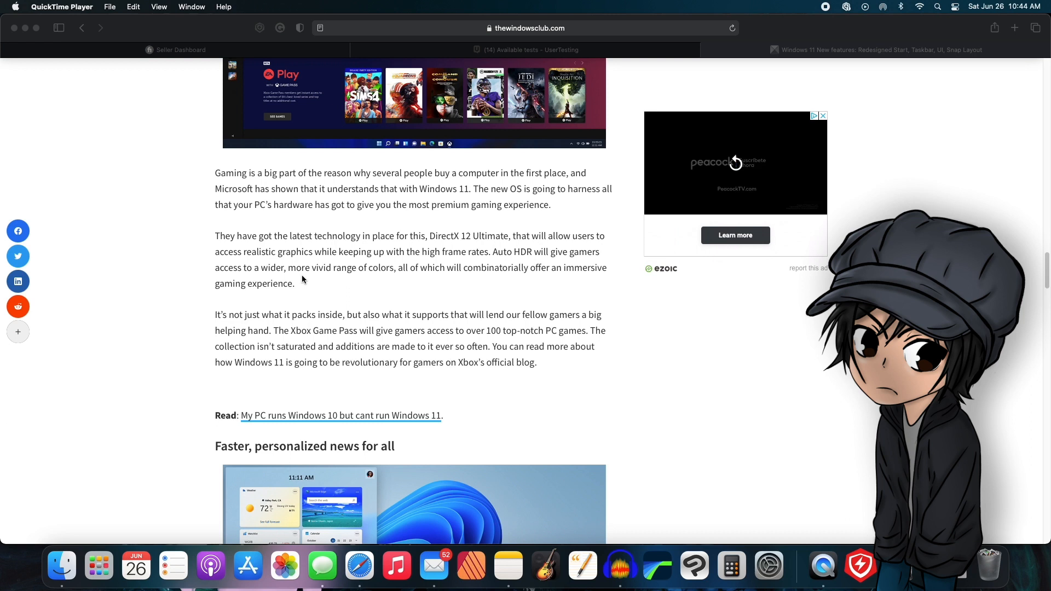
mouse_move(319, 281)
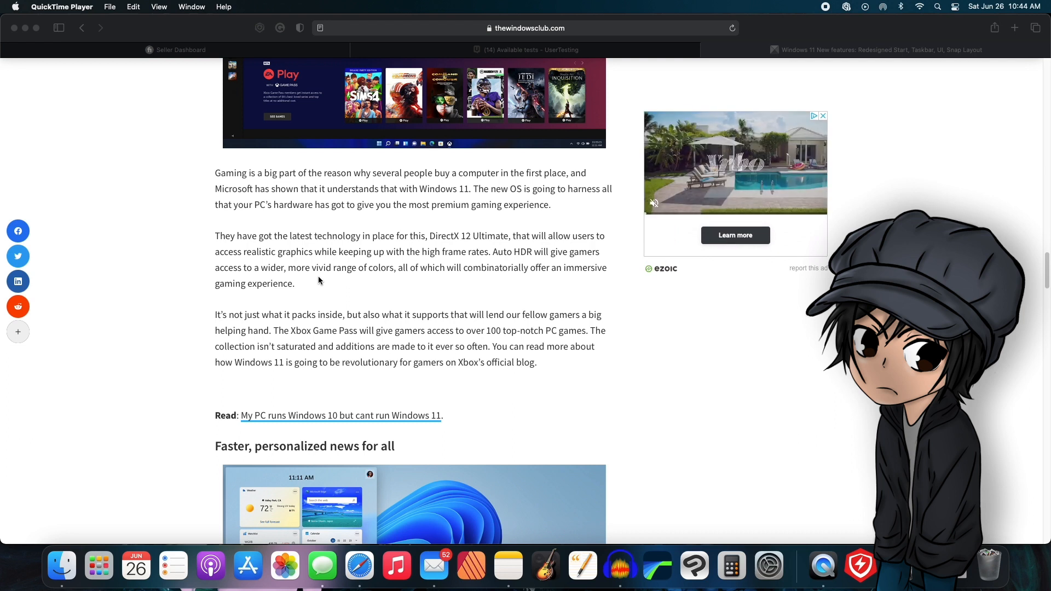
scroll("down", 3)
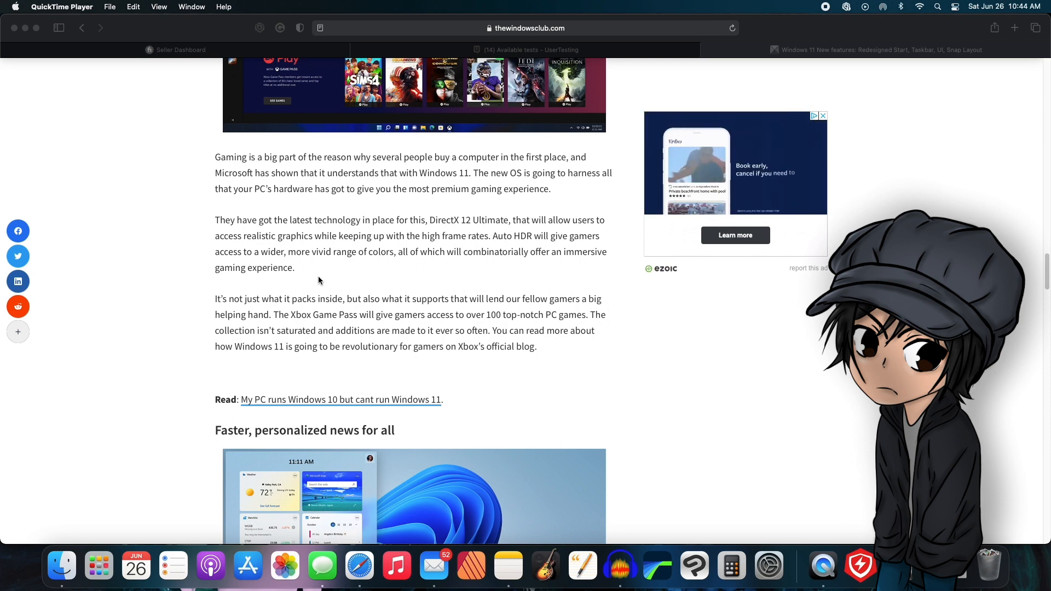
scroll("down", 3)
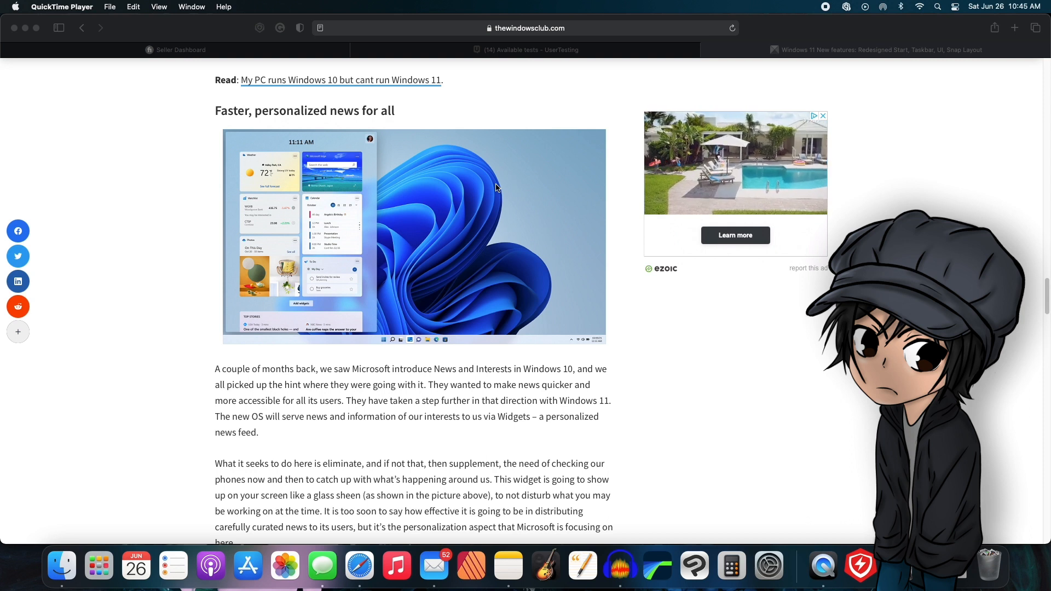
mouse_move(475, 175)
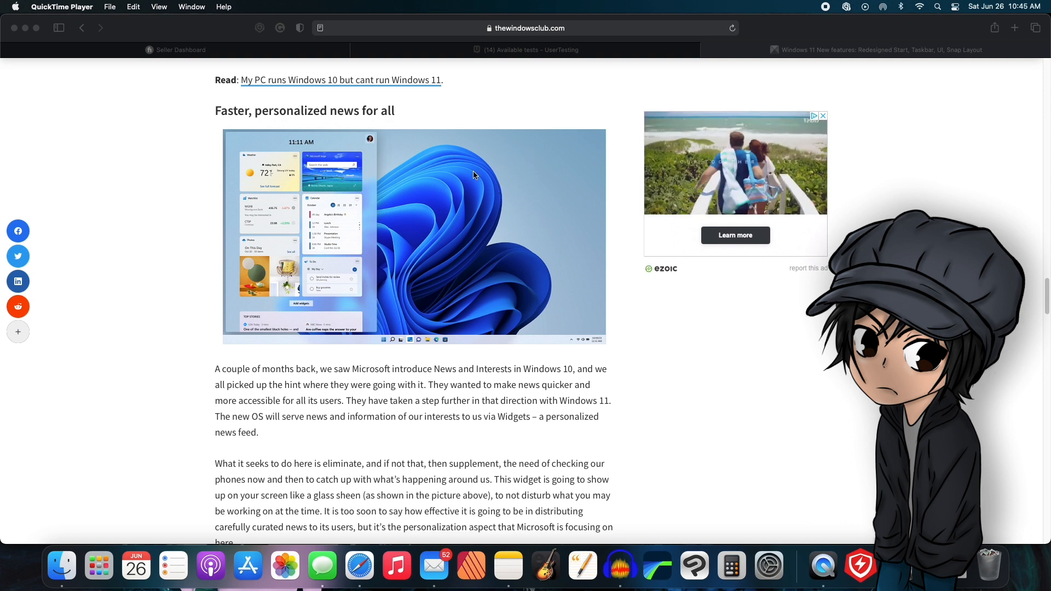
scroll("down", 3)
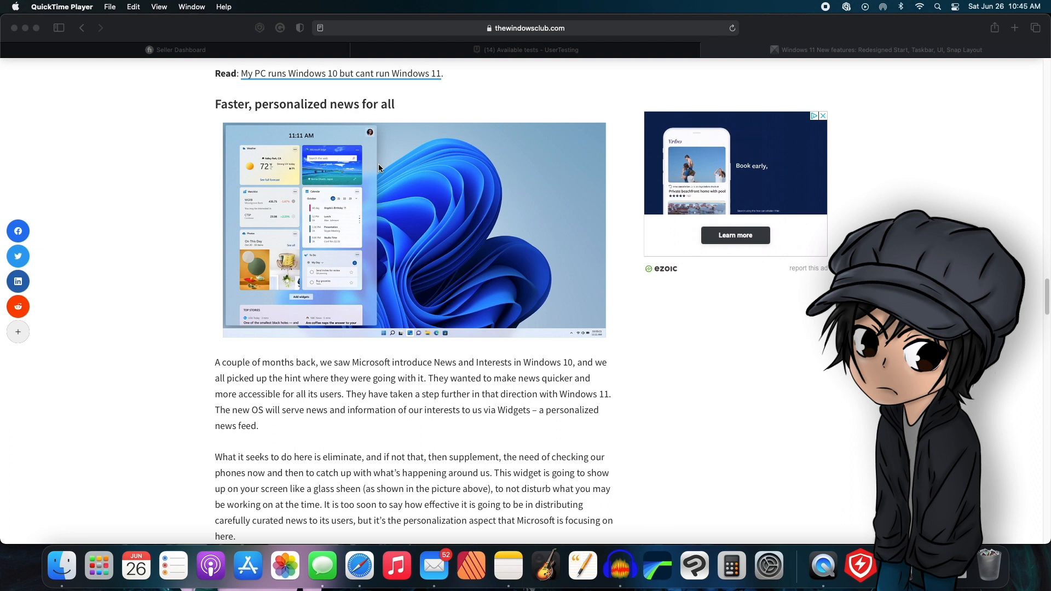
scroll("down", 3)
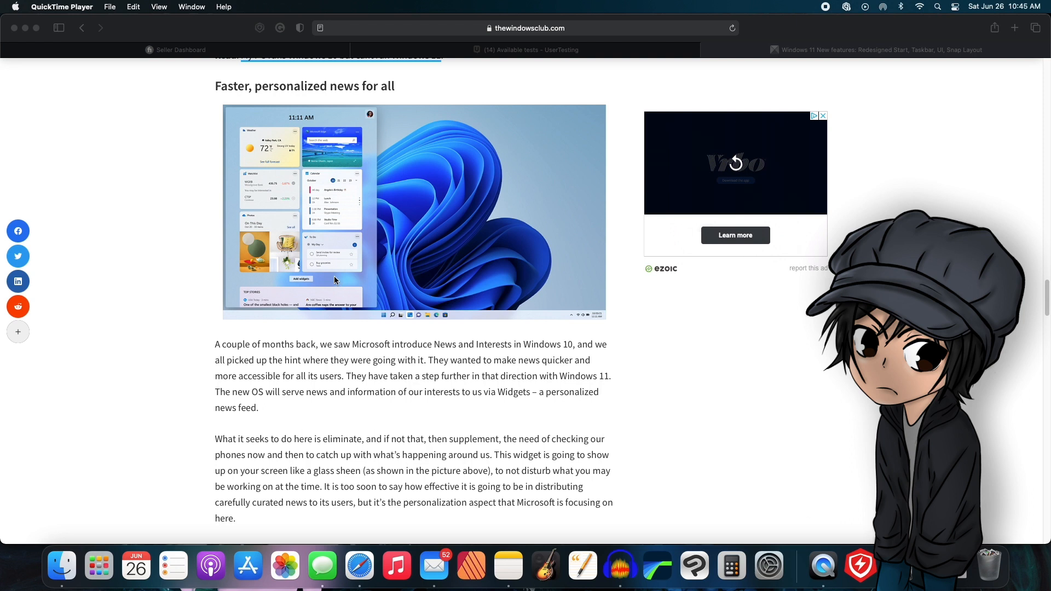
scroll("down", 3)
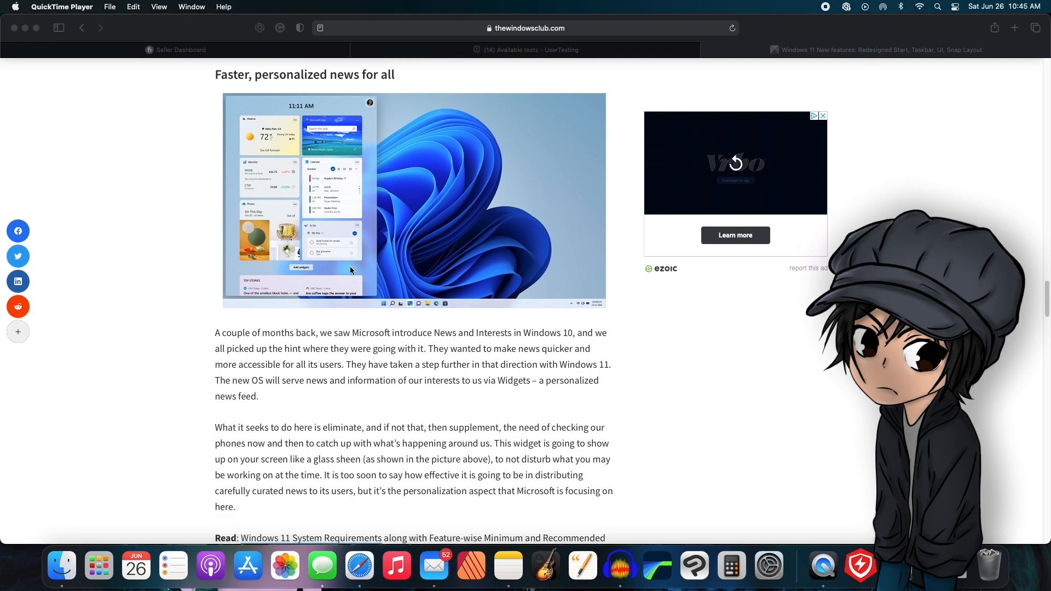
scroll("down", 3)
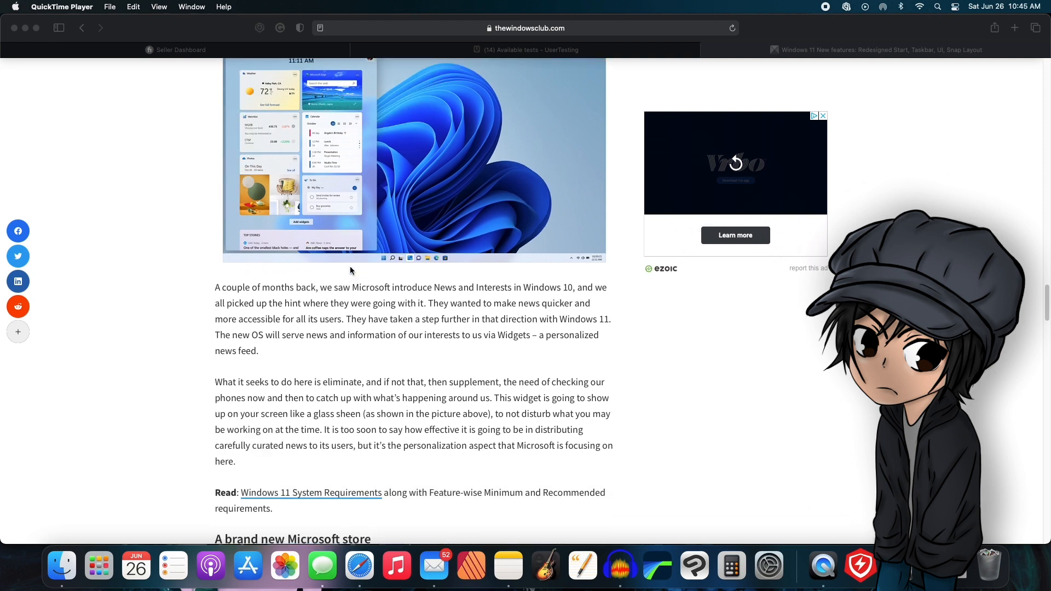
scroll("up", 3)
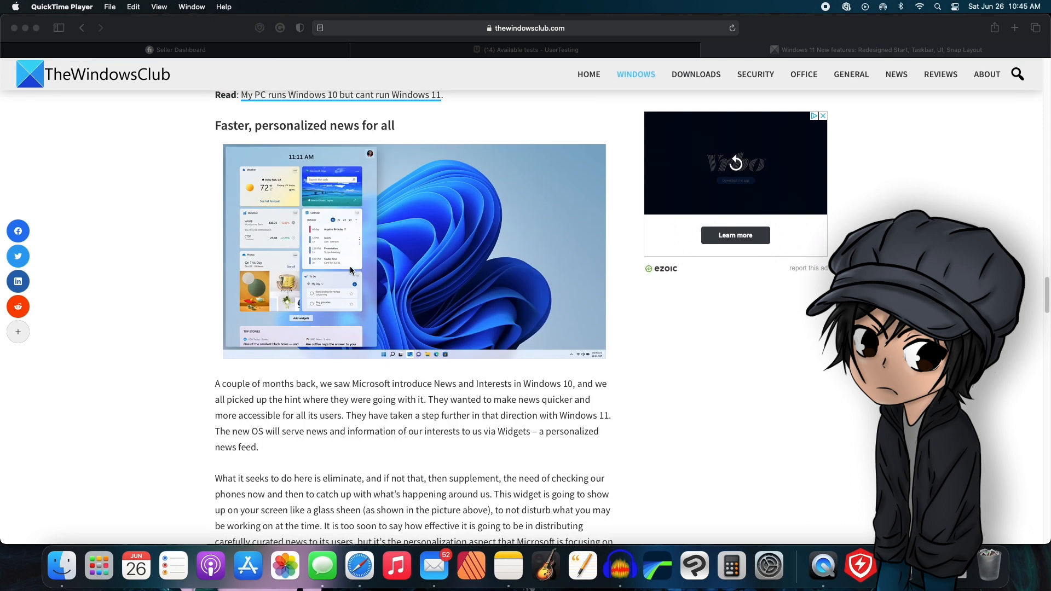
scroll("down", 3)
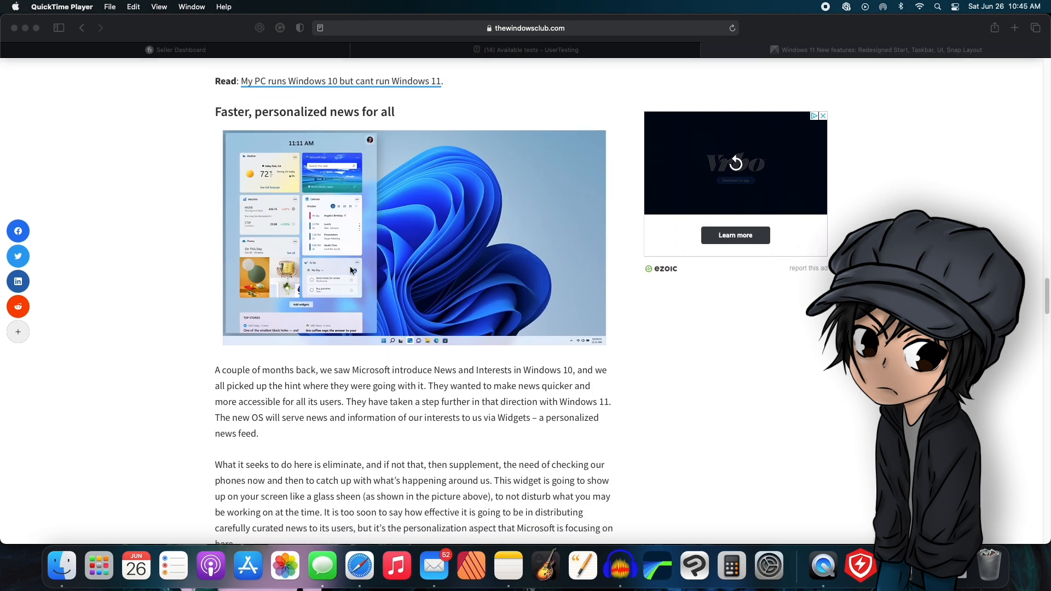
scroll("down", 3)
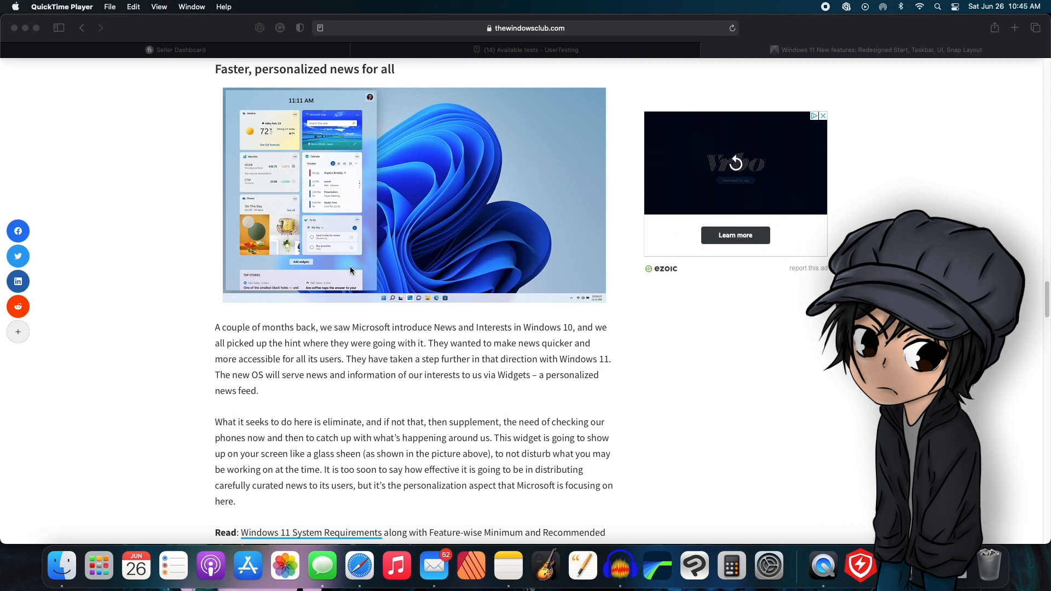
scroll("down", 3)
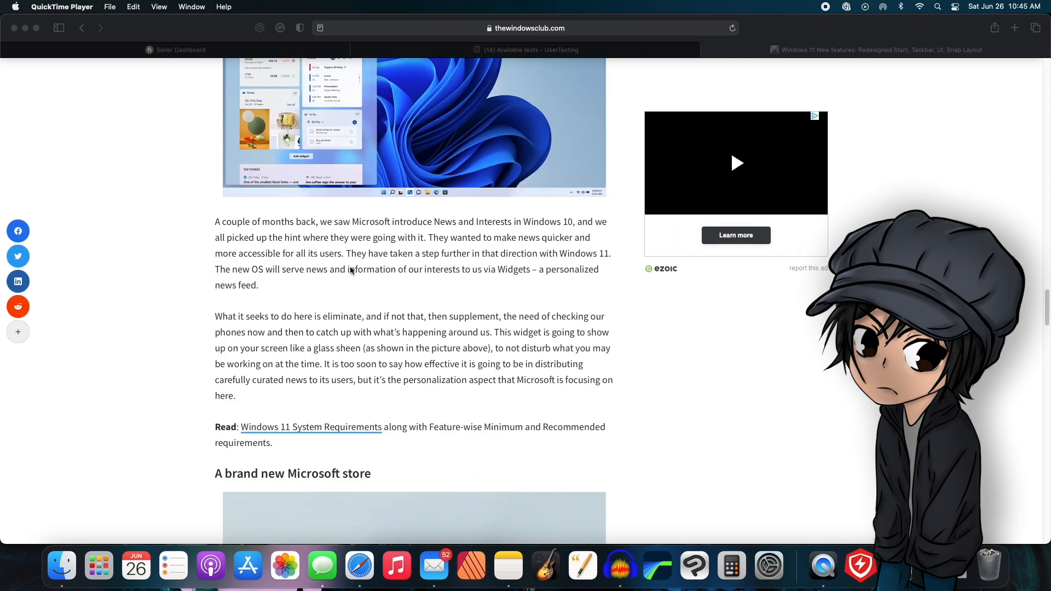
scroll("up", 3)
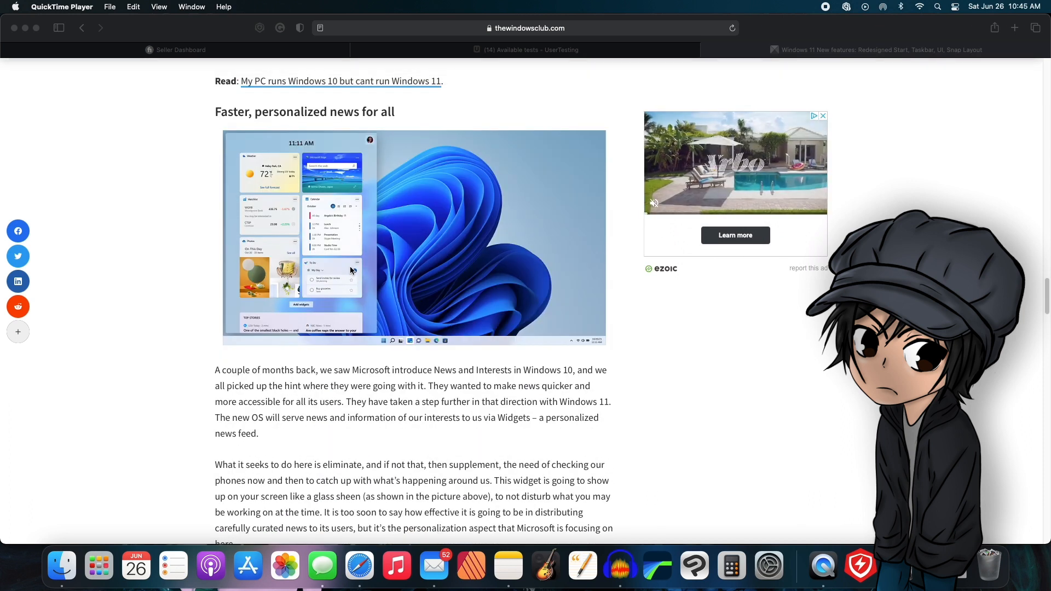
scroll("down", 3)
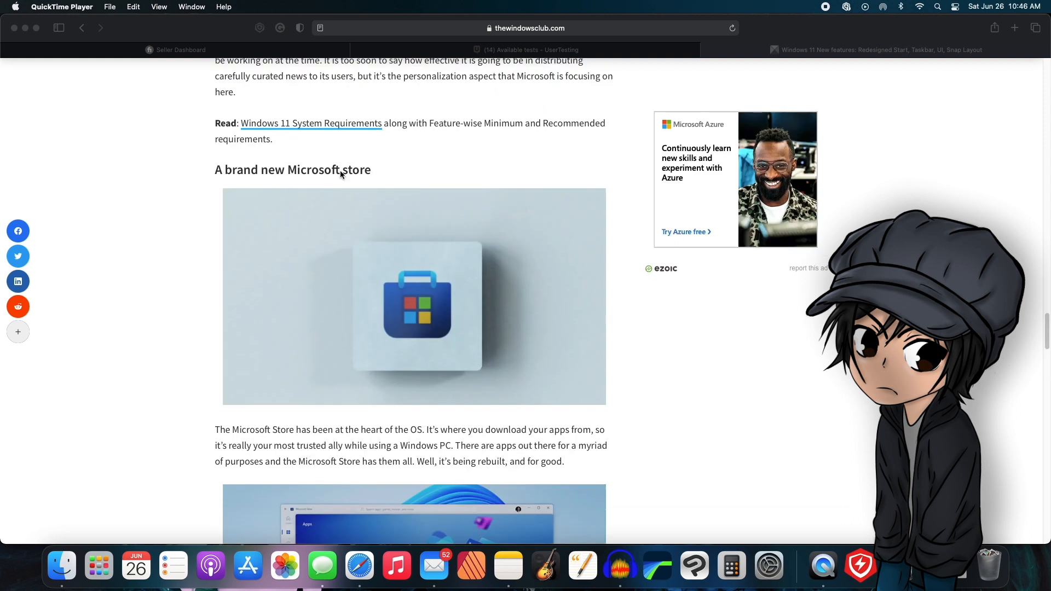
scroll("down", 3)
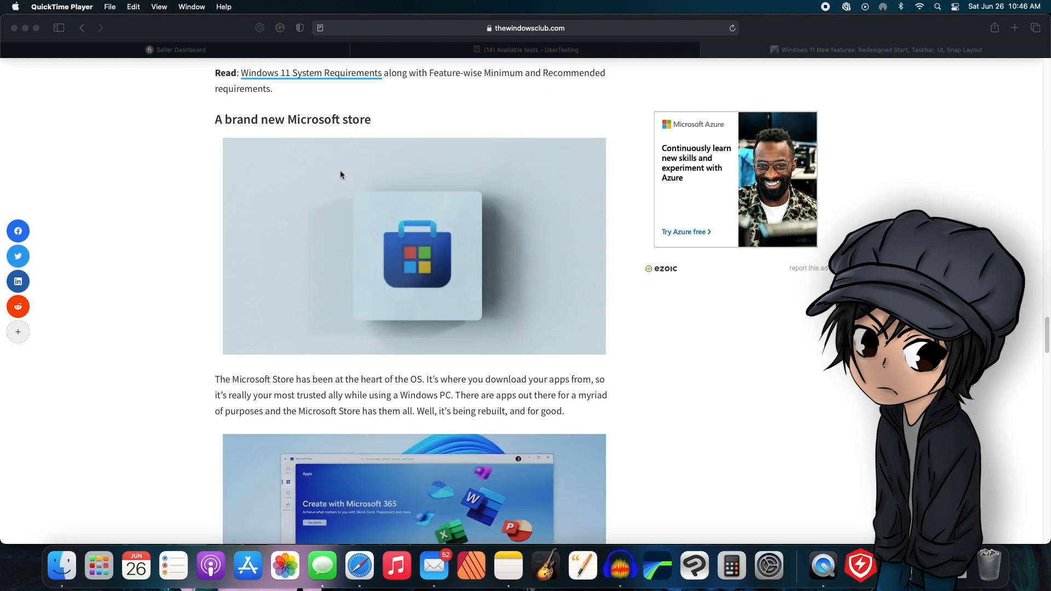
scroll("down", 3)
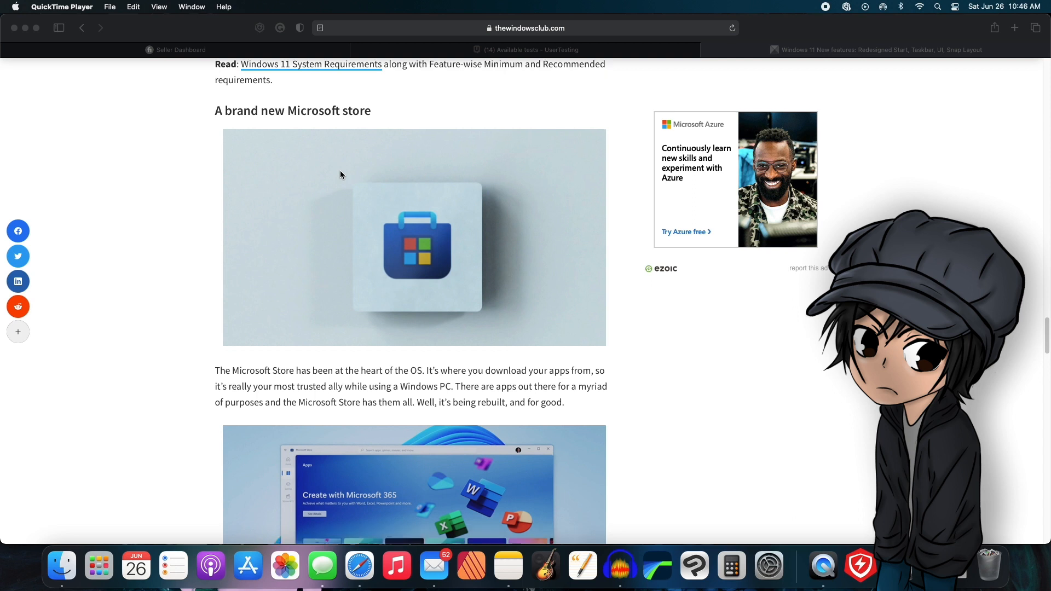
scroll("down", 3)
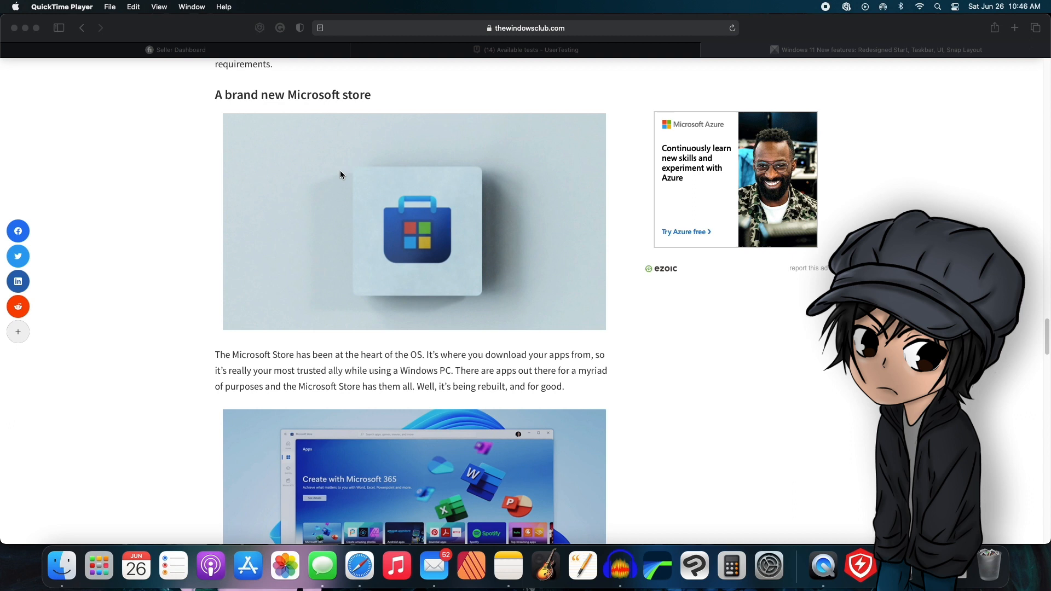
scroll("down", 3)
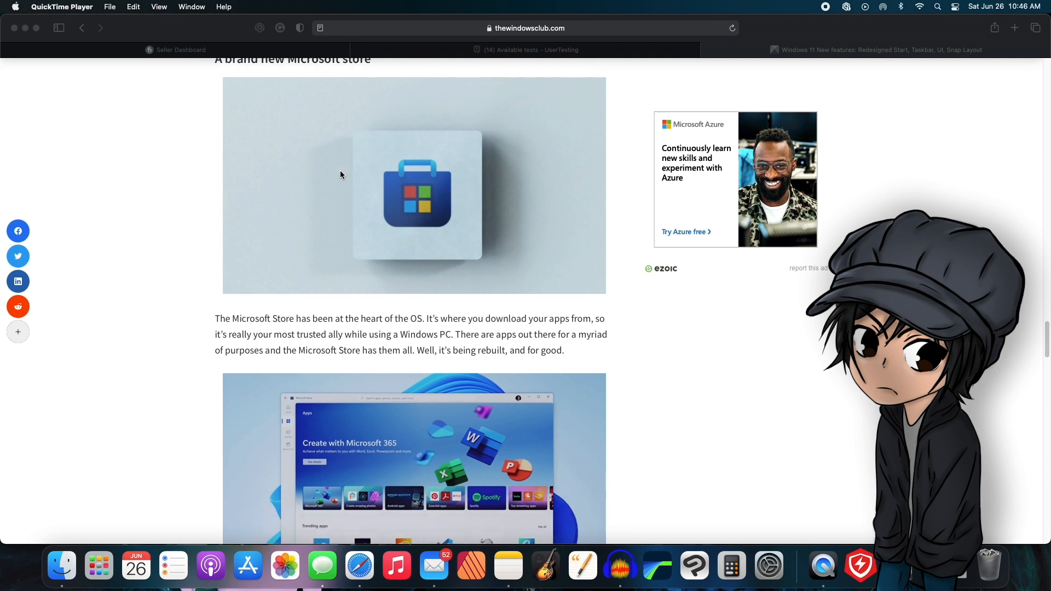
scroll("down", 3)
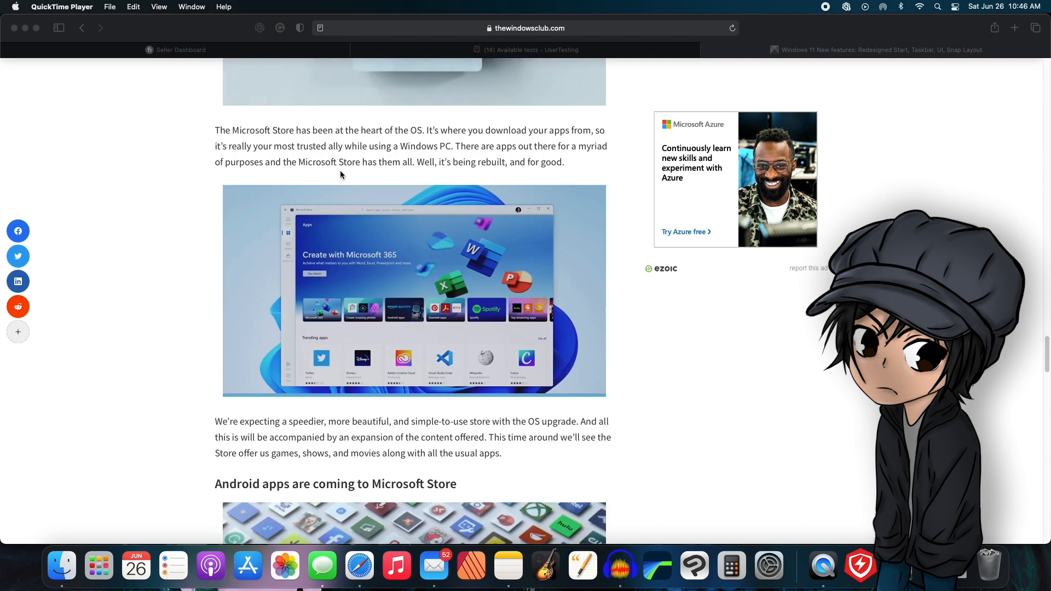
scroll("up", 3)
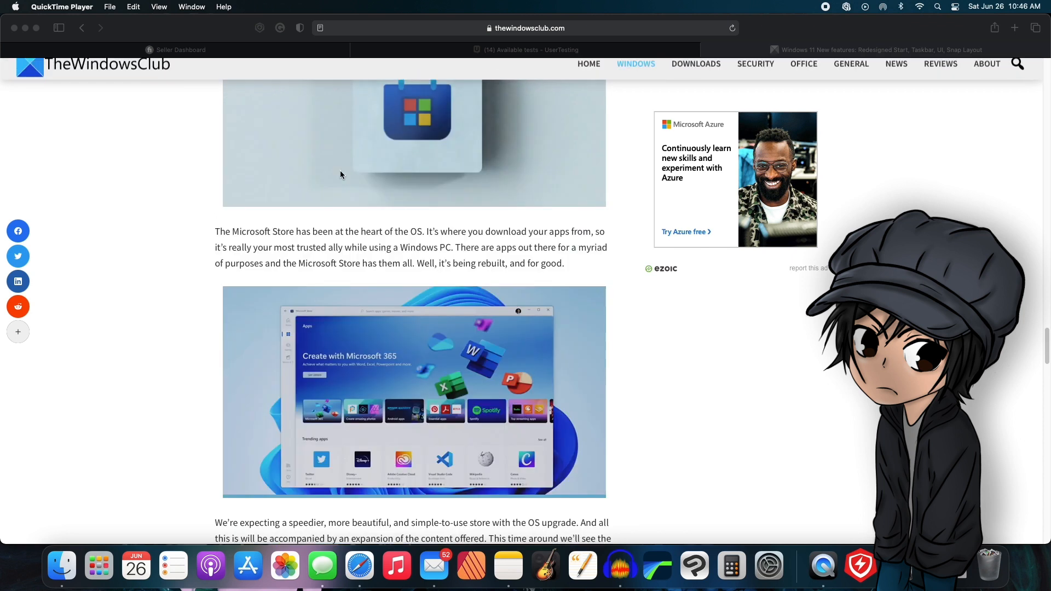
scroll("up", 3)
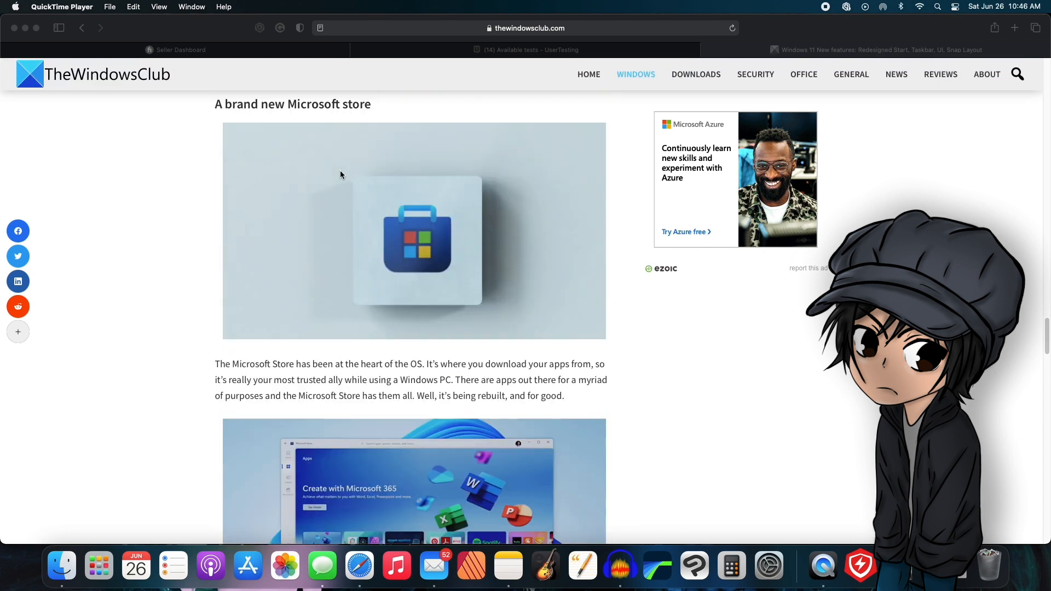
scroll("down", 3)
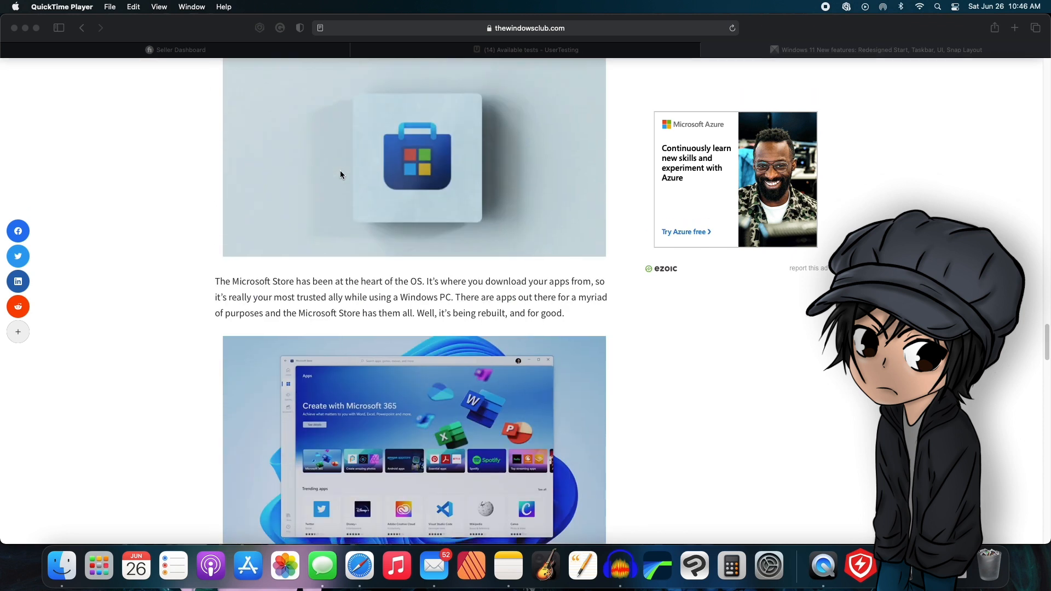
scroll("down", 3)
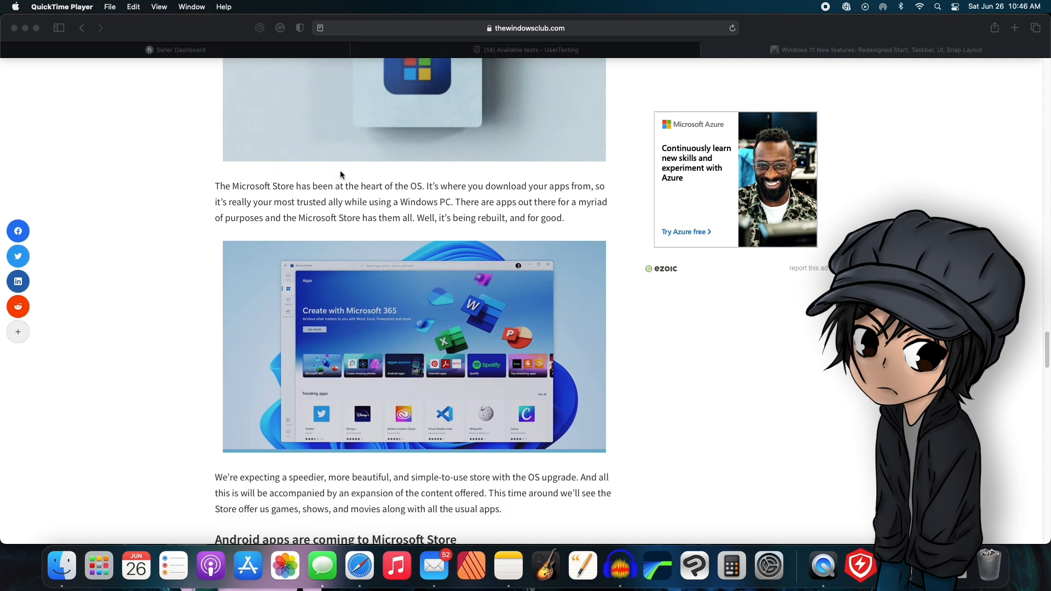
scroll("down", 3)
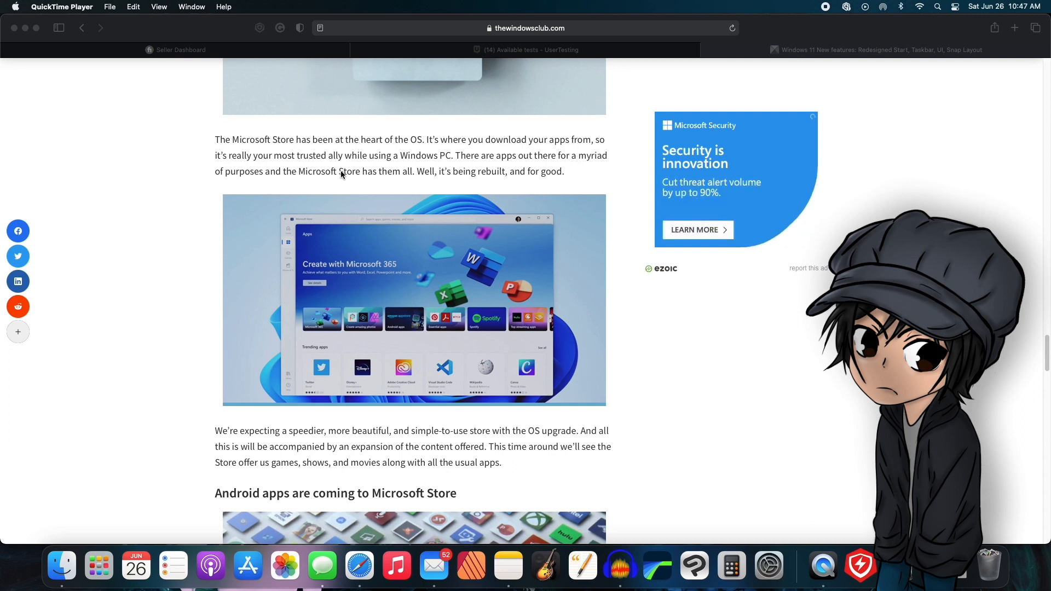
mouse_move(349, 248)
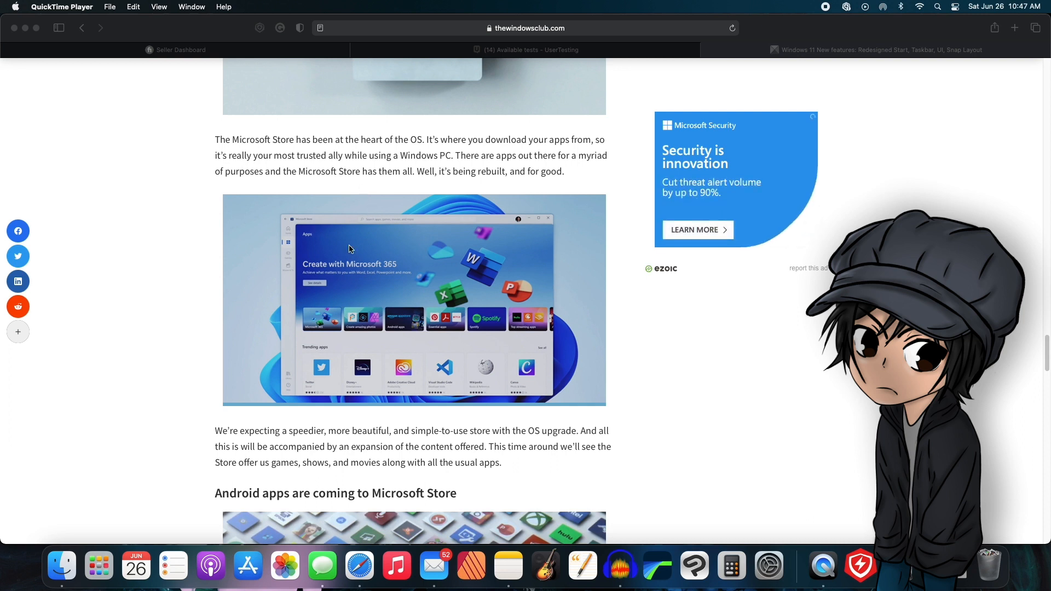
scroll("down", 3)
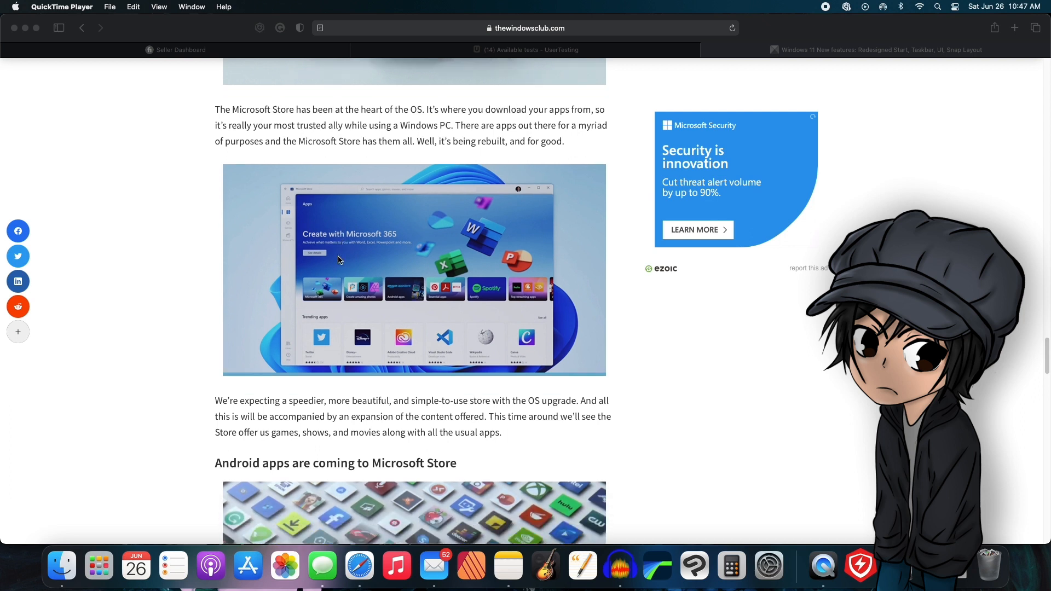
scroll("down", 3)
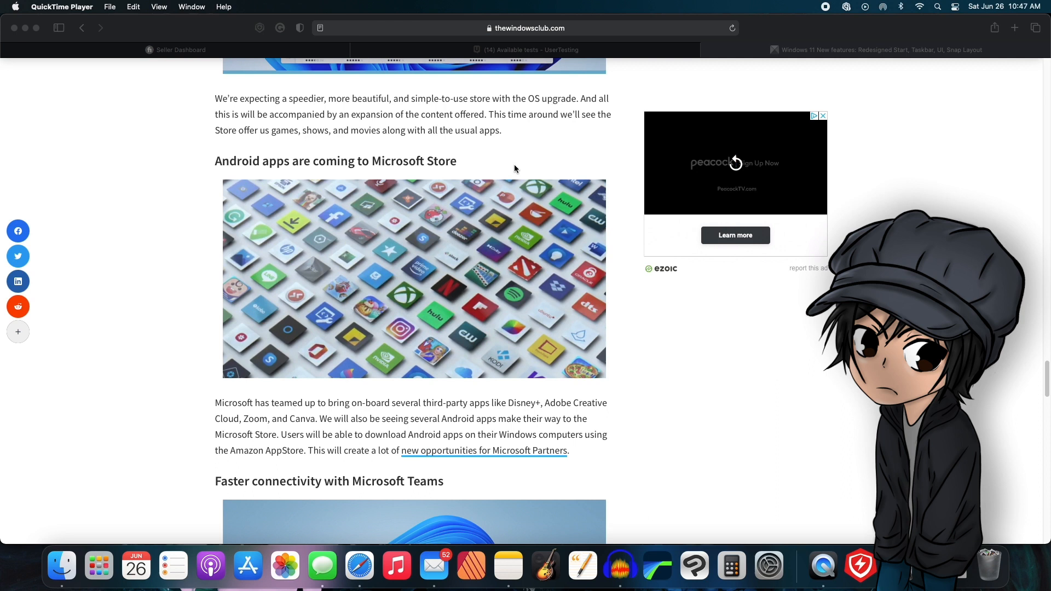
mouse_move(448, 256)
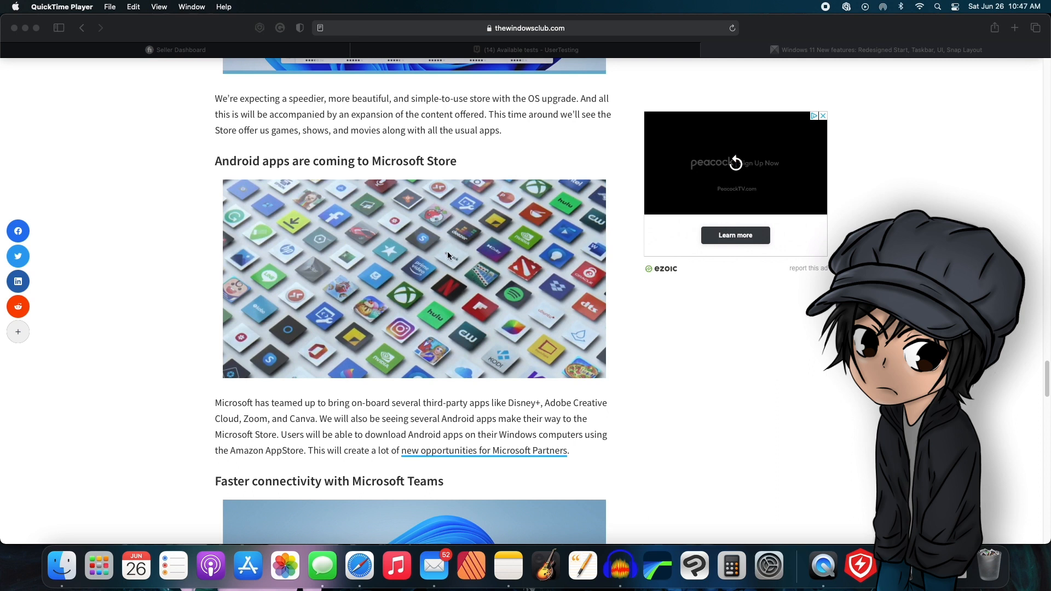
scroll("down", 3)
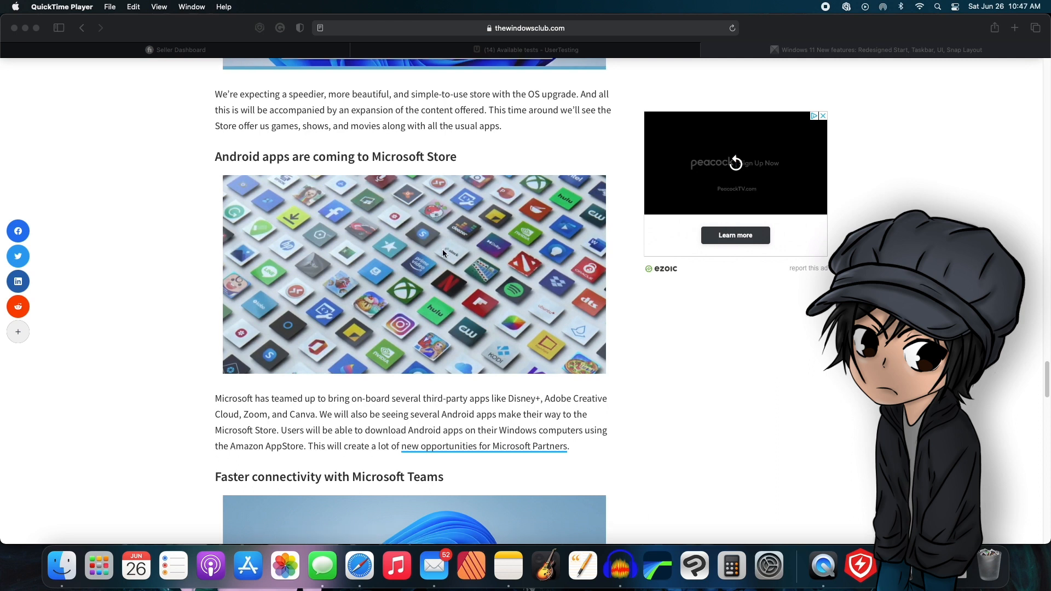
scroll("down", 3)
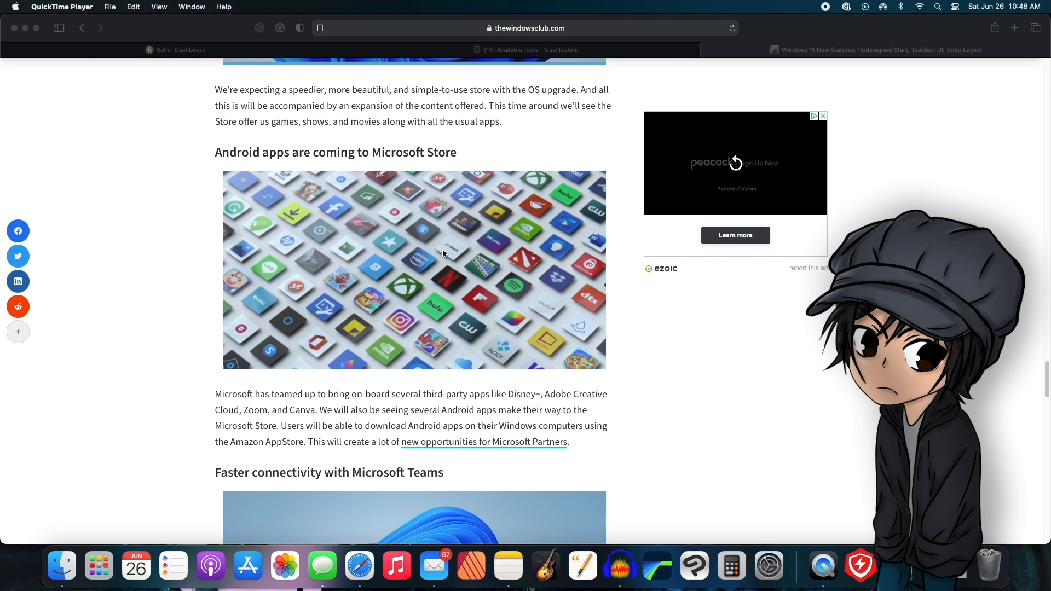
scroll("down", 3)
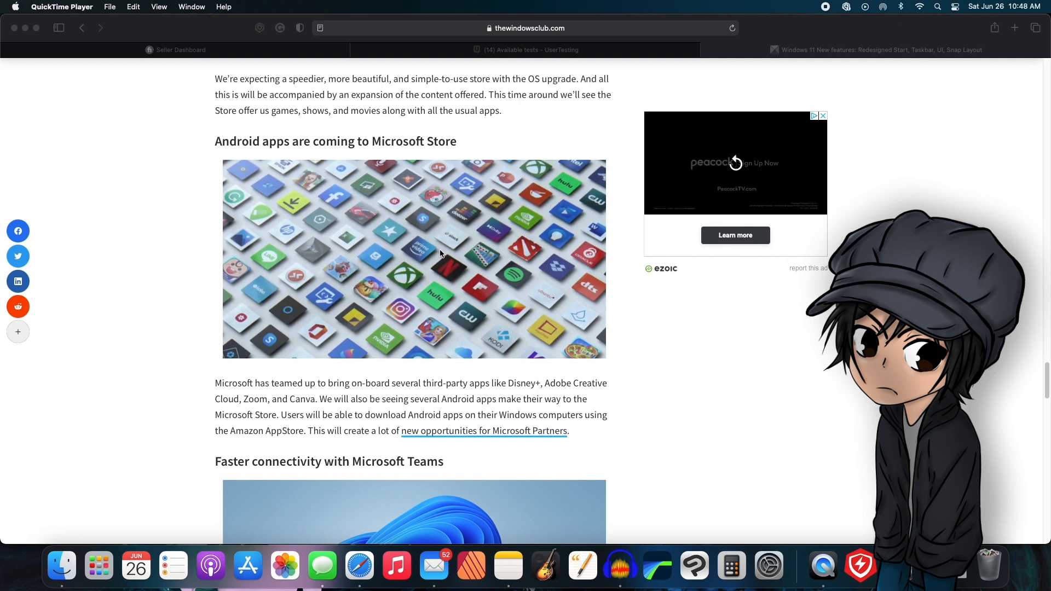
mouse_move(441, 251)
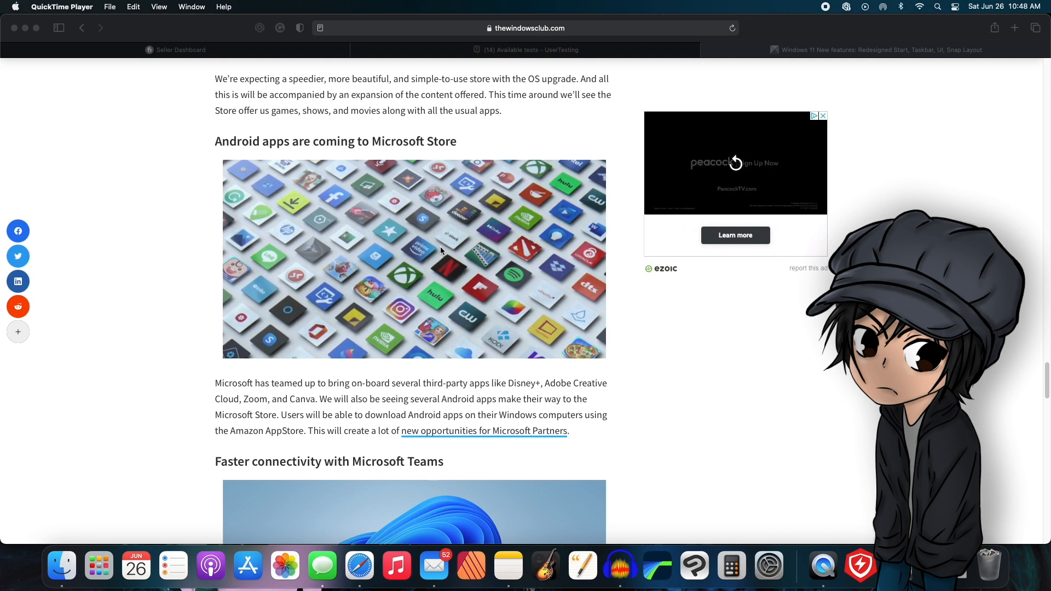
mouse_move(374, 225)
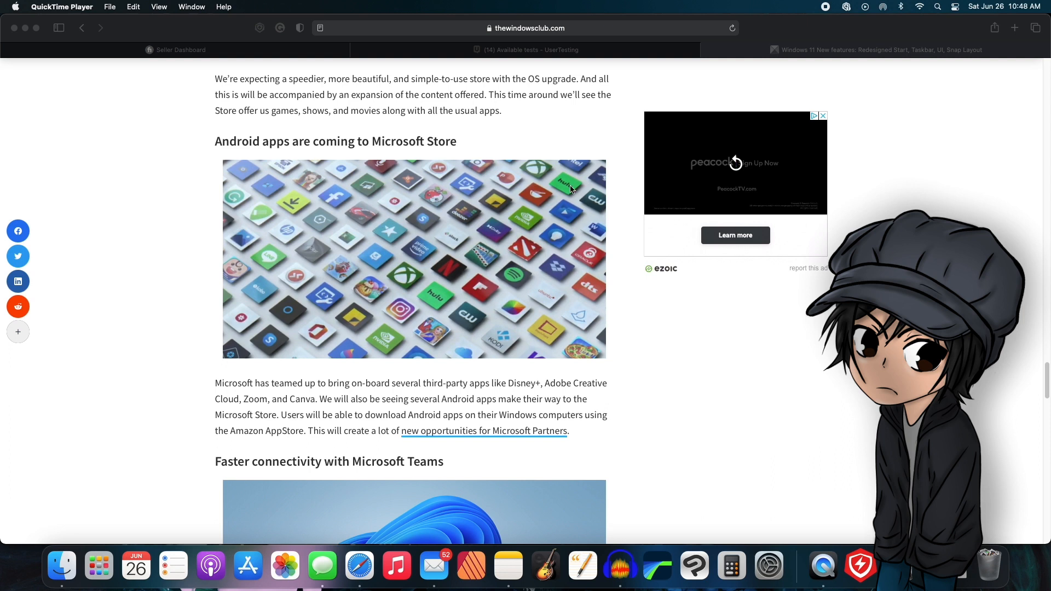
mouse_move(580, 224)
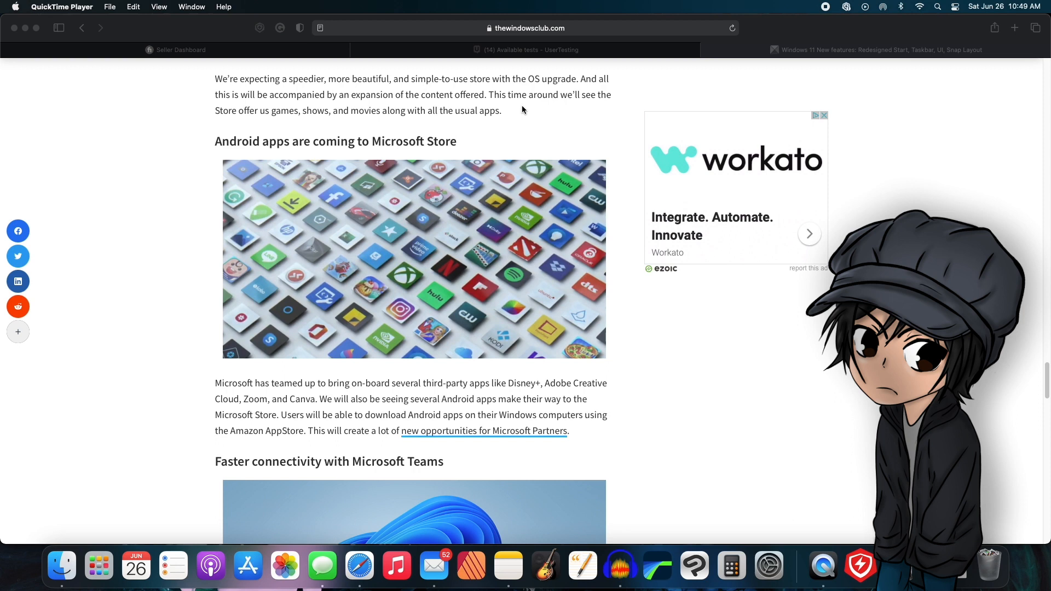
mouse_move(440, 124)
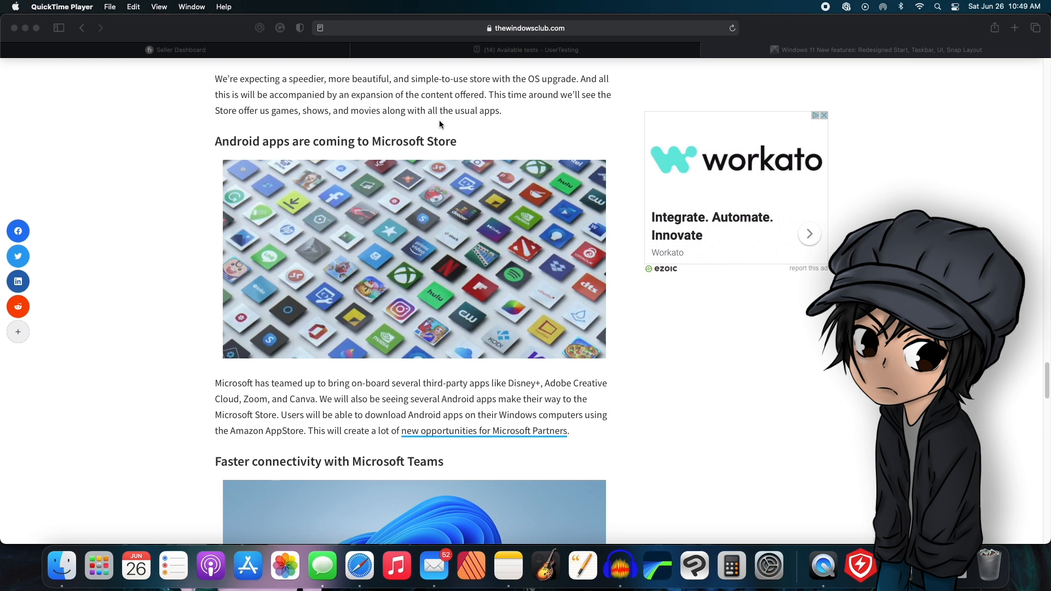
scroll("down", 3)
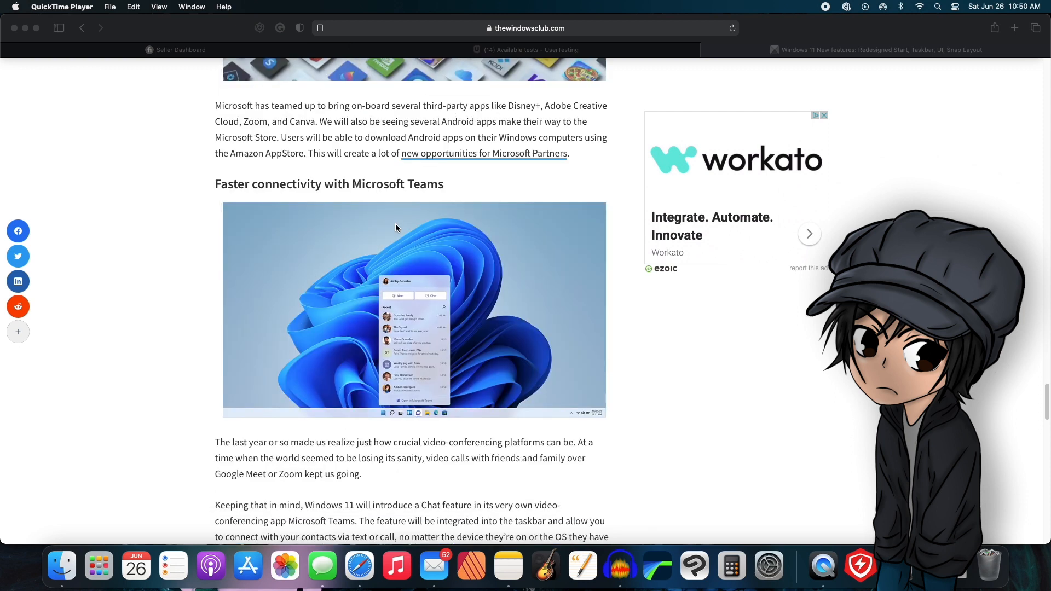
scroll("down", 3)
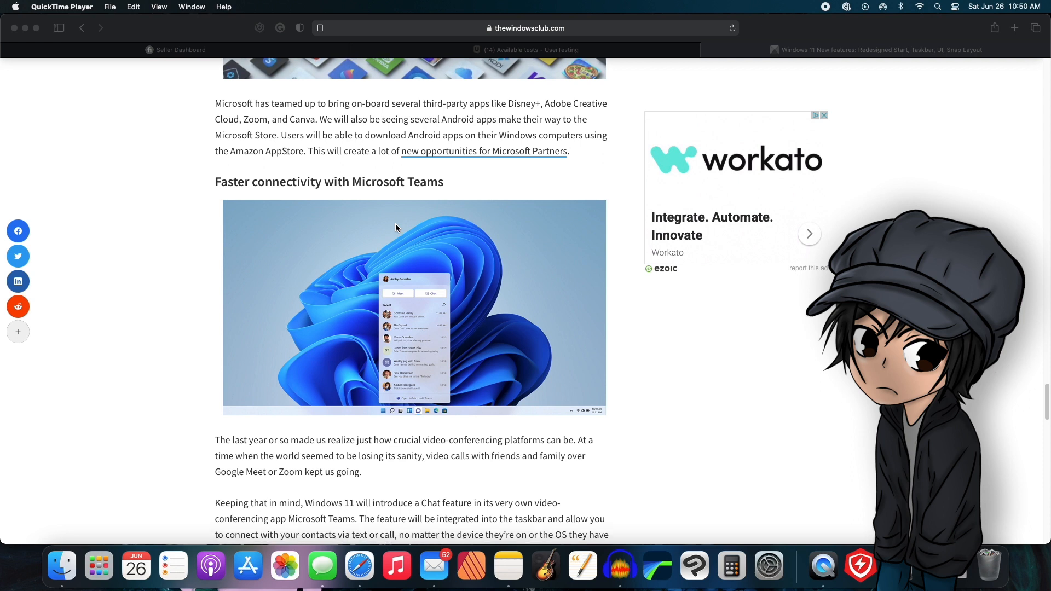
scroll("down", 3)
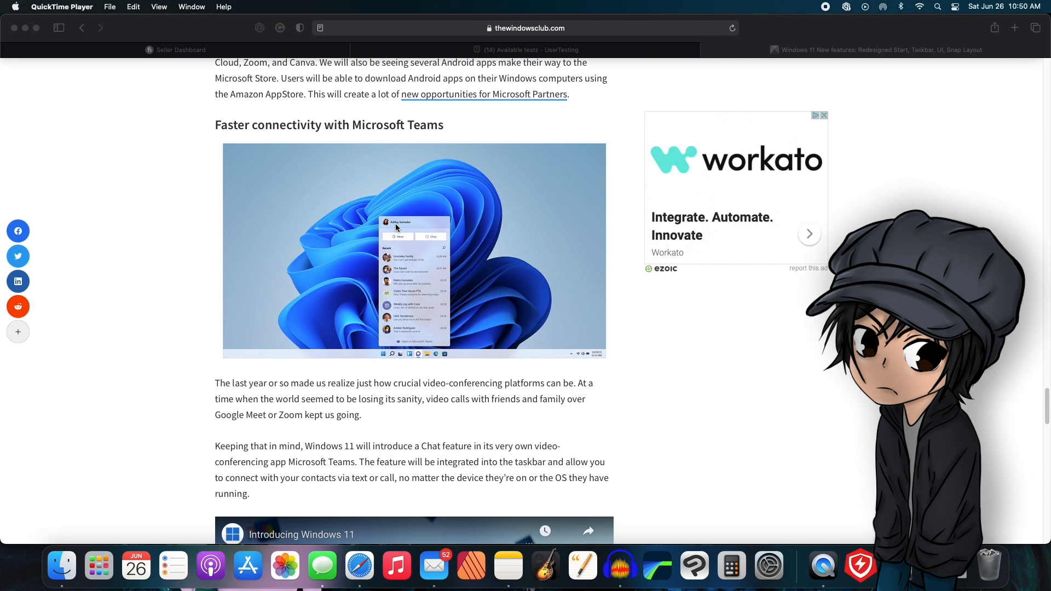
scroll("down", 3)
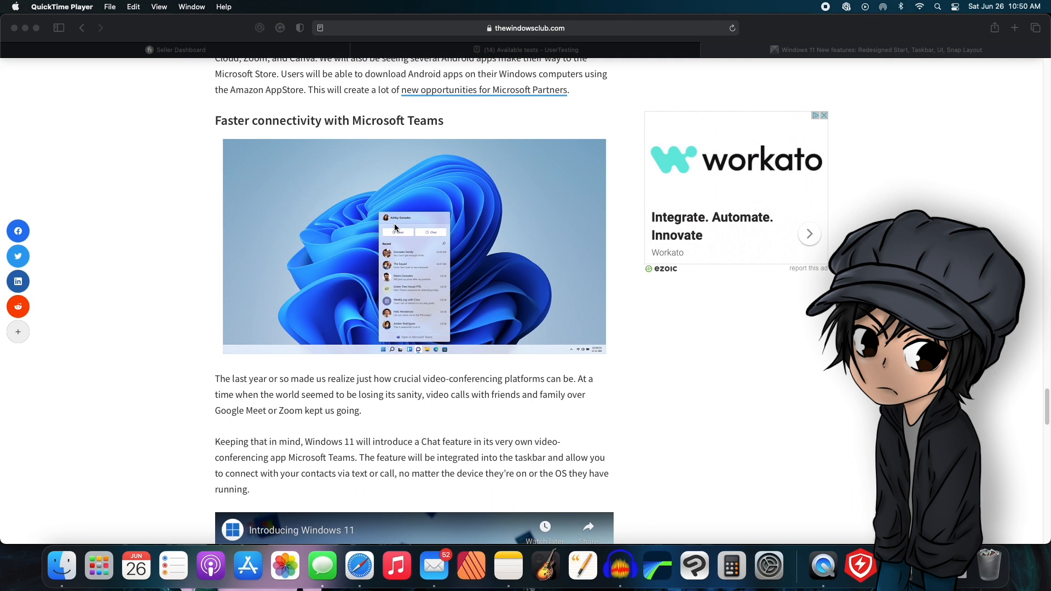
scroll("down", 3)
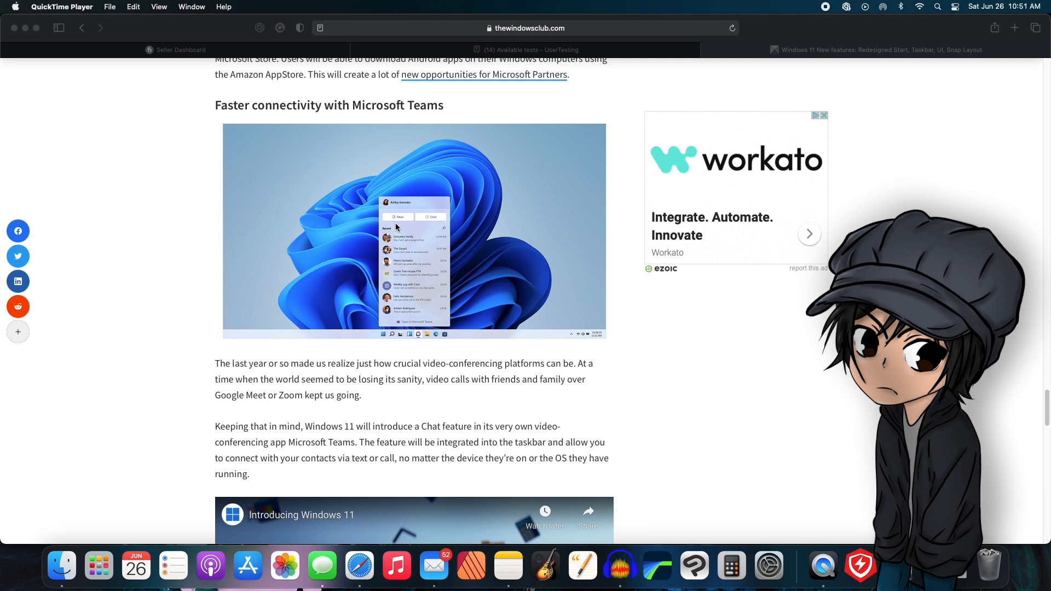
scroll("down", 3)
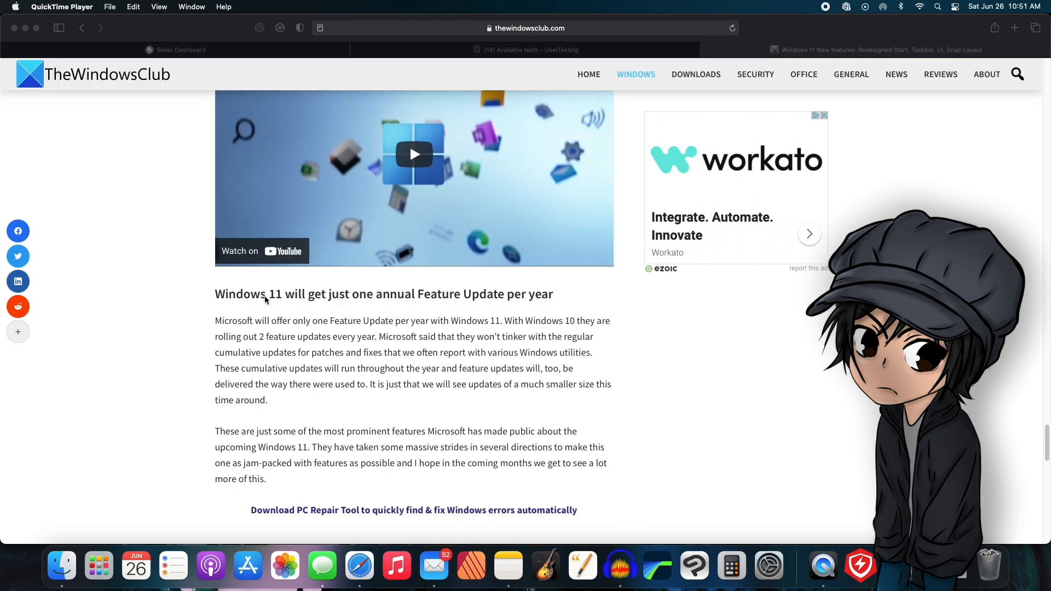
mouse_move(405, 302)
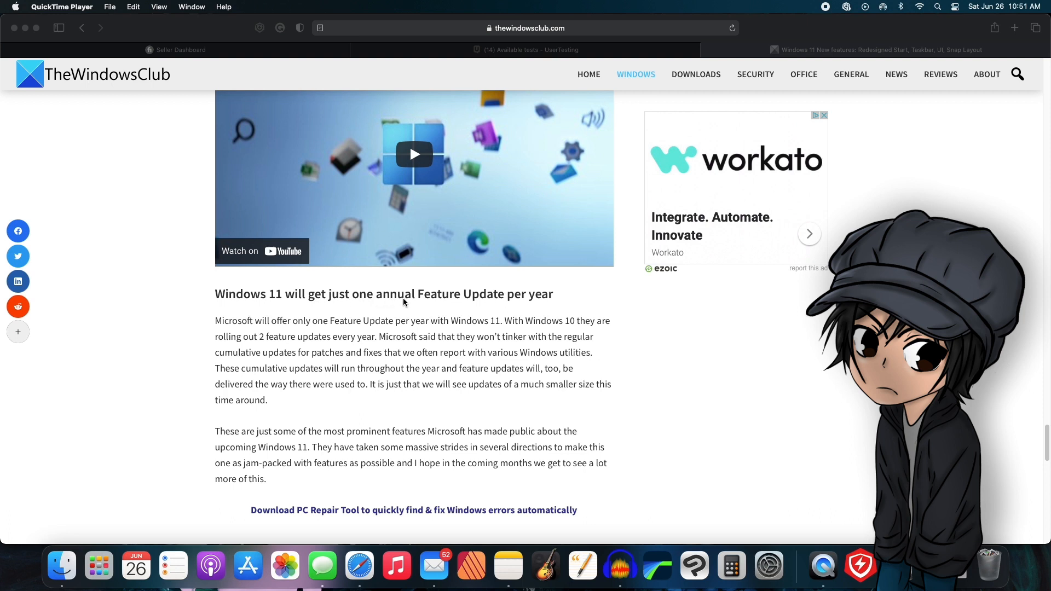
mouse_move(542, 312)
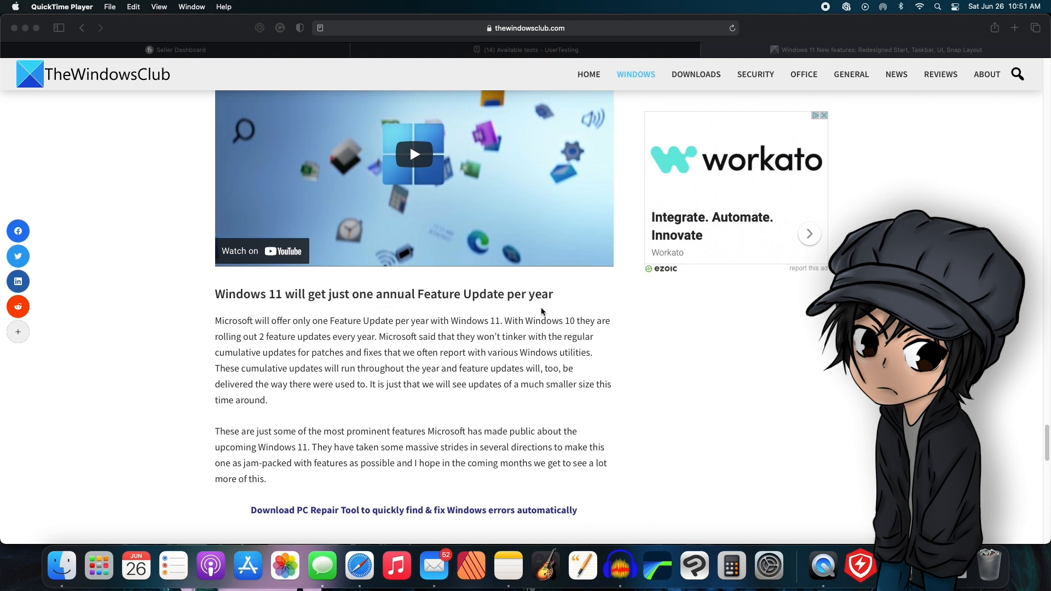
scroll("down", 3)
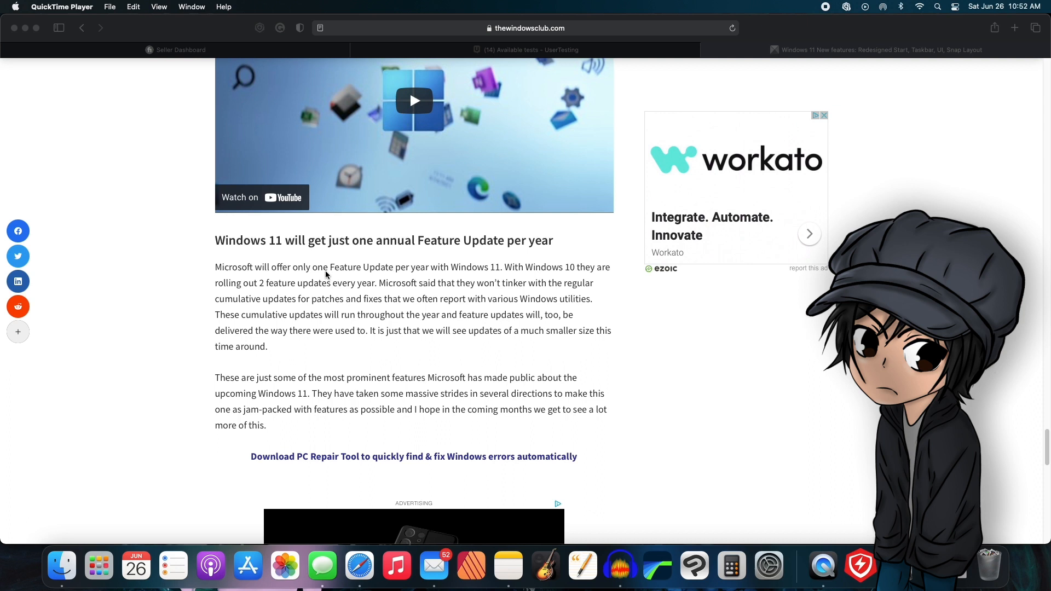
mouse_move(424, 274)
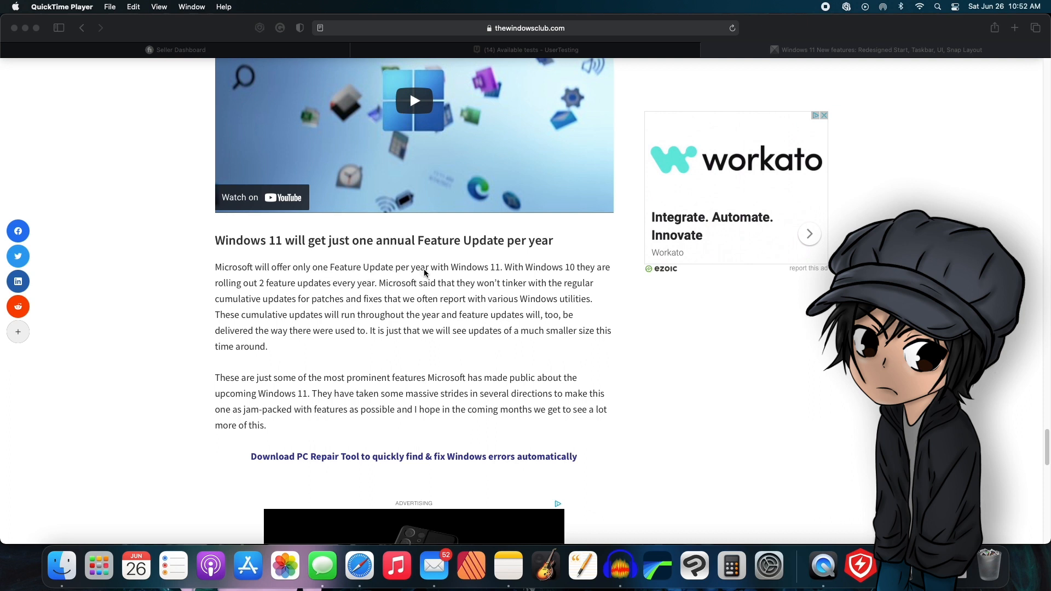
mouse_move(541, 286)
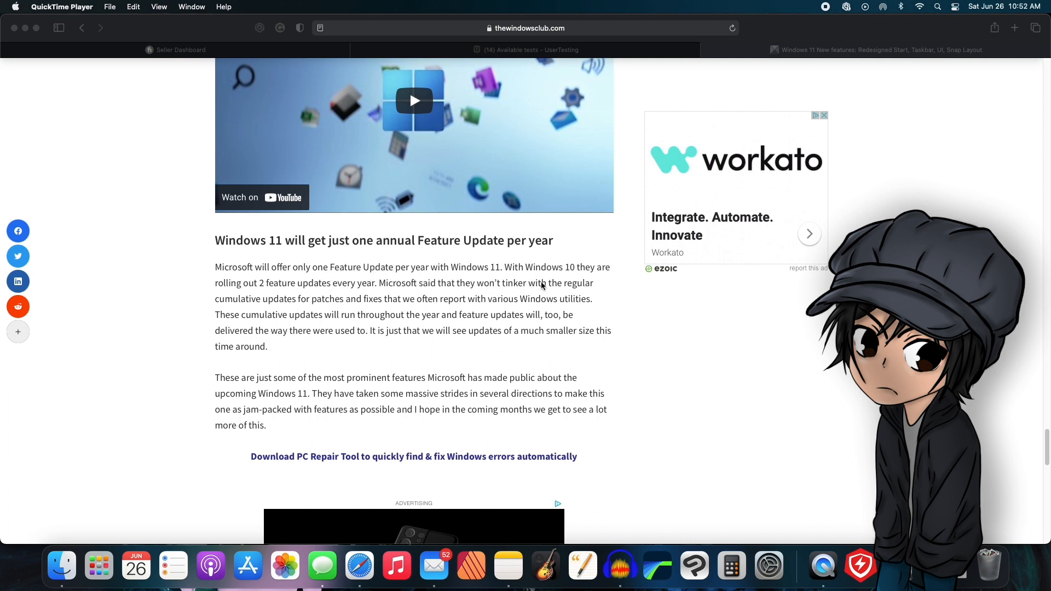
mouse_move(288, 295)
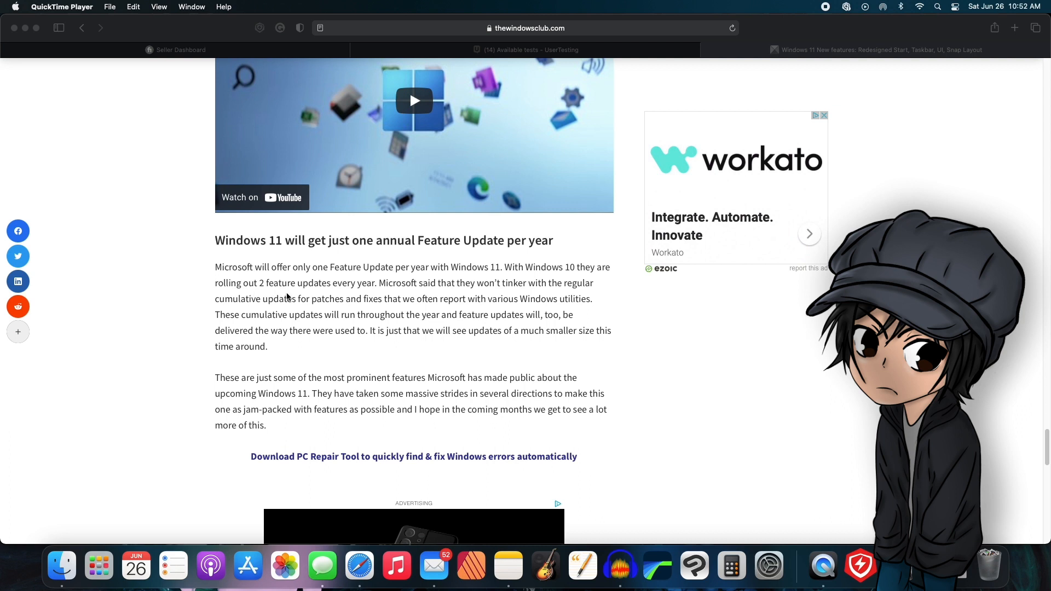
mouse_move(338, 295)
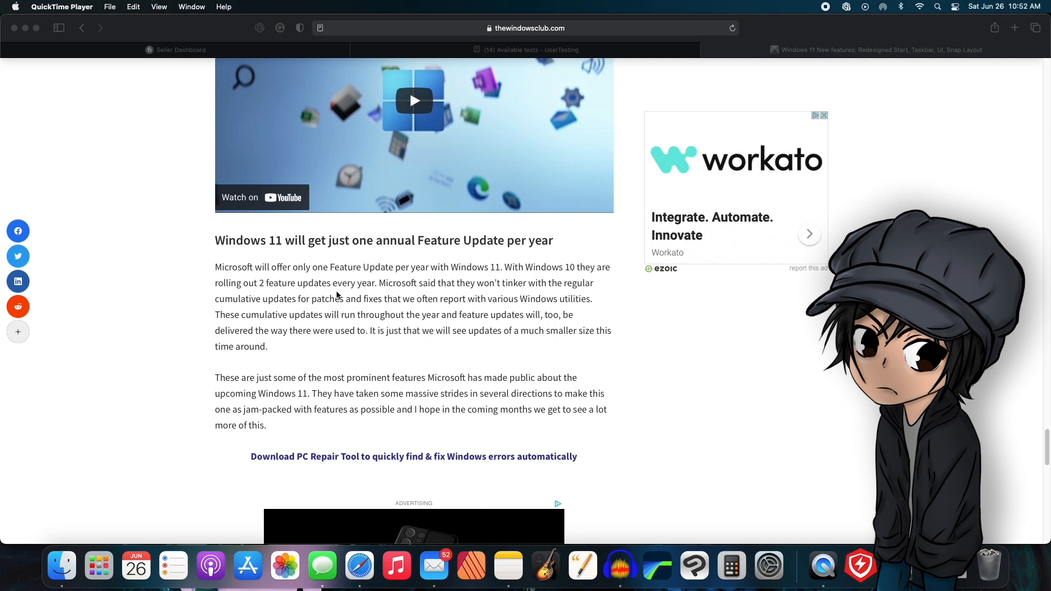
mouse_move(432, 295)
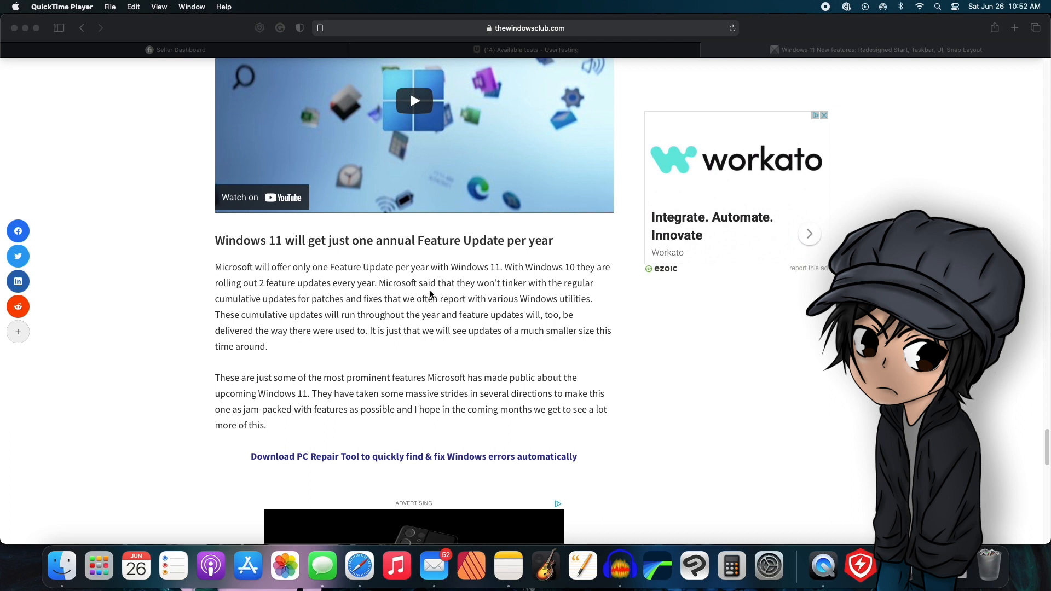
mouse_move(548, 290)
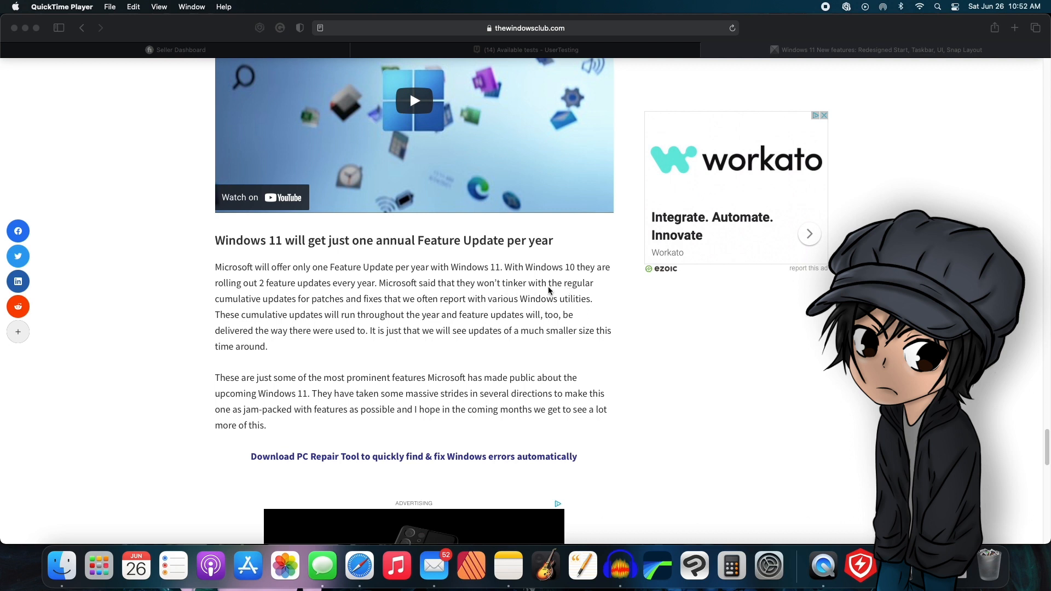
mouse_move(371, 311)
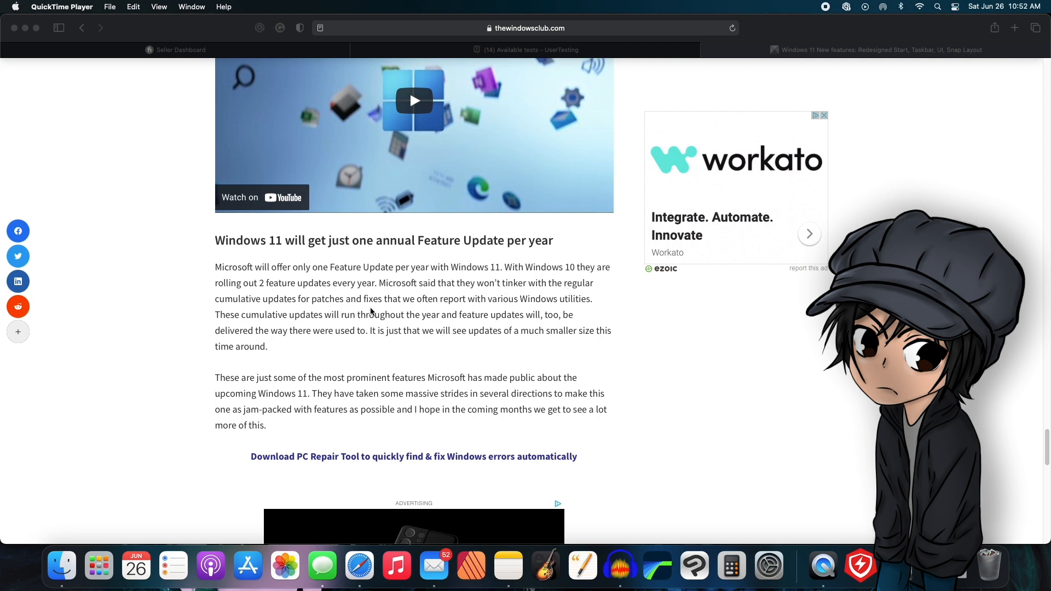
mouse_move(411, 307)
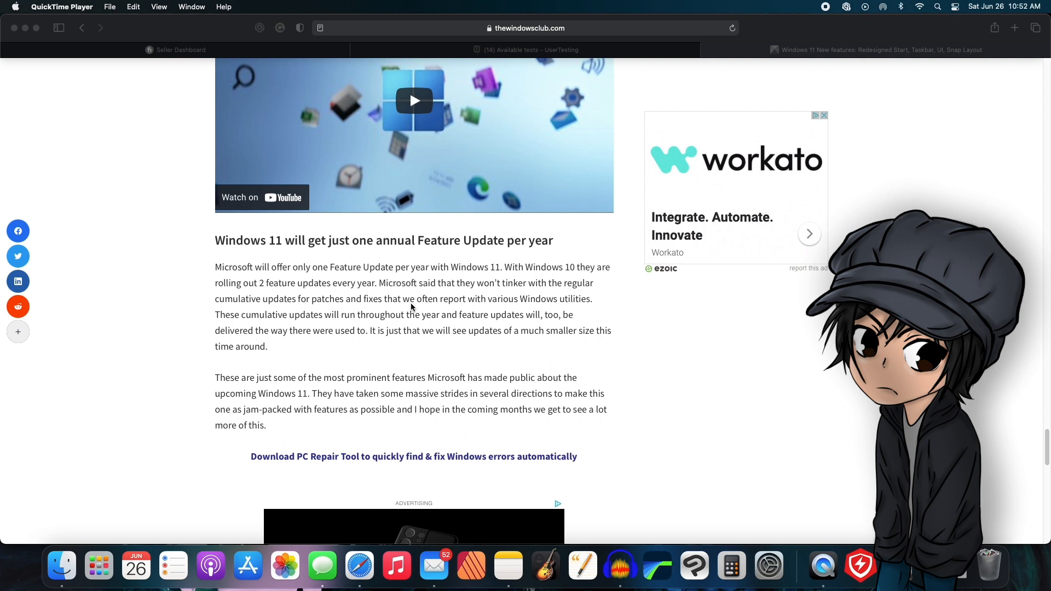
mouse_move(537, 310)
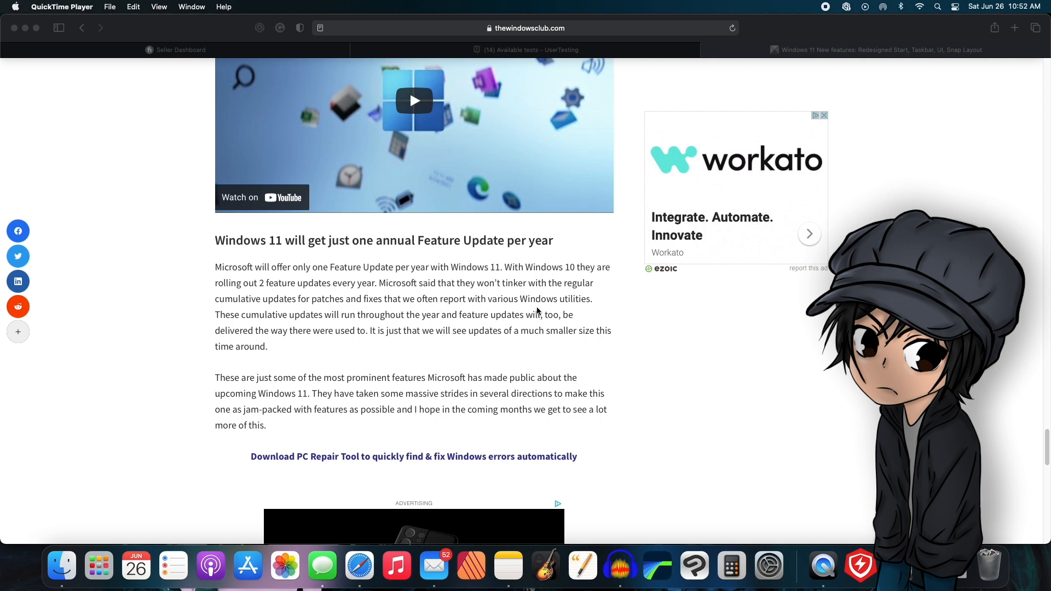
mouse_move(569, 308)
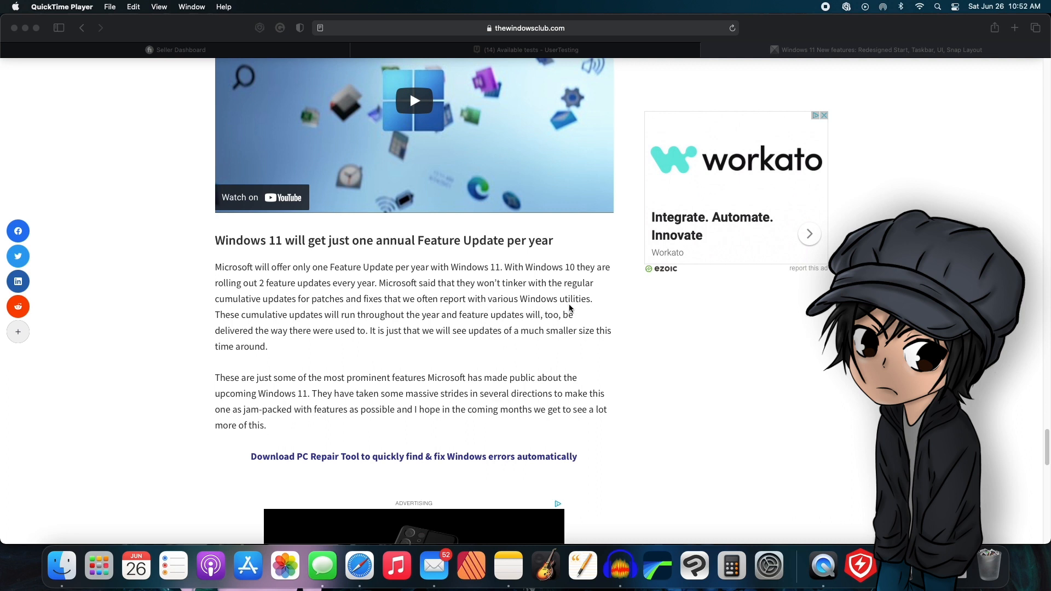
mouse_move(382, 326)
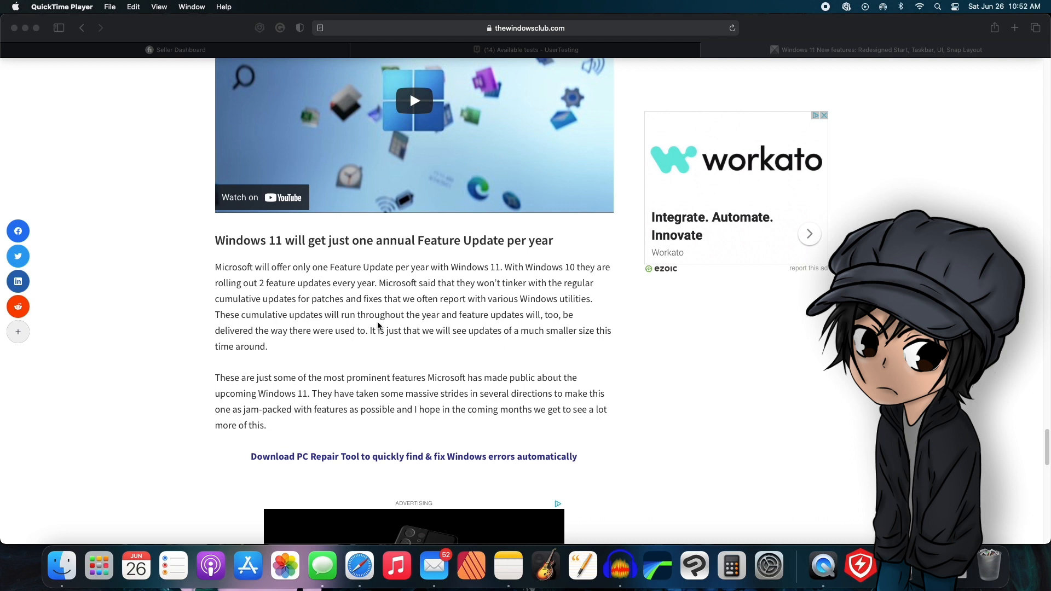
scroll("down", 3)
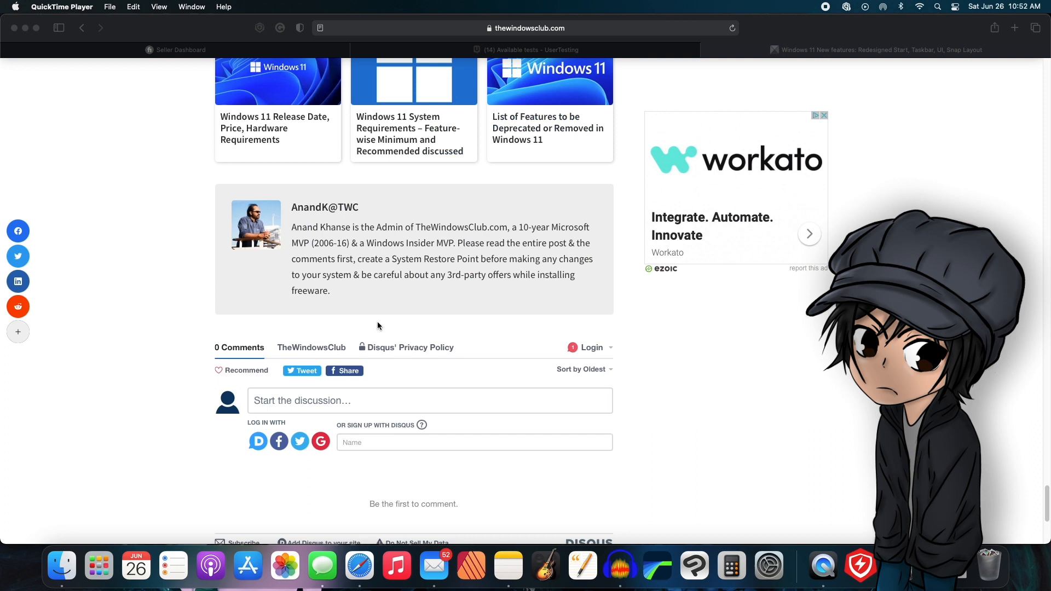
scroll("up", 3)
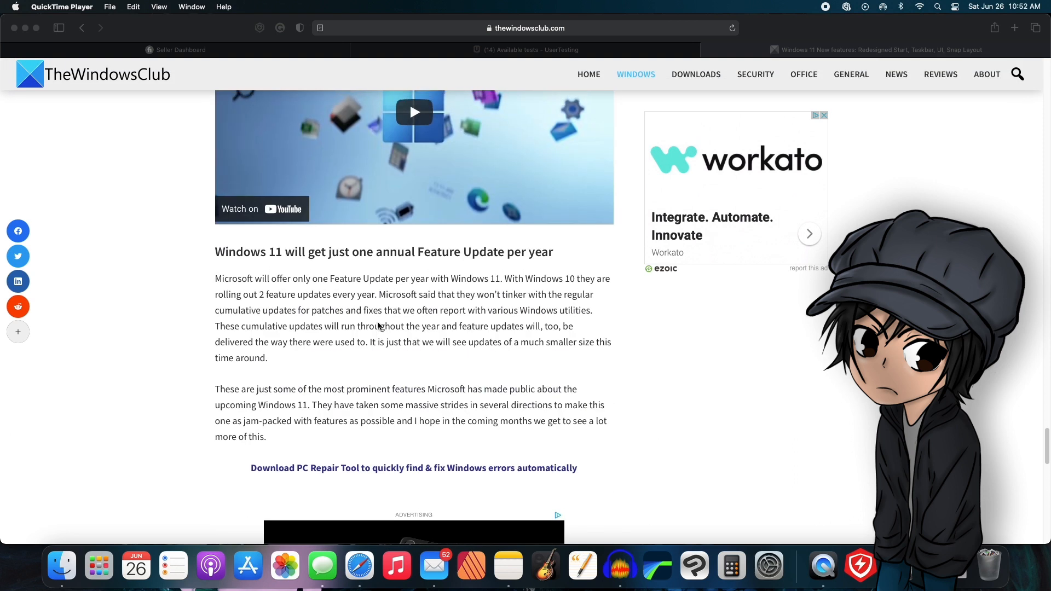
scroll("up", 3)
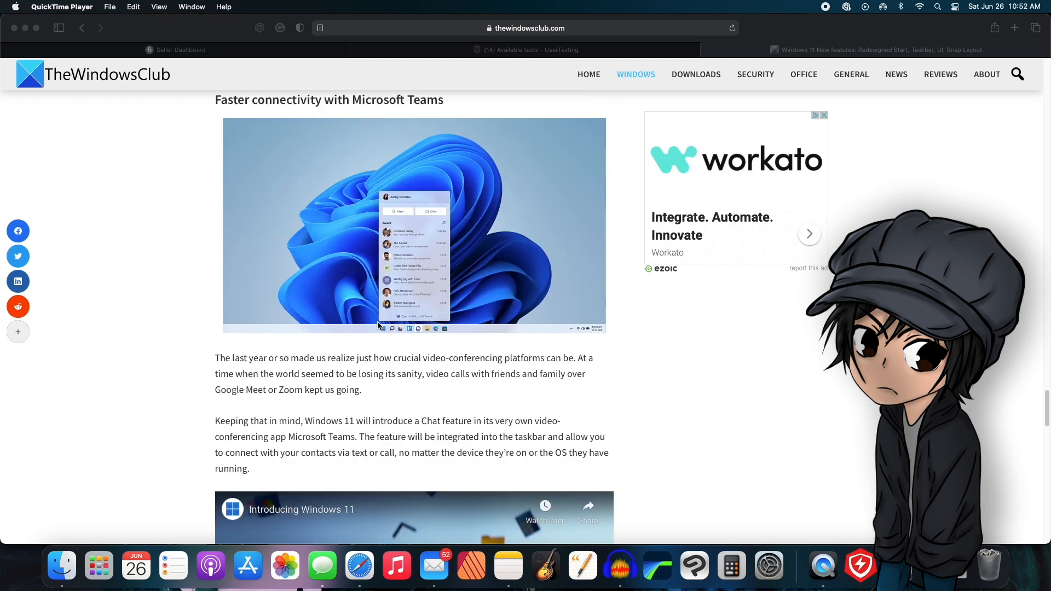
scroll("down", 3)
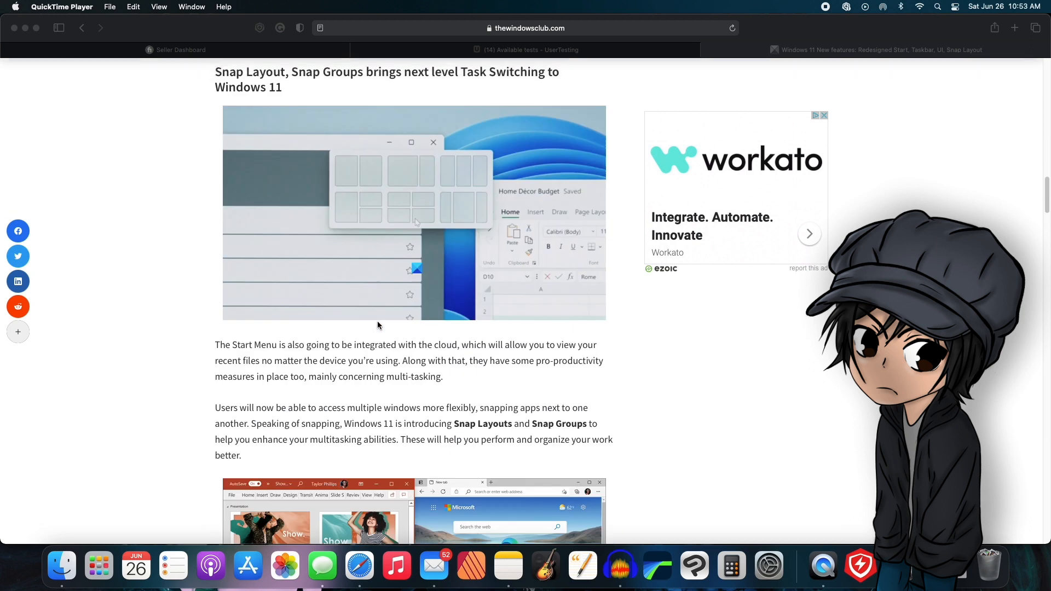
scroll("down", 3)
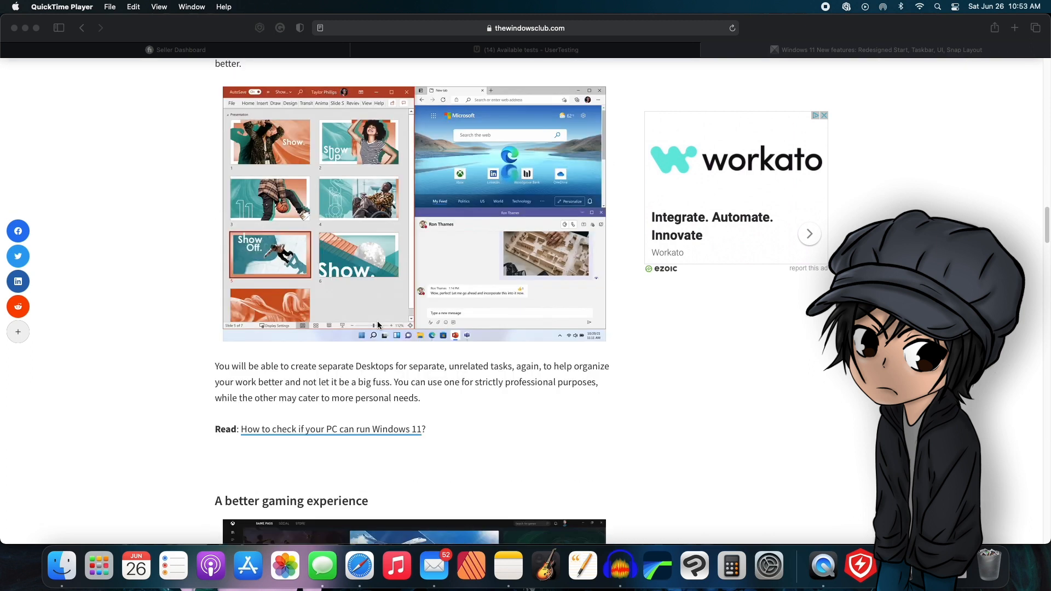
scroll("down", 3)
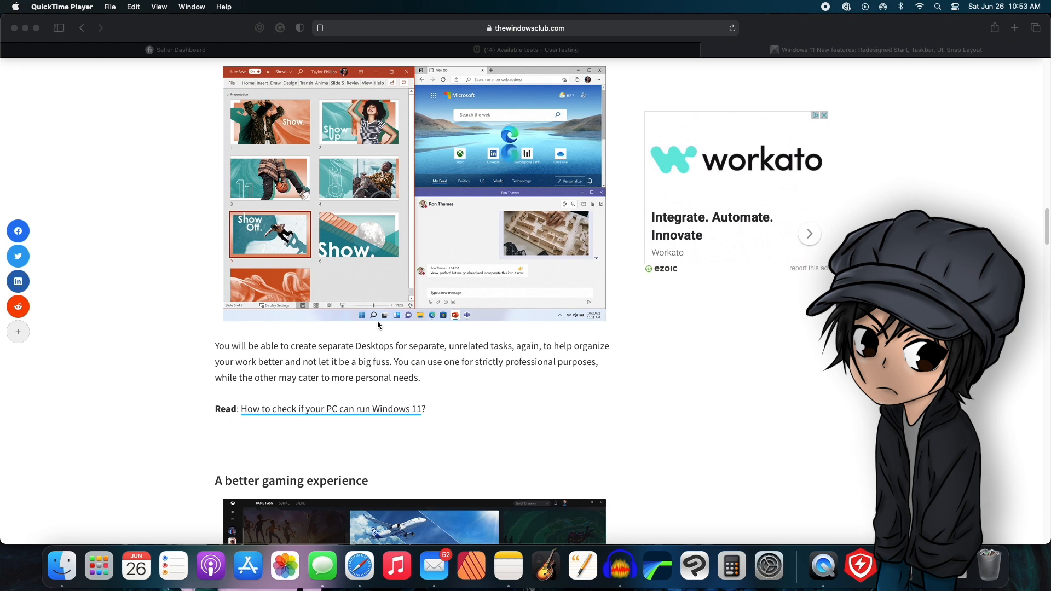
scroll("down", 3)
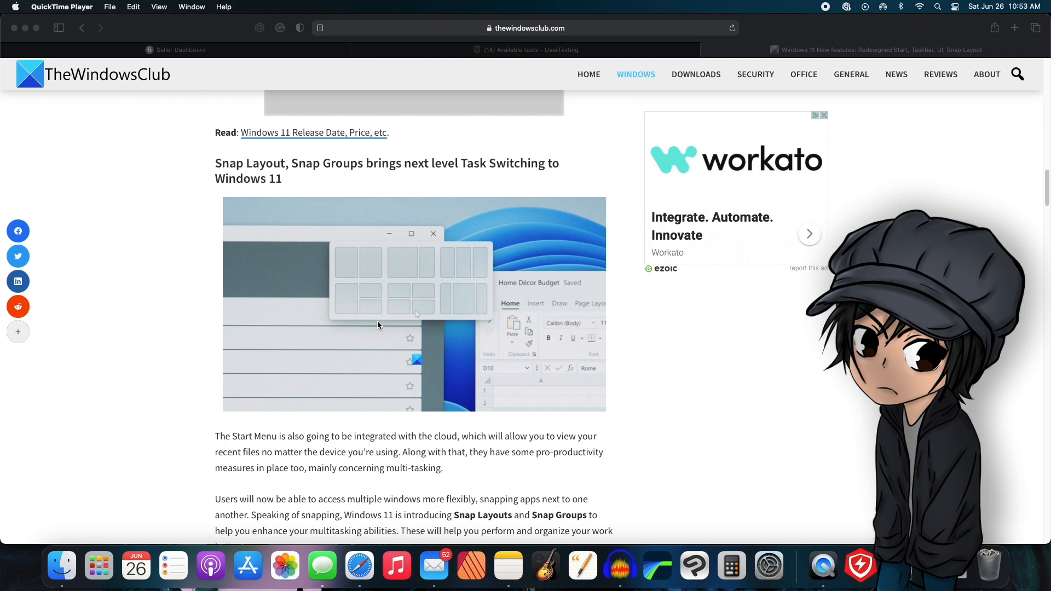
scroll("down", 3)
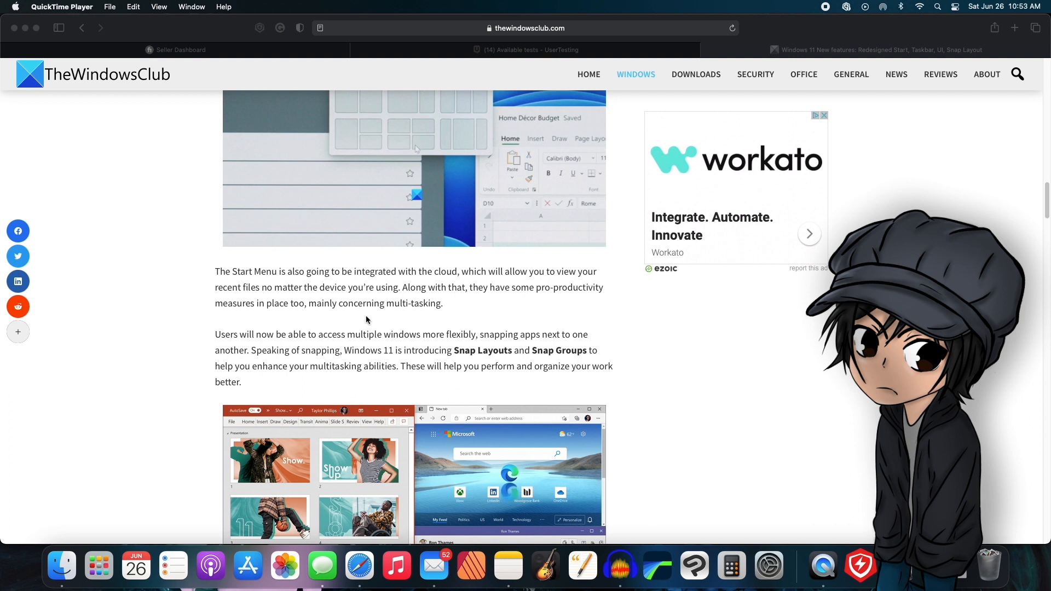
mouse_move(519, 221)
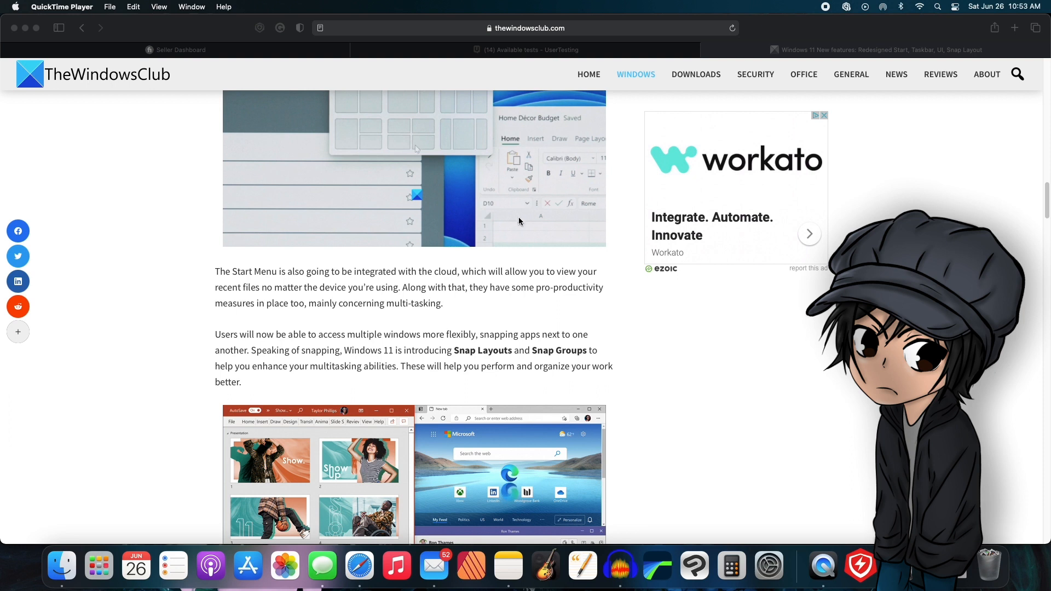
mouse_move(496, 261)
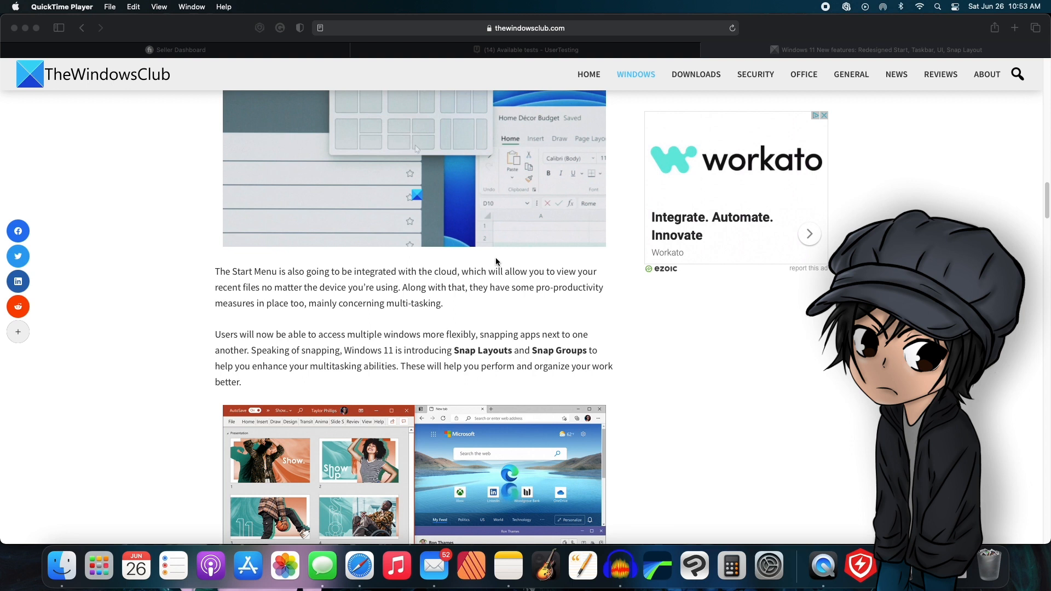
mouse_move(483, 261)
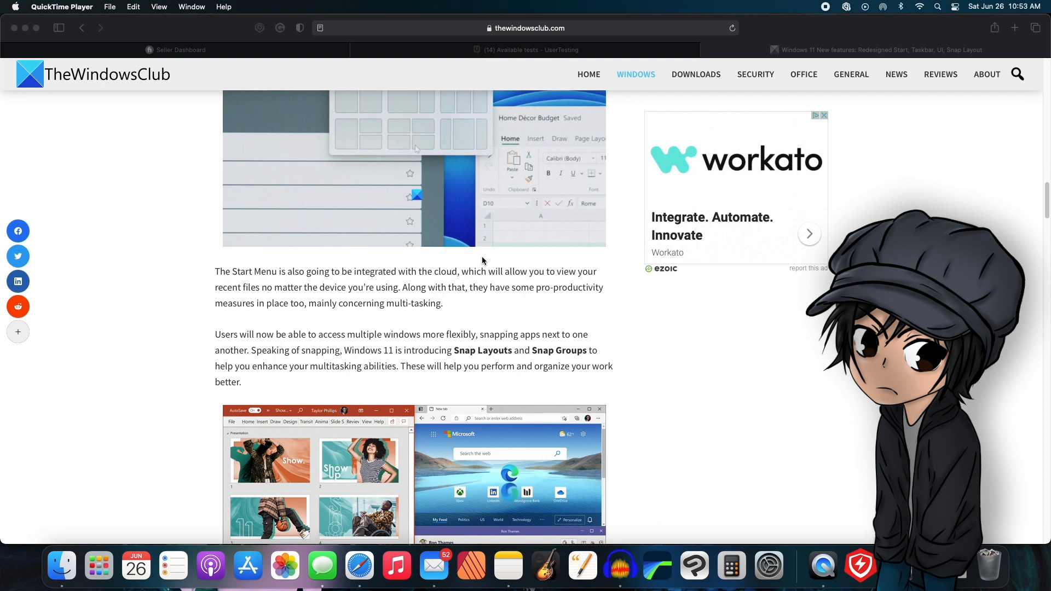
mouse_move(474, 260)
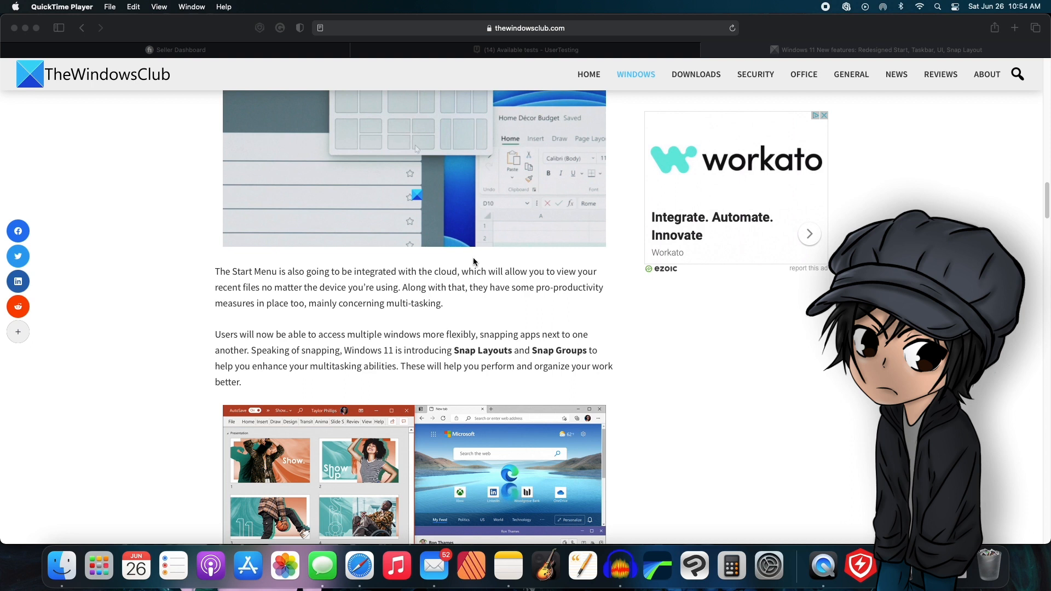
mouse_move(439, 256)
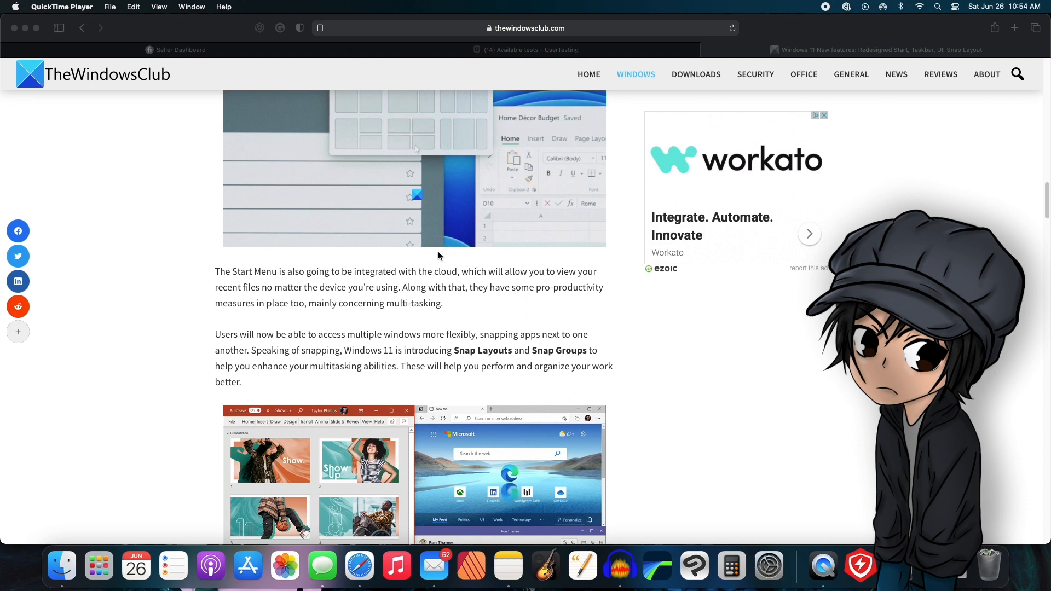
mouse_move(571, 238)
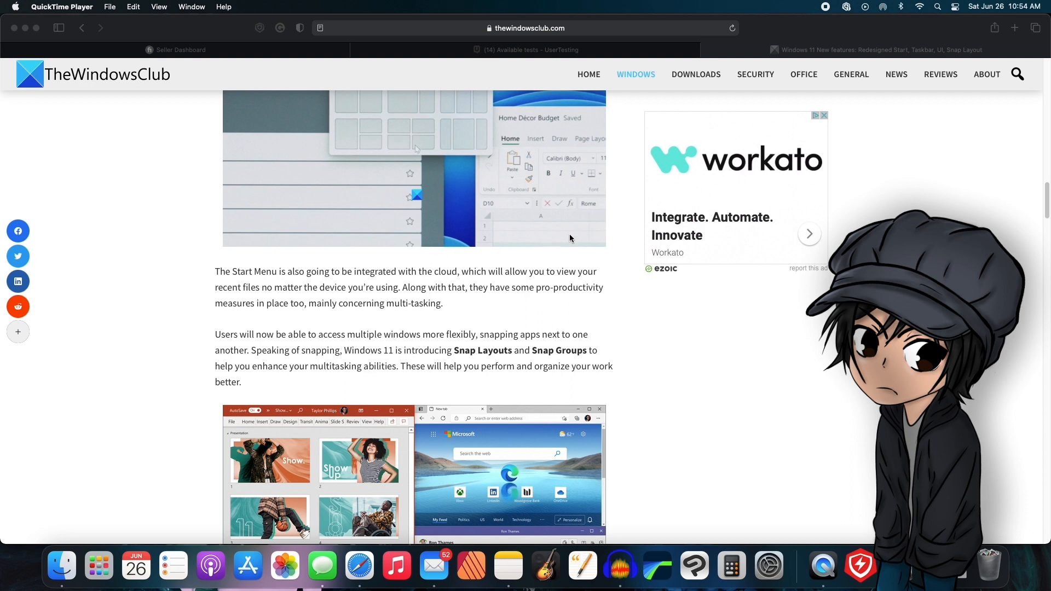
mouse_move(347, 174)
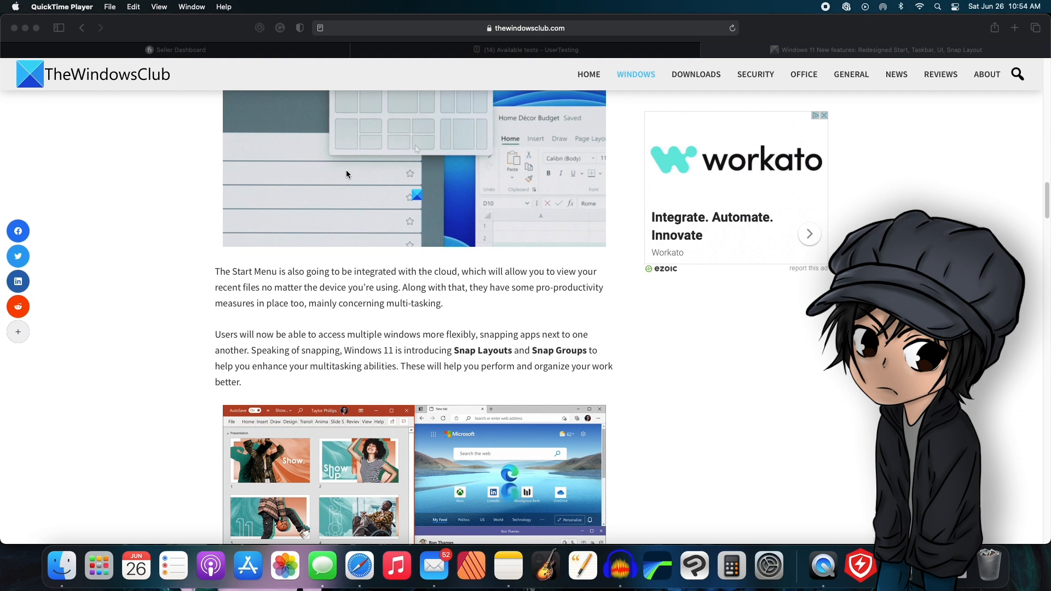
mouse_move(379, 210)
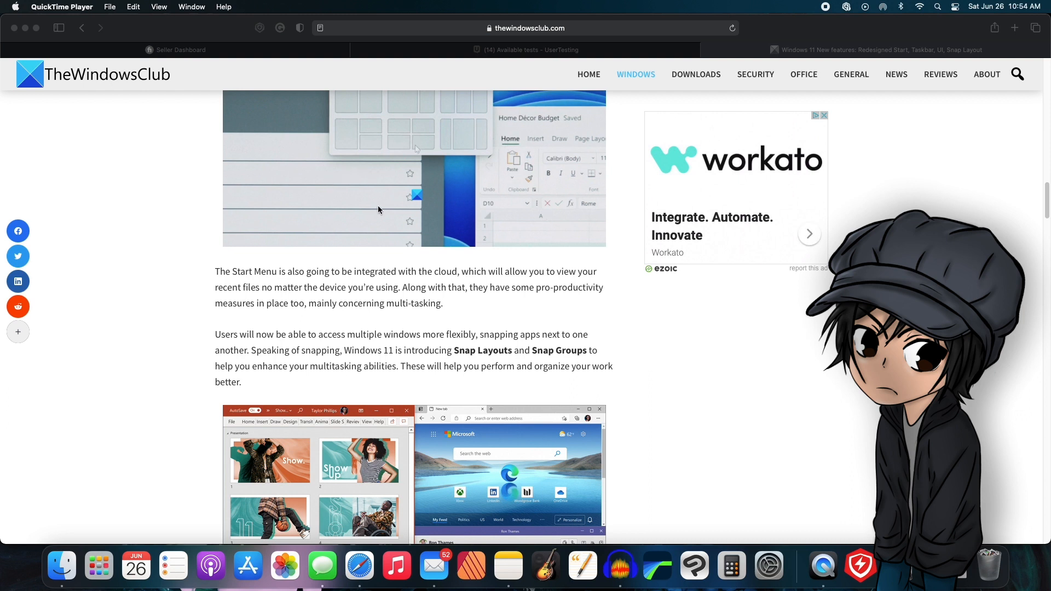
mouse_move(476, 210)
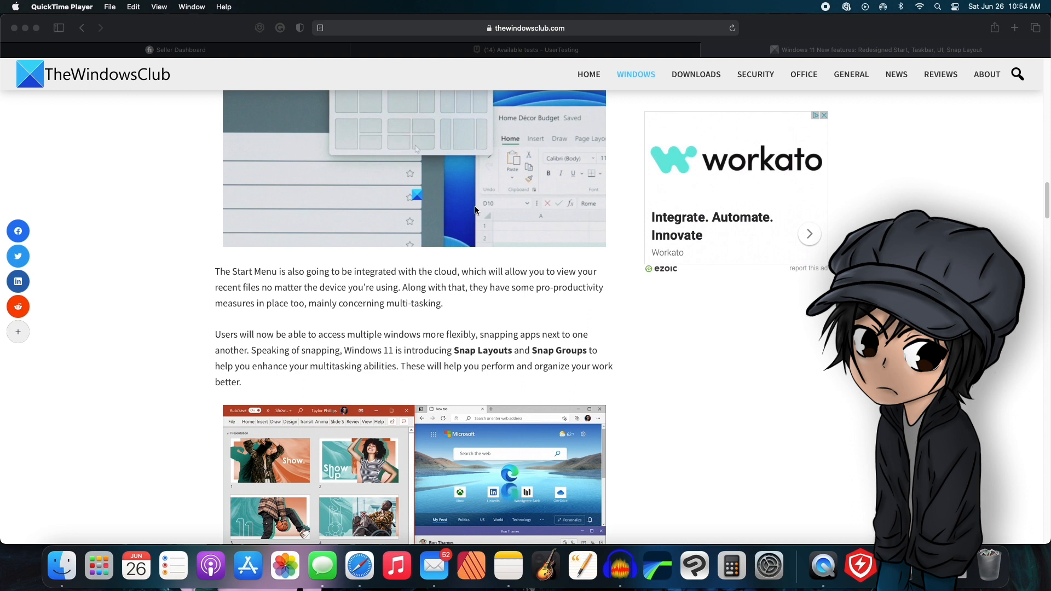
mouse_move(500, 215)
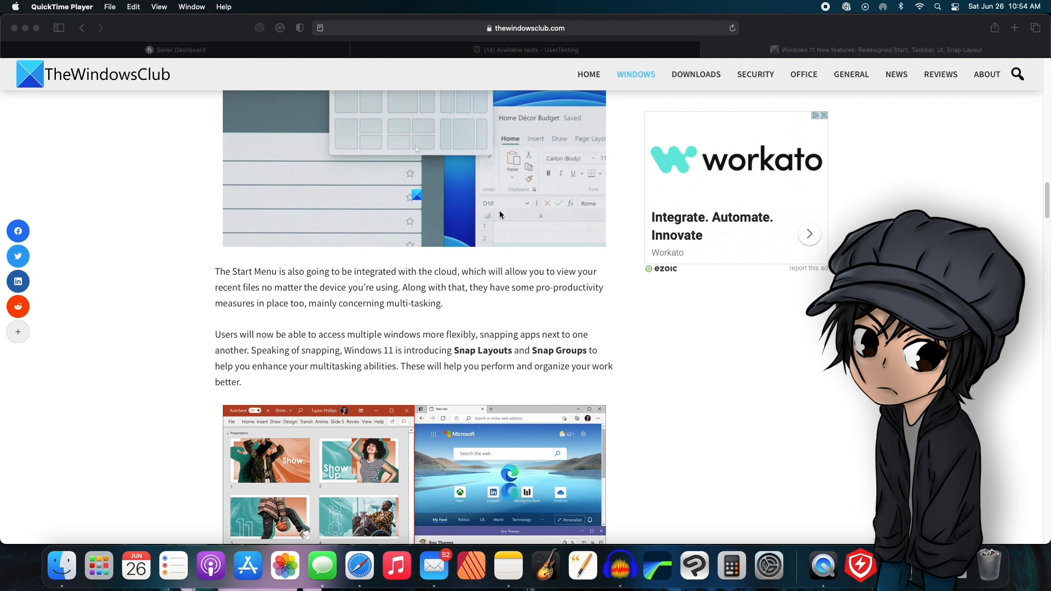
mouse_move(489, 210)
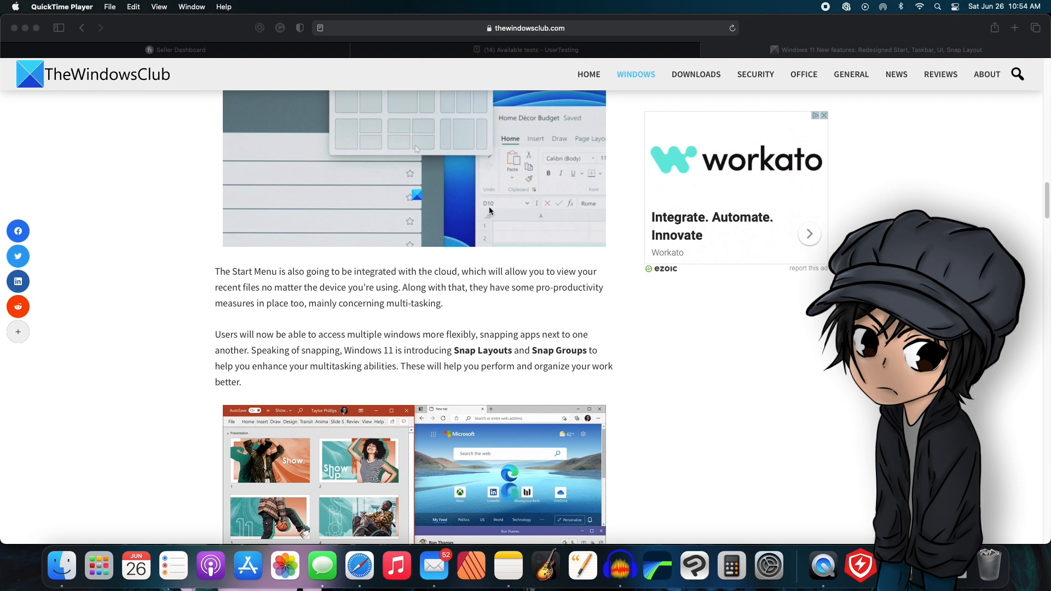
mouse_move(532, 219)
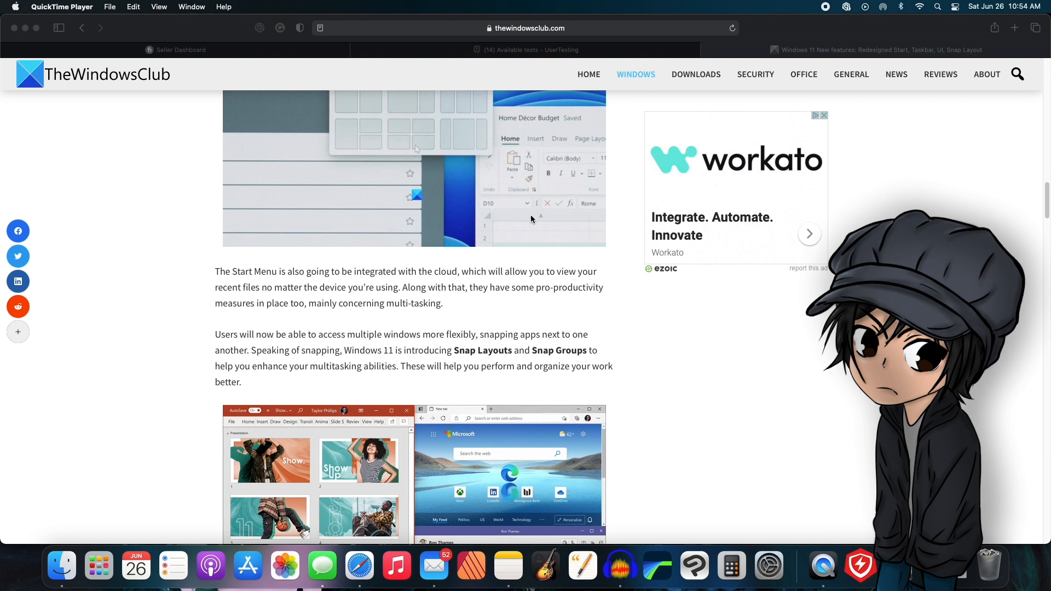
mouse_move(662, 243)
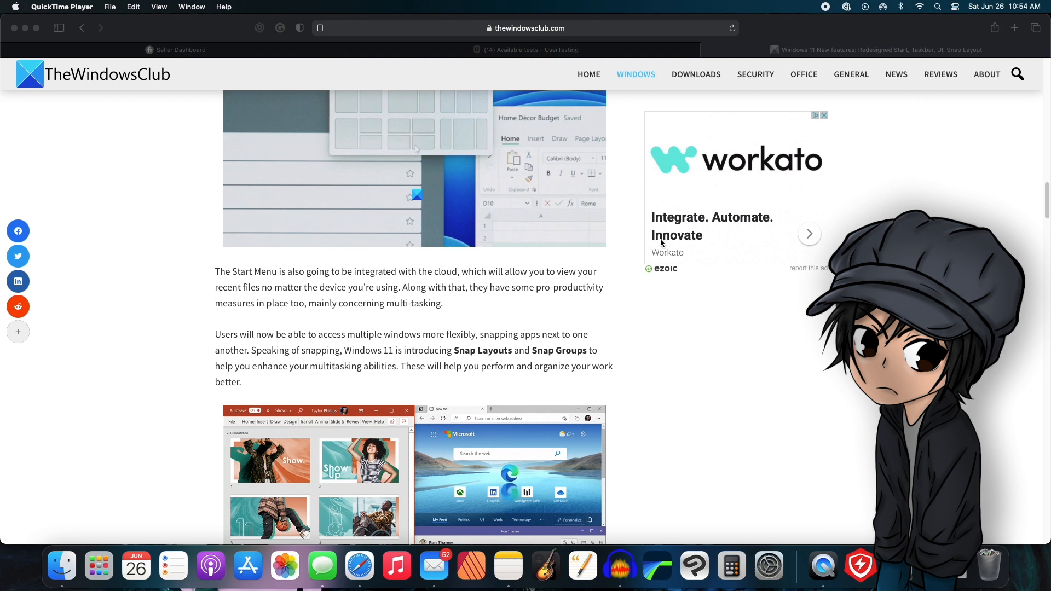
mouse_move(369, 181)
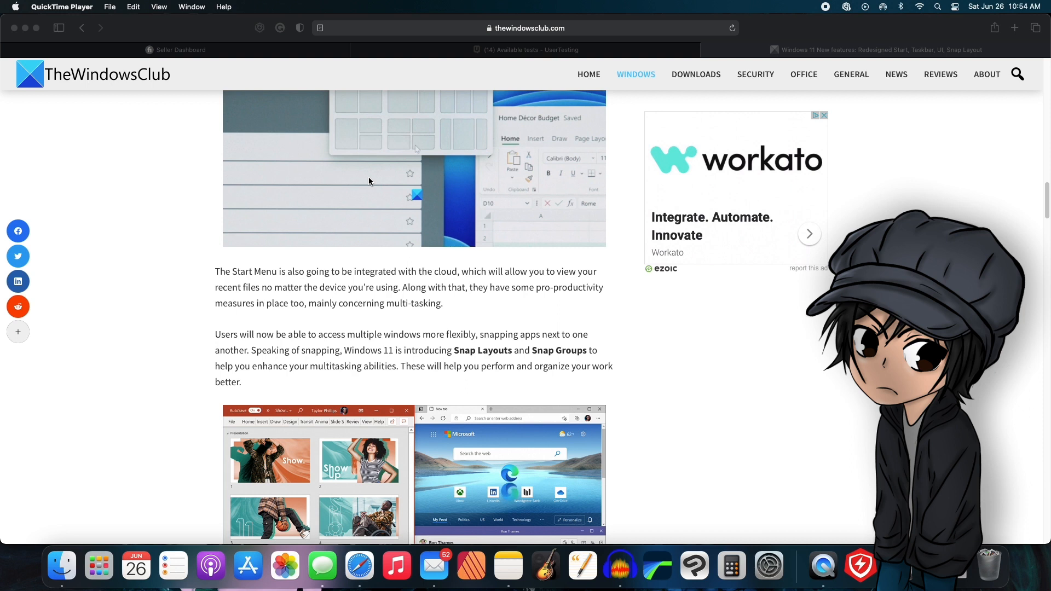
mouse_move(482, 289)
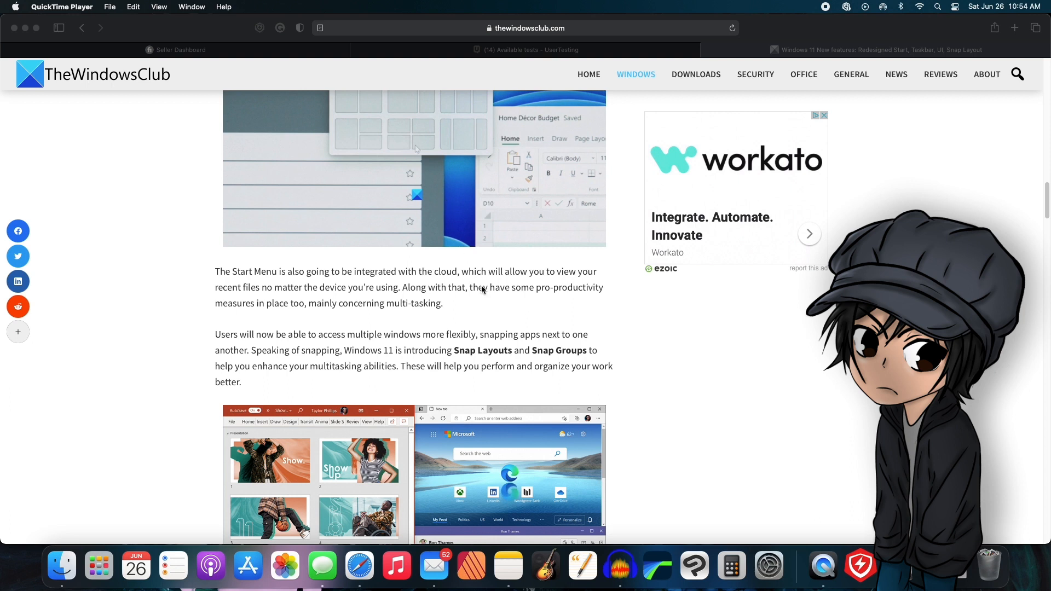
mouse_move(400, 184)
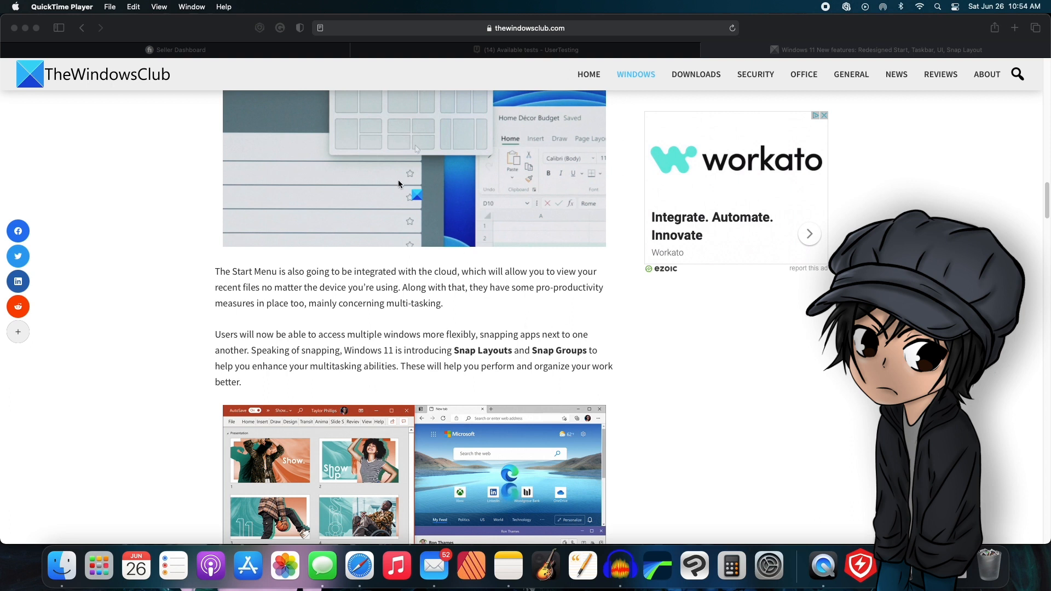
mouse_move(403, 126)
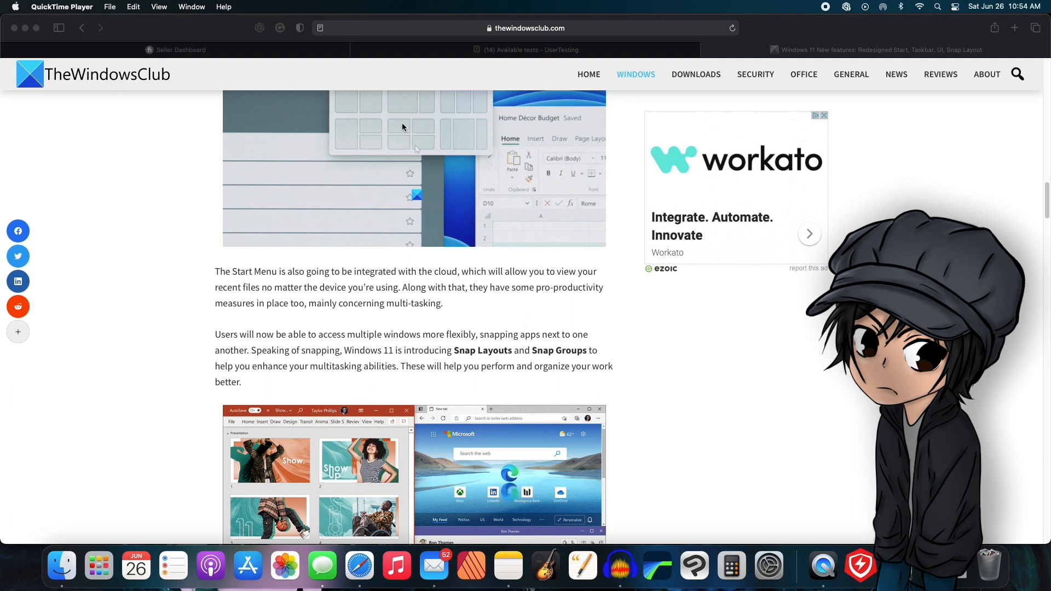
mouse_move(416, 167)
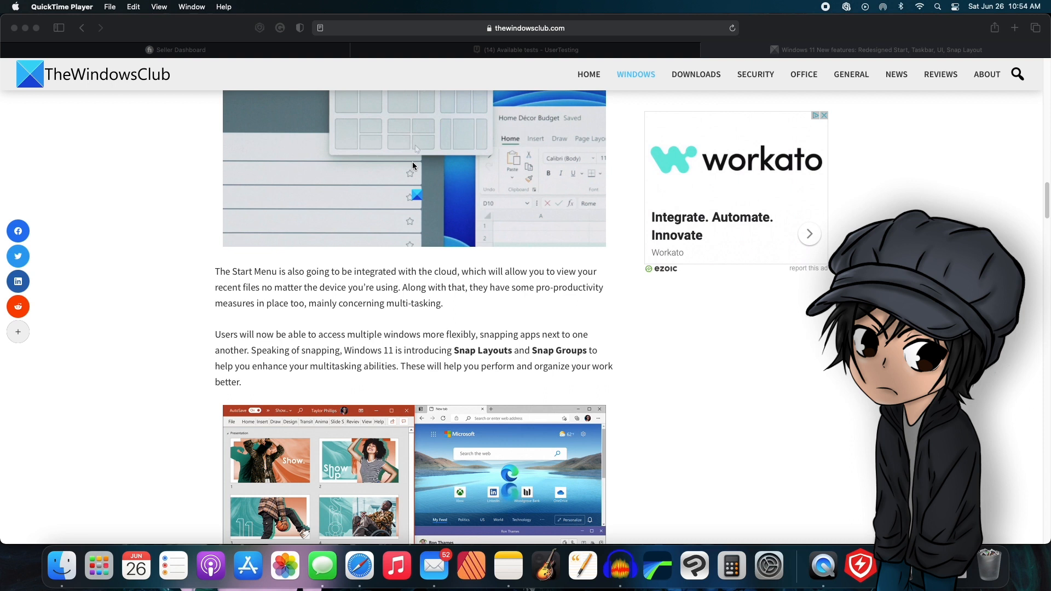
mouse_move(527, 230)
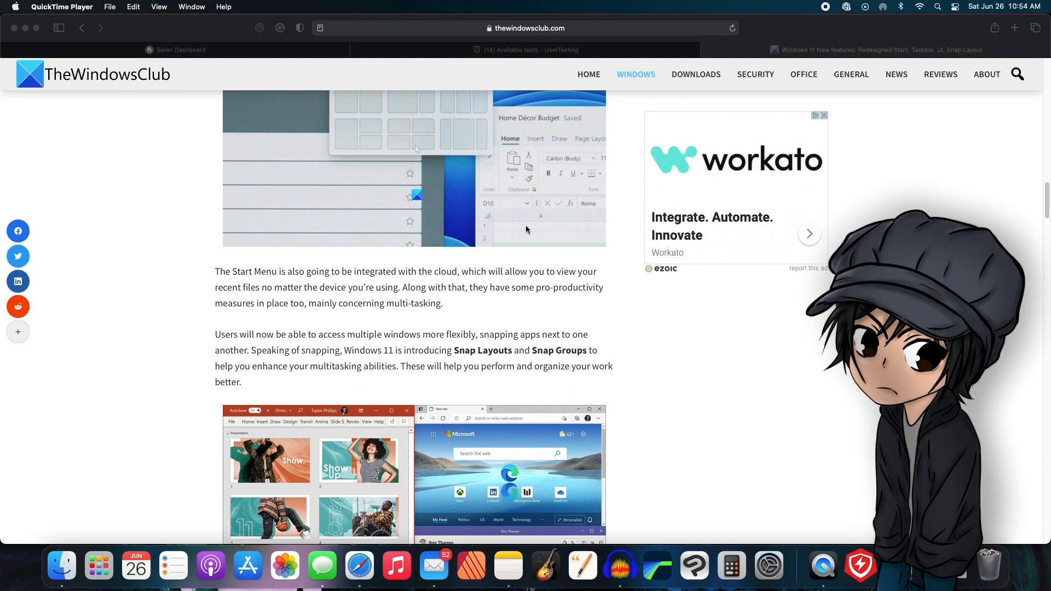
mouse_move(495, 239)
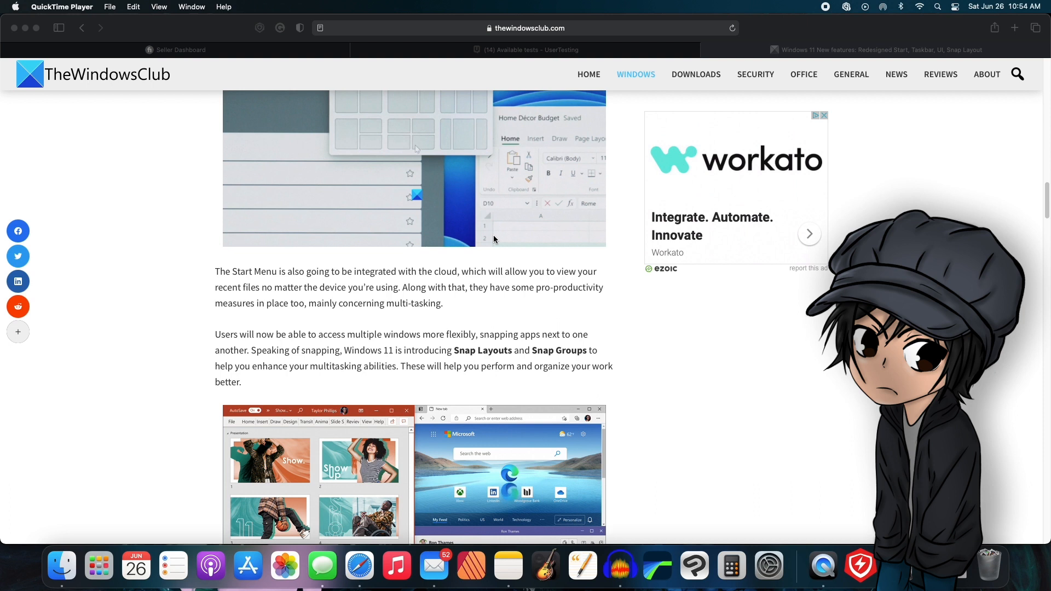
mouse_move(574, 236)
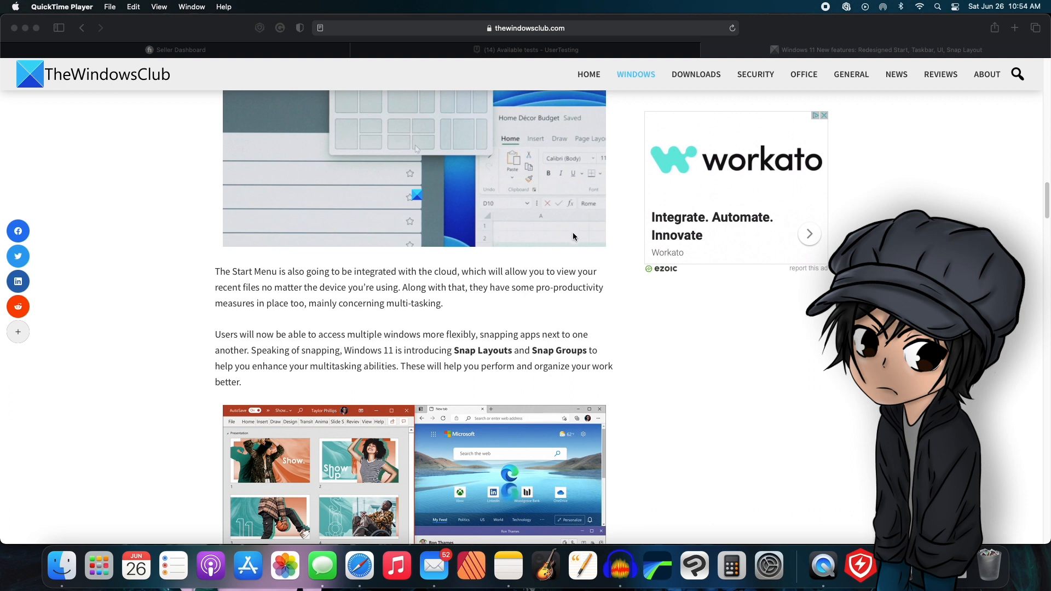
mouse_move(559, 233)
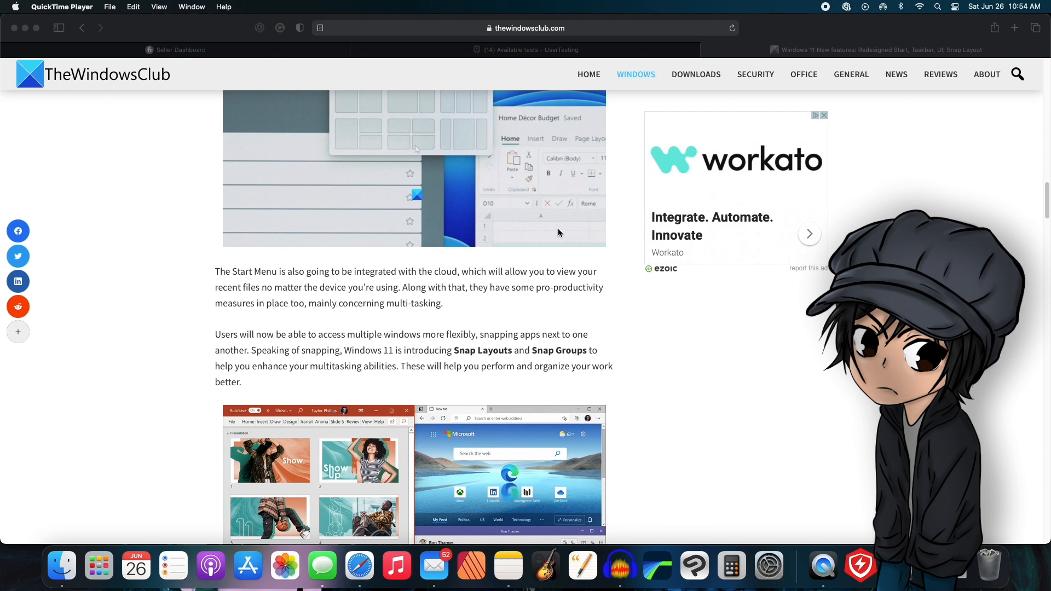
mouse_move(457, 224)
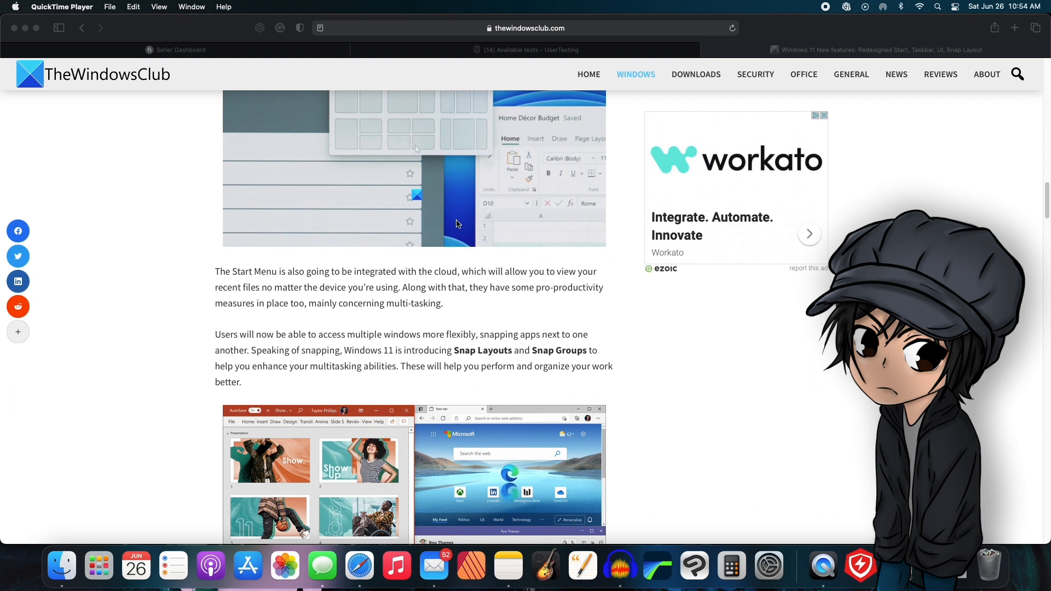
mouse_move(427, 234)
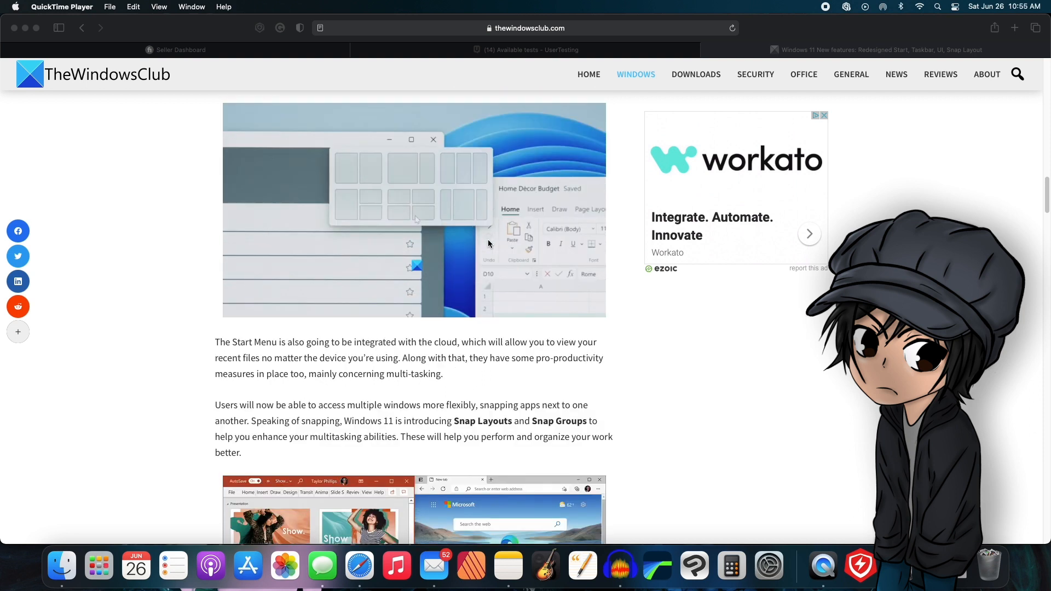
scroll("down", 3)
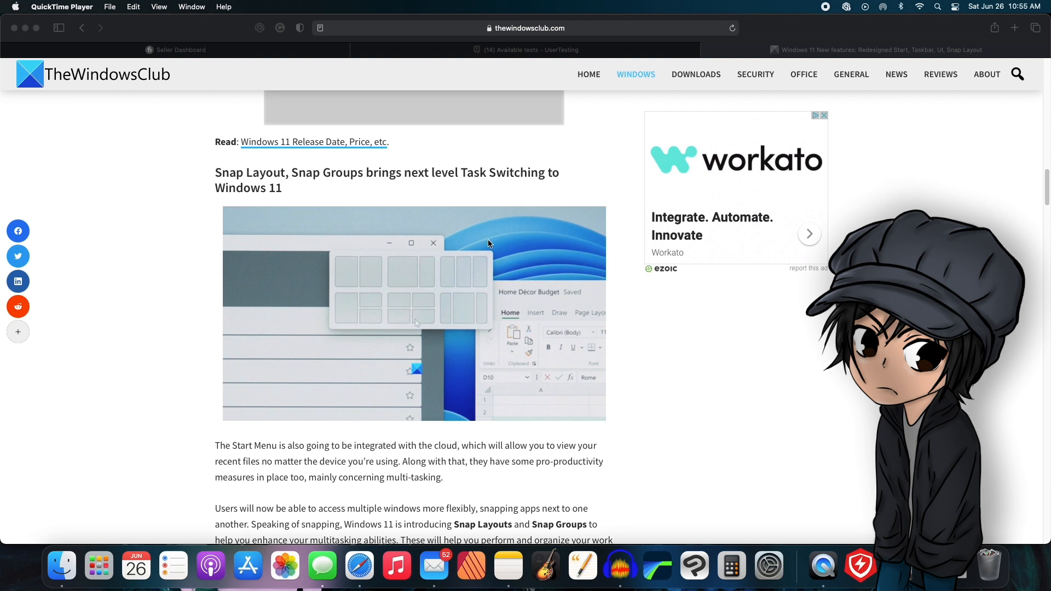
scroll("up", 3)
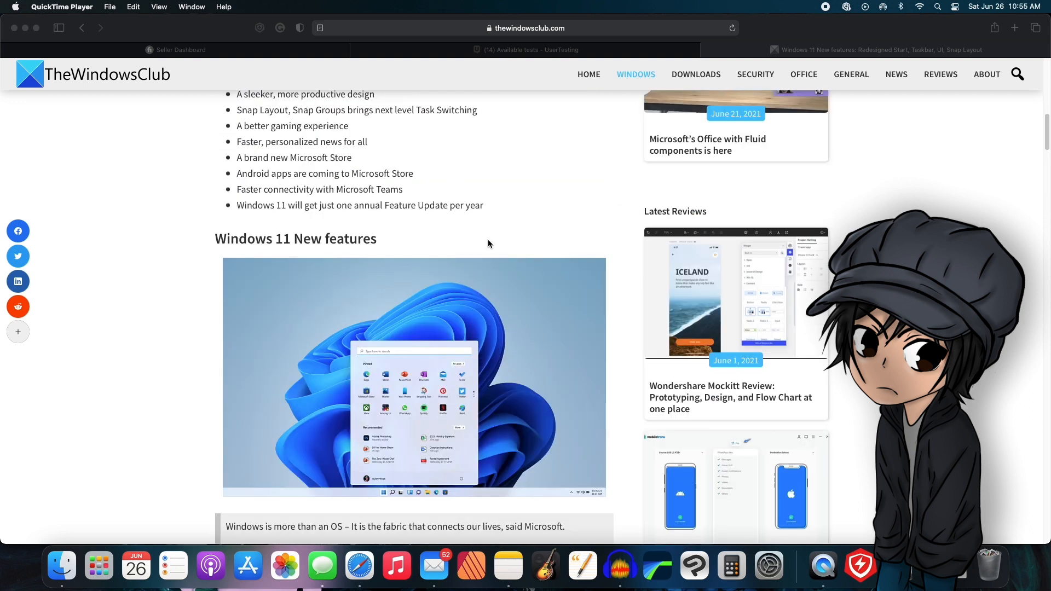
scroll("up", 3)
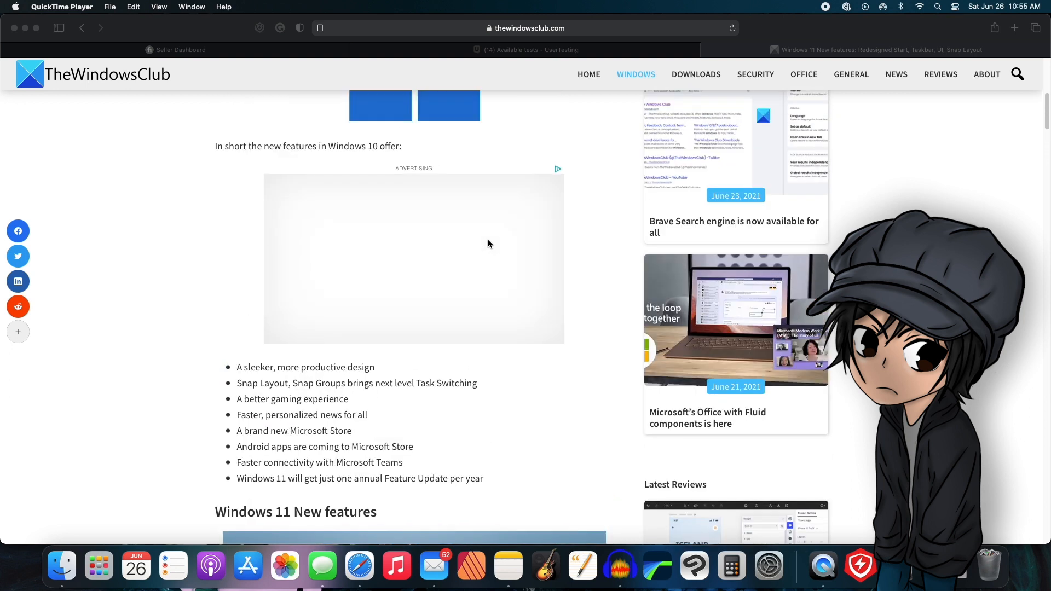
scroll("up", 3)
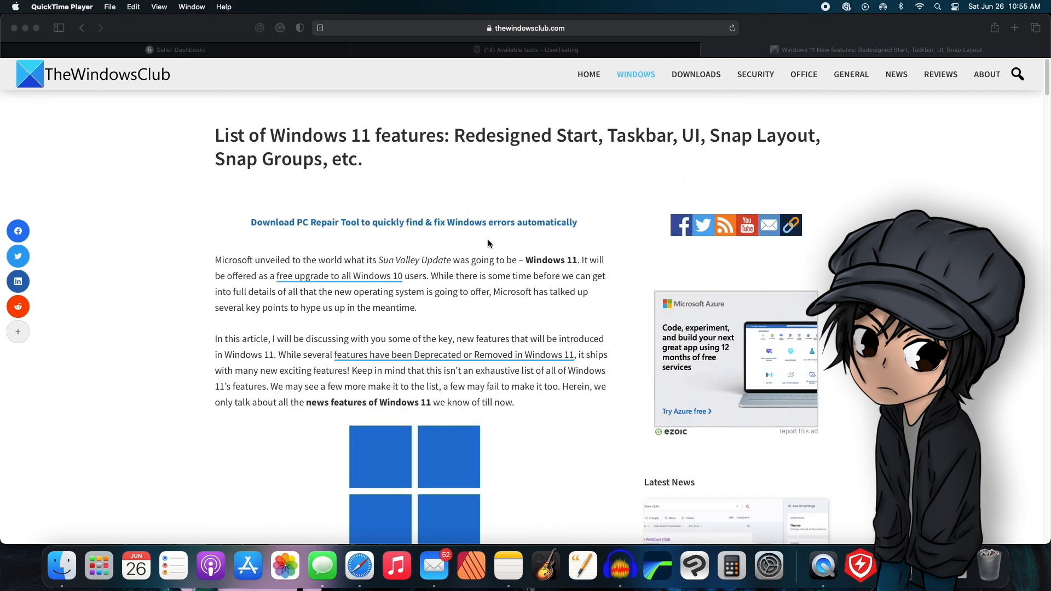
scroll("down", 3)
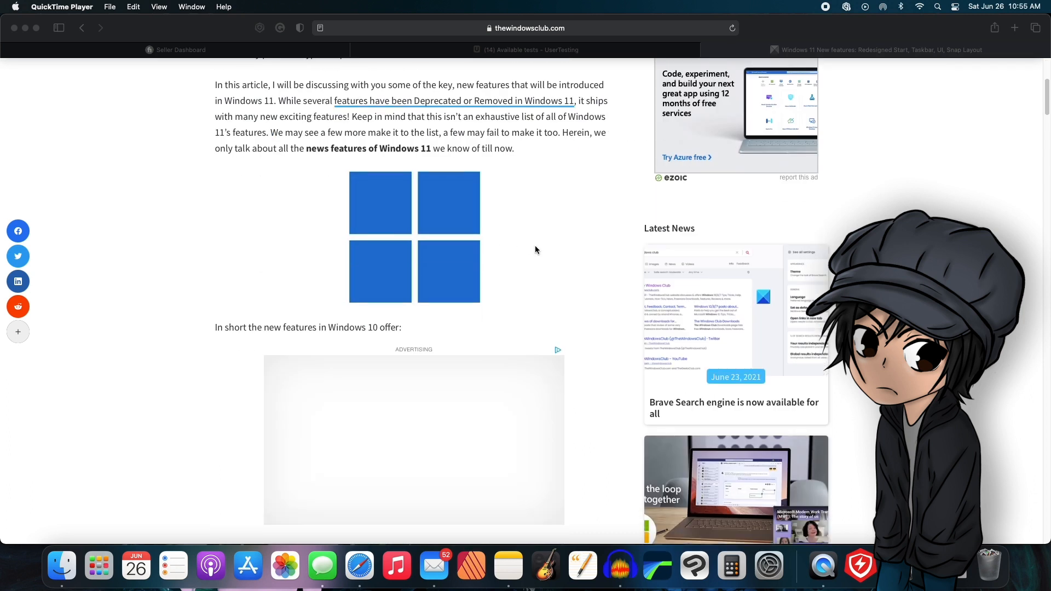
scroll("down", 3)
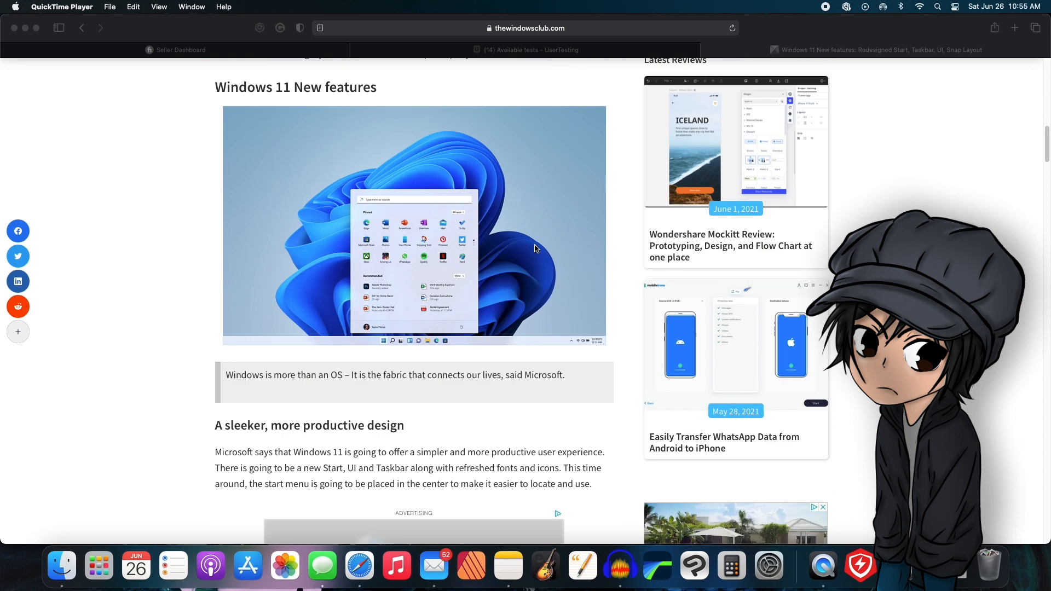
scroll("down", 3)
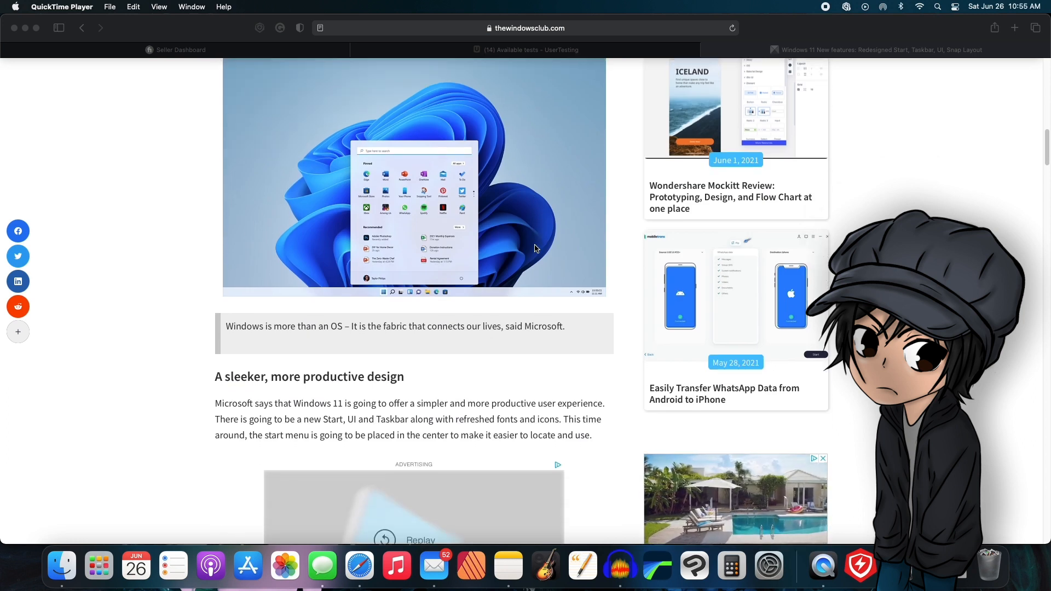
scroll("down", 3)
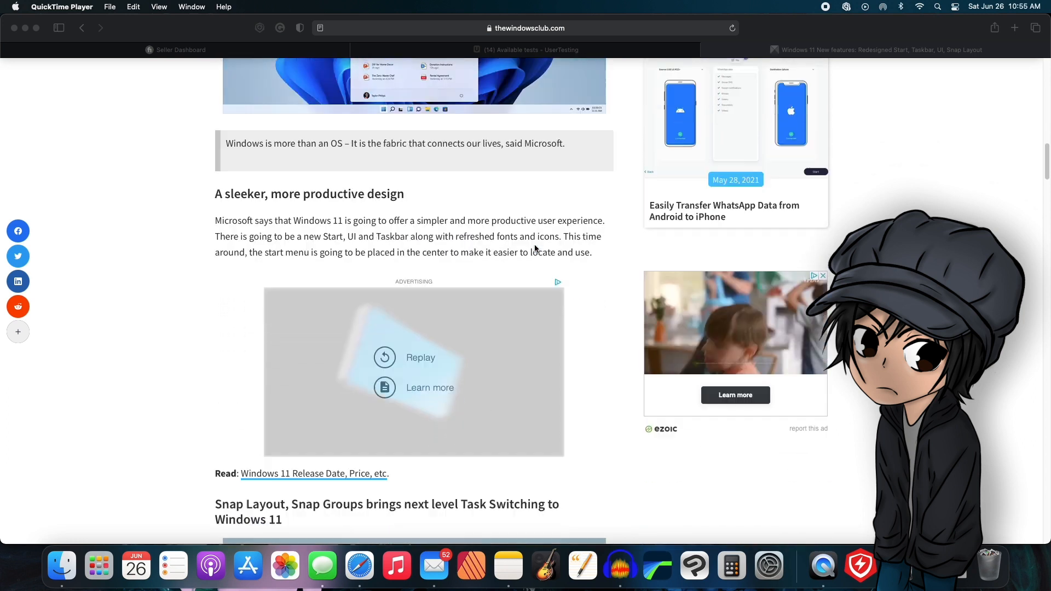
scroll("down", 3)
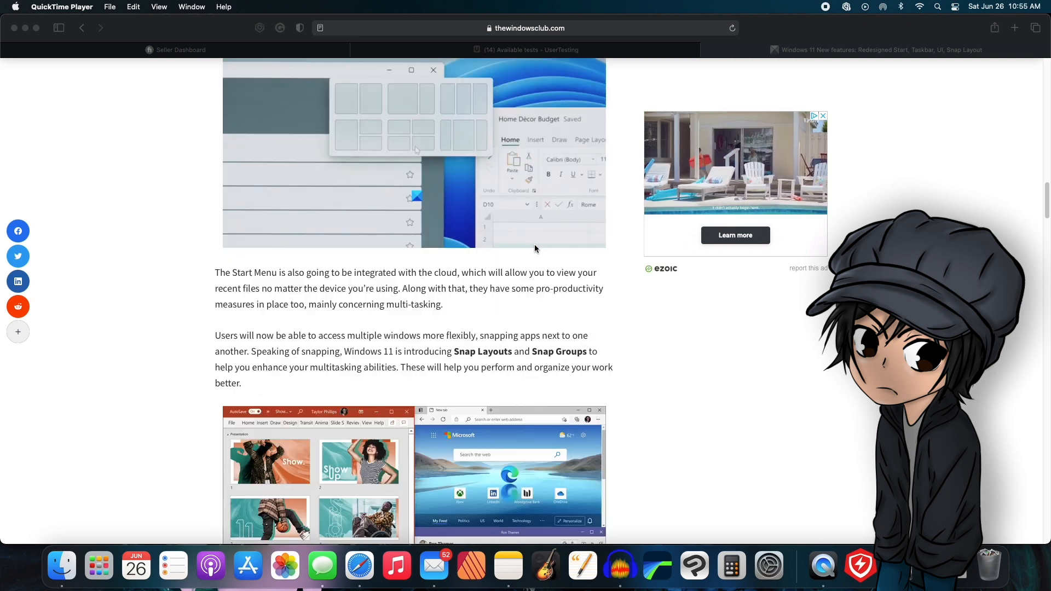
scroll("down", 3)
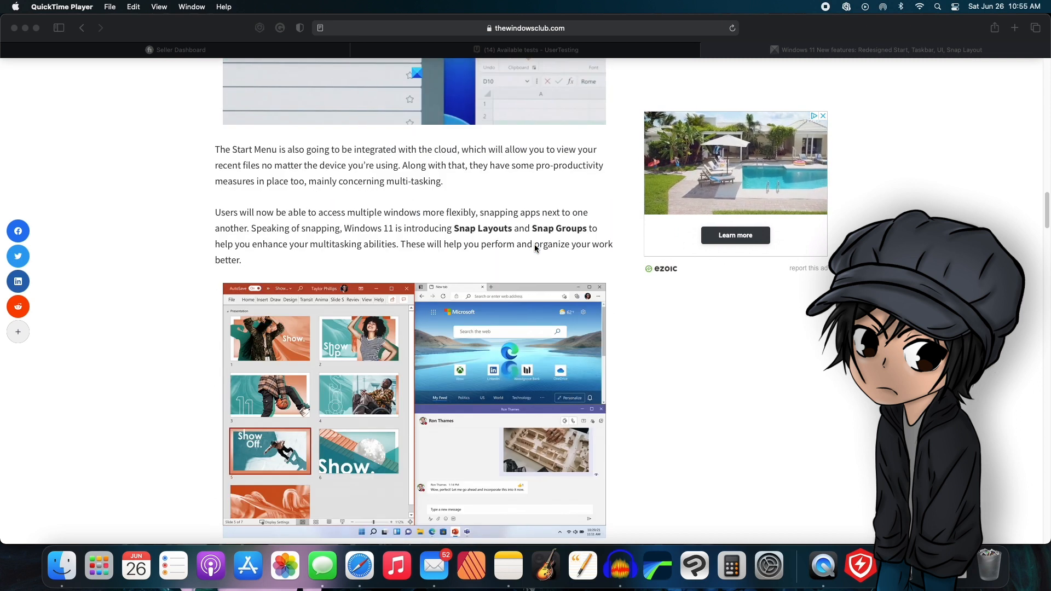
scroll("down", 3)
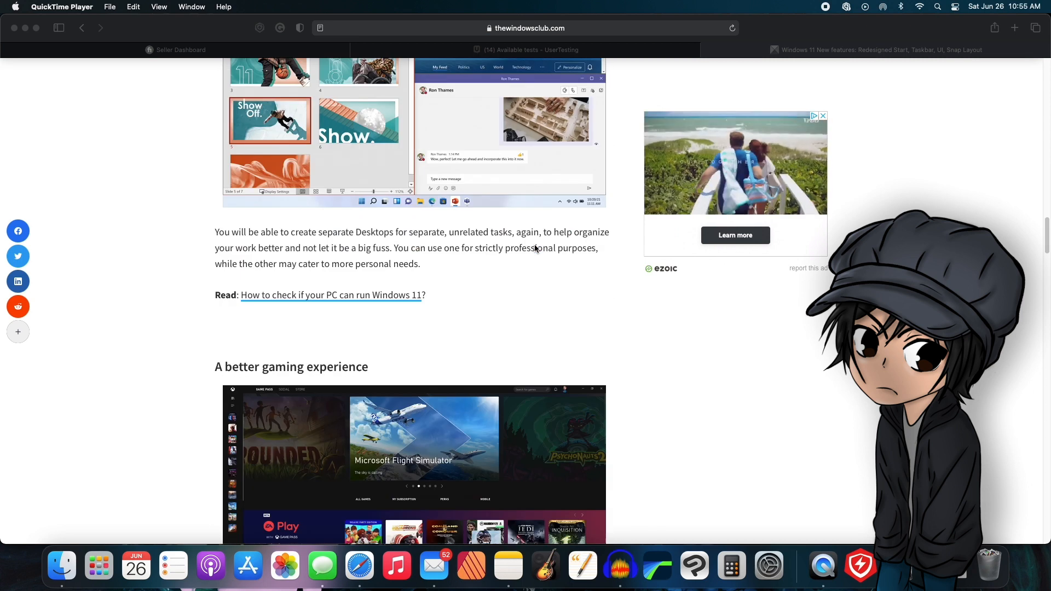
scroll("down", 3)
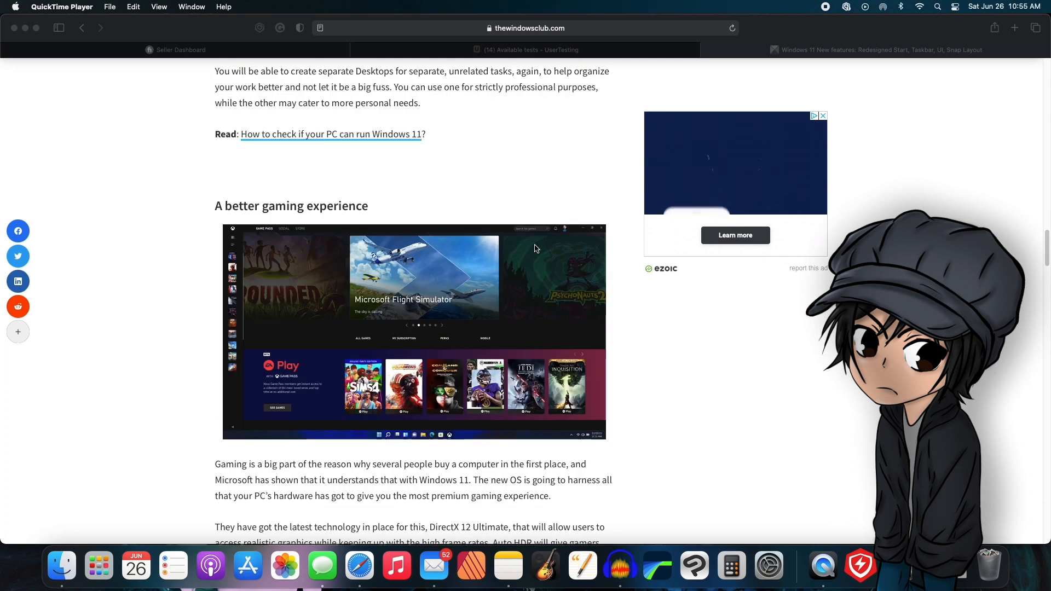
scroll("down", 3)
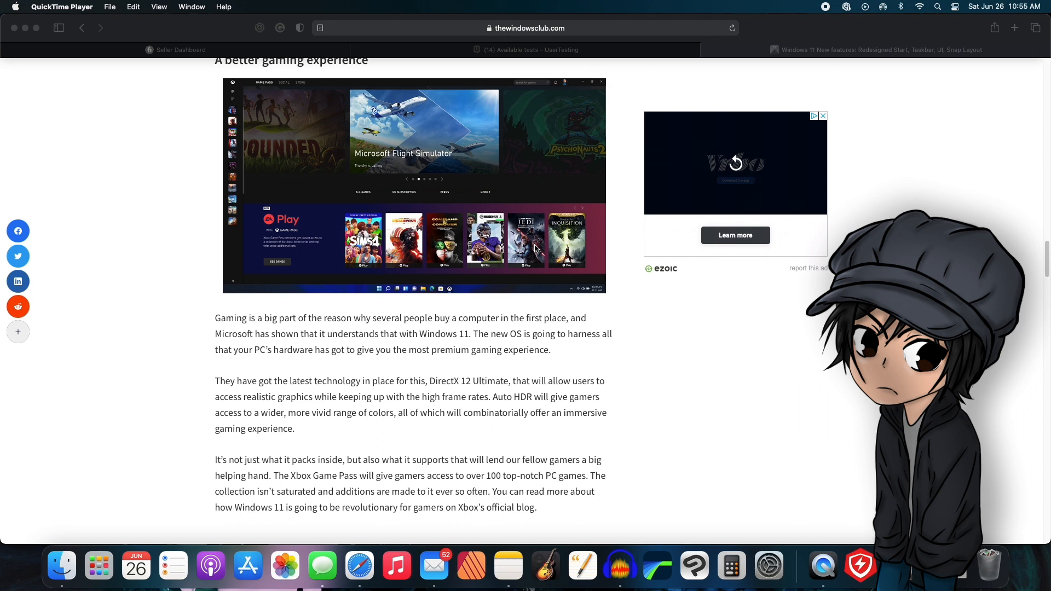
scroll("down", 3)
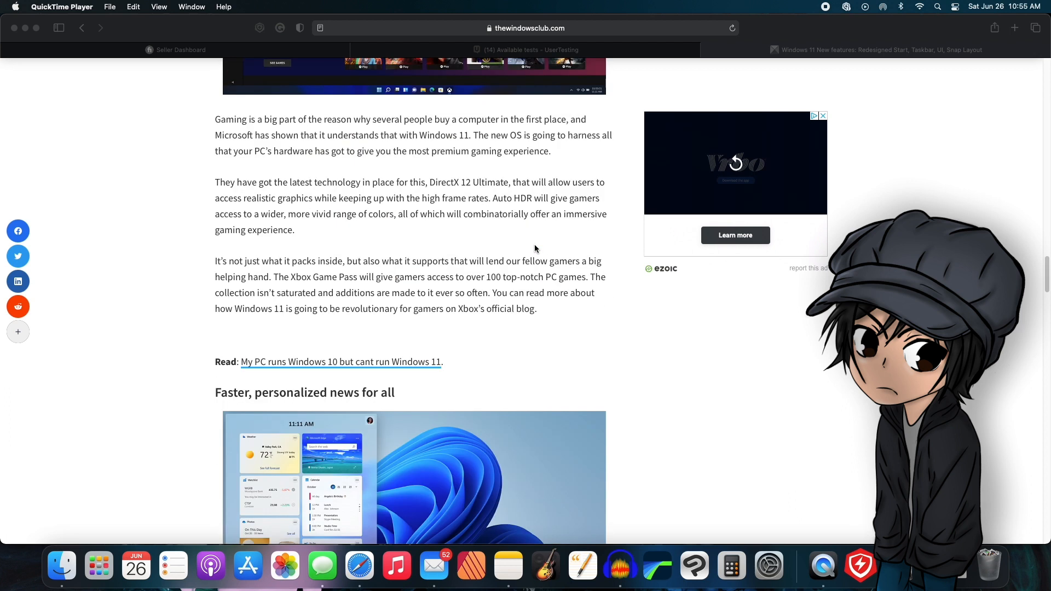
scroll("down", 3)
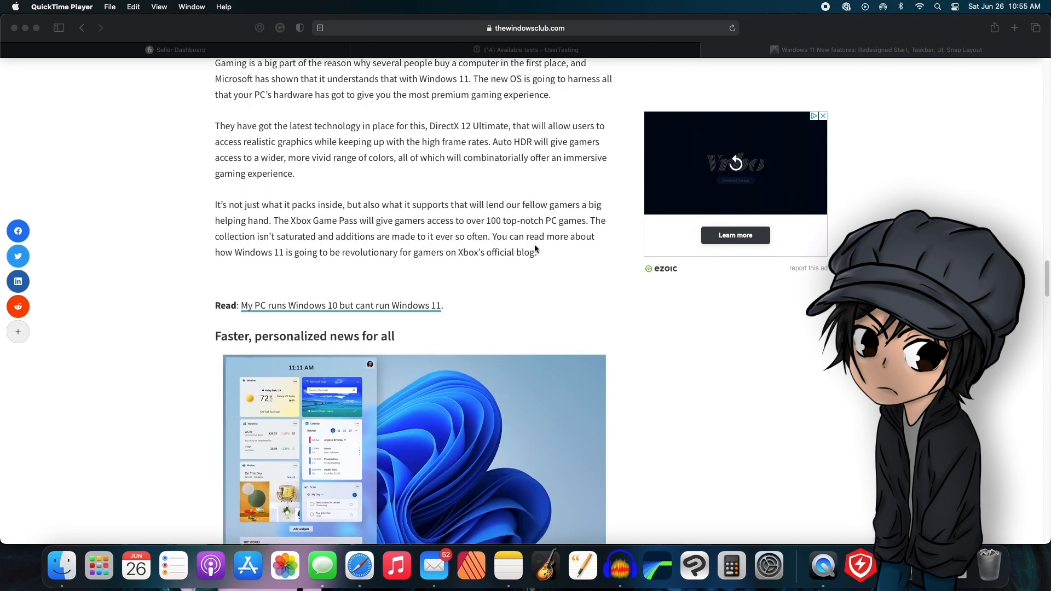
scroll("down", 3)
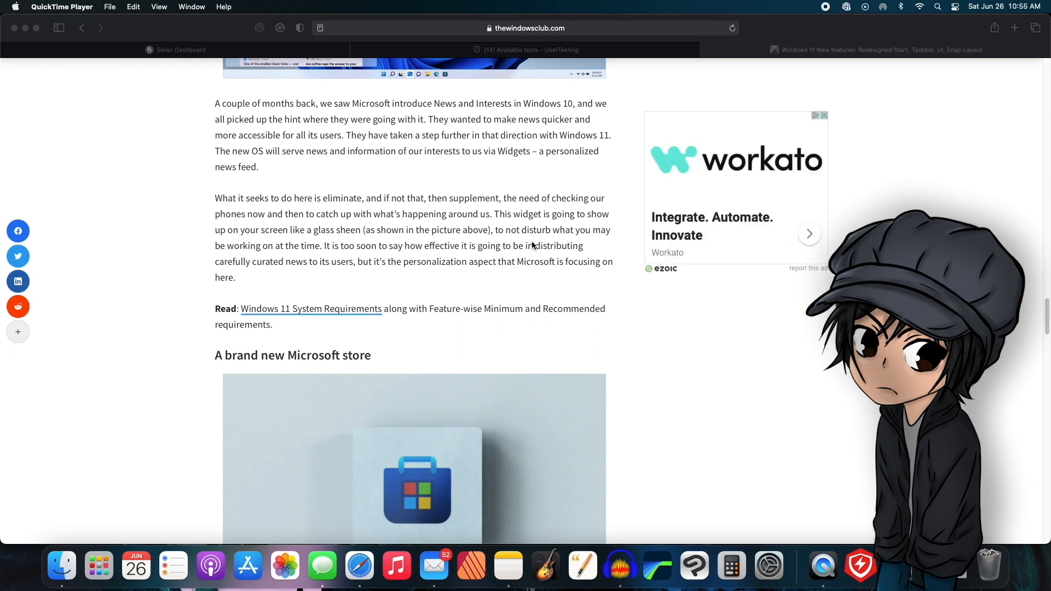
scroll("down", 3)
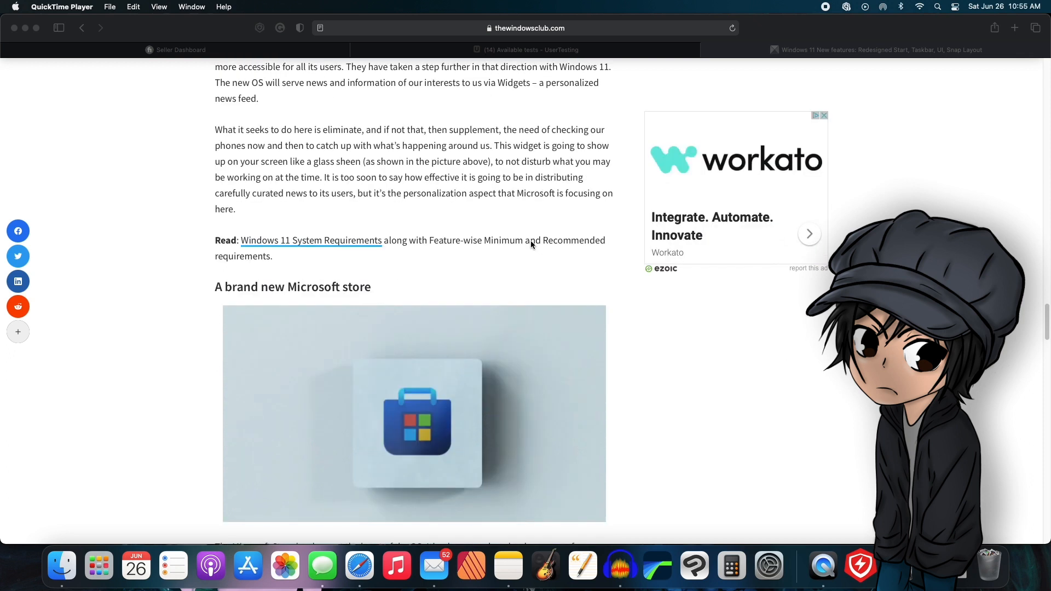
scroll("down", 3)
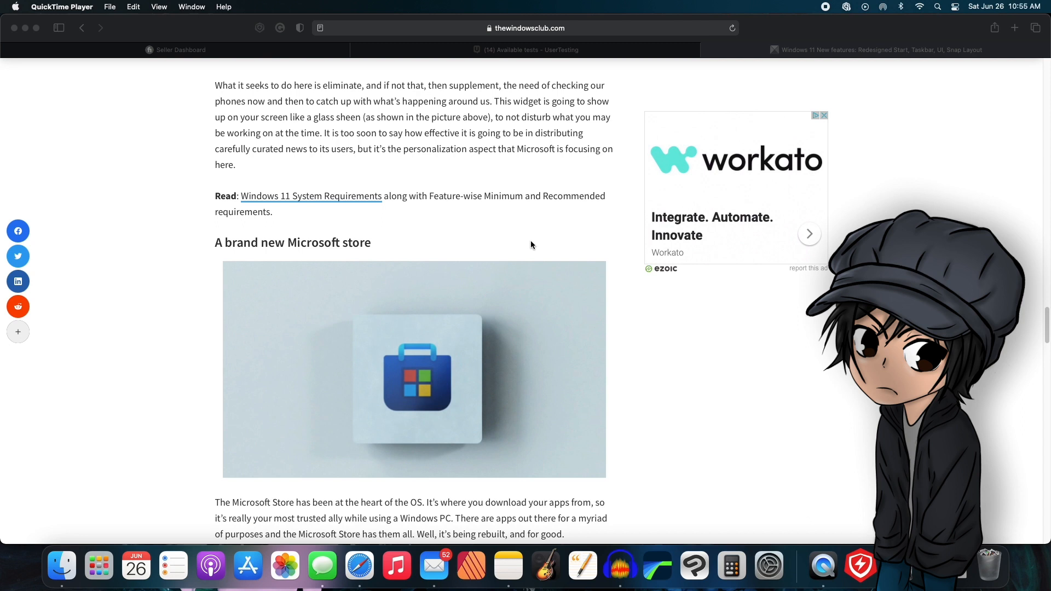
scroll("down", 3)
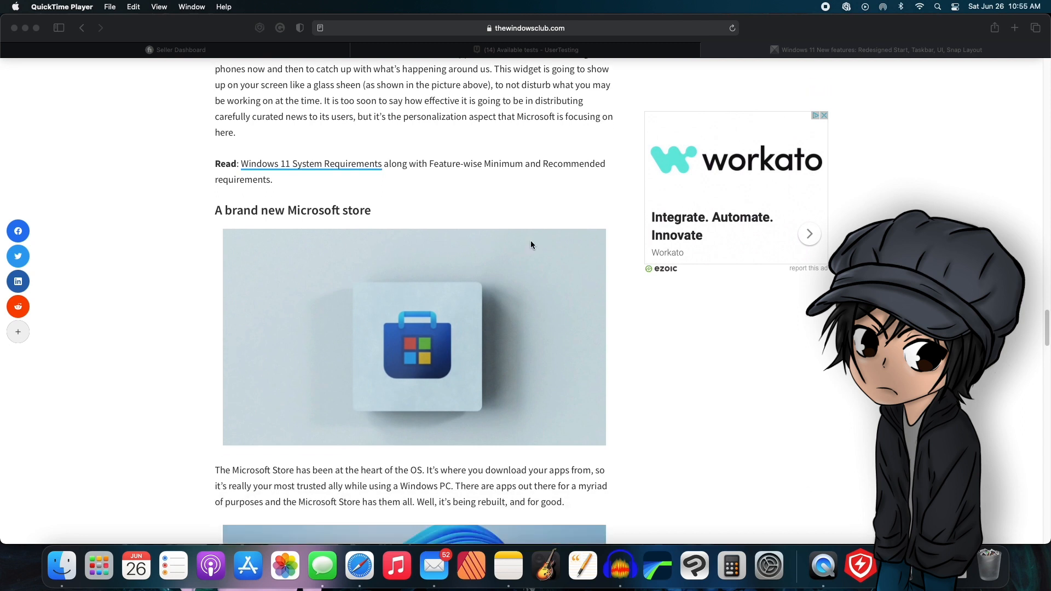
scroll("down", 3)
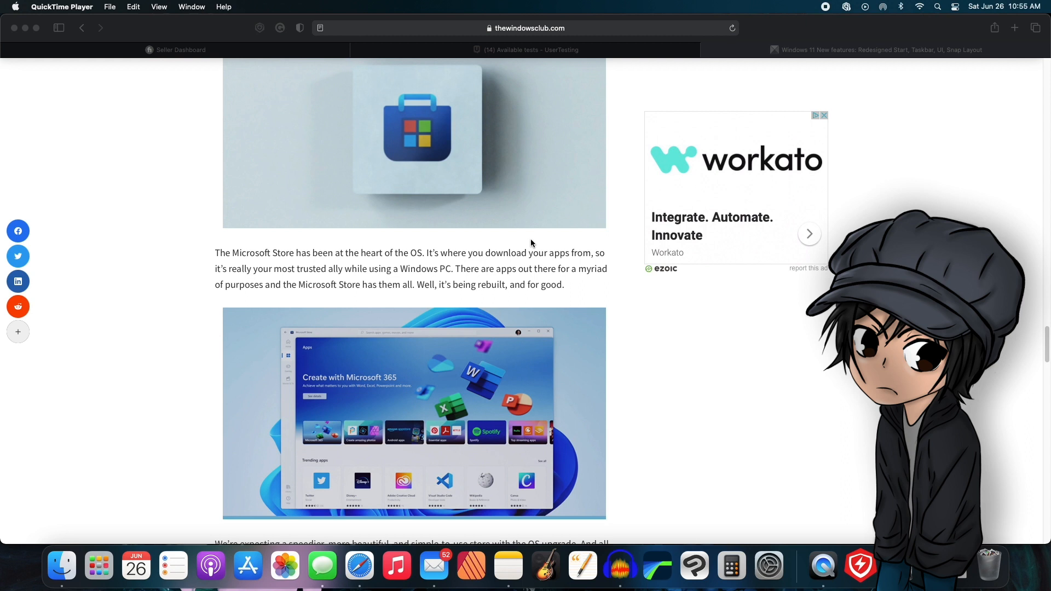
scroll("down", 3)
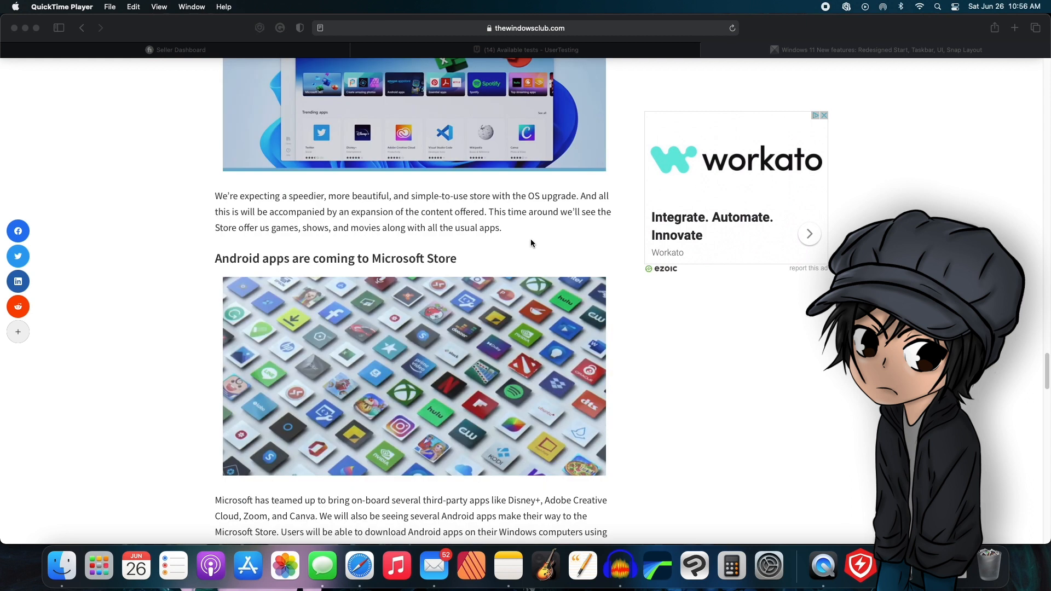
scroll("down", 3)
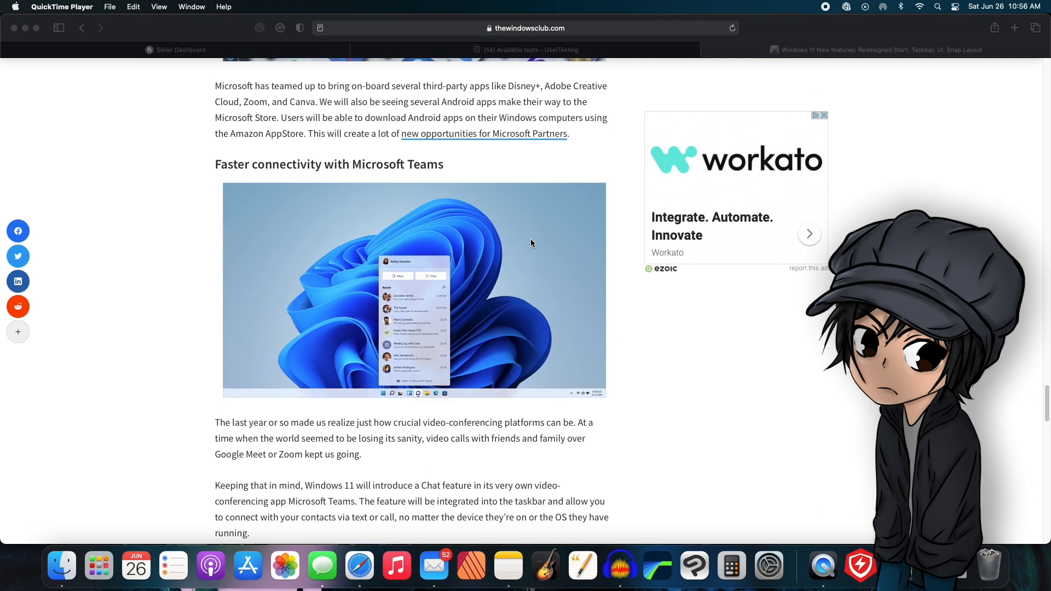
scroll("down", 3)
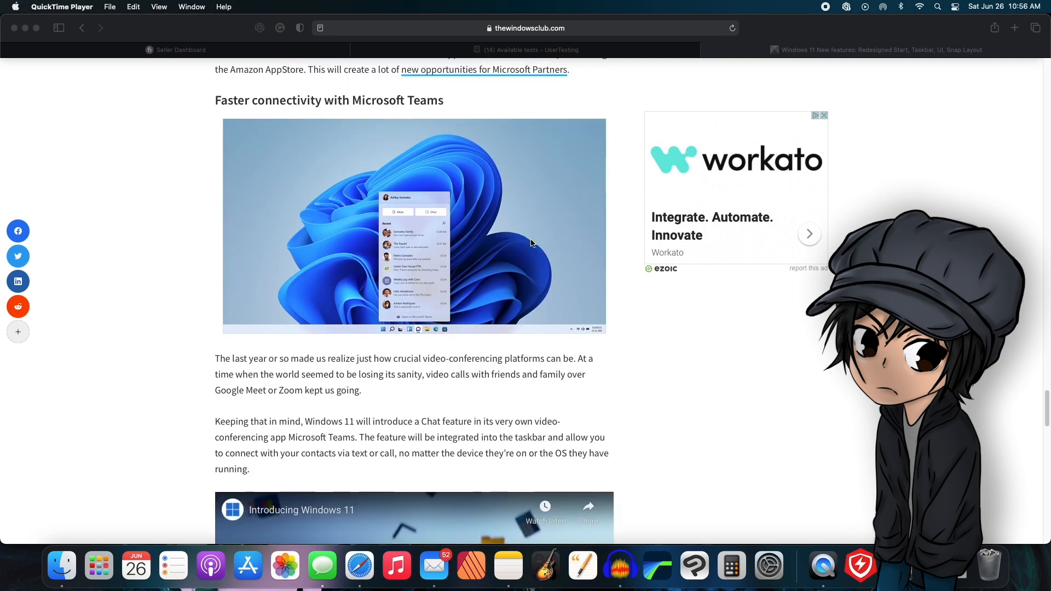
scroll("down", 3)
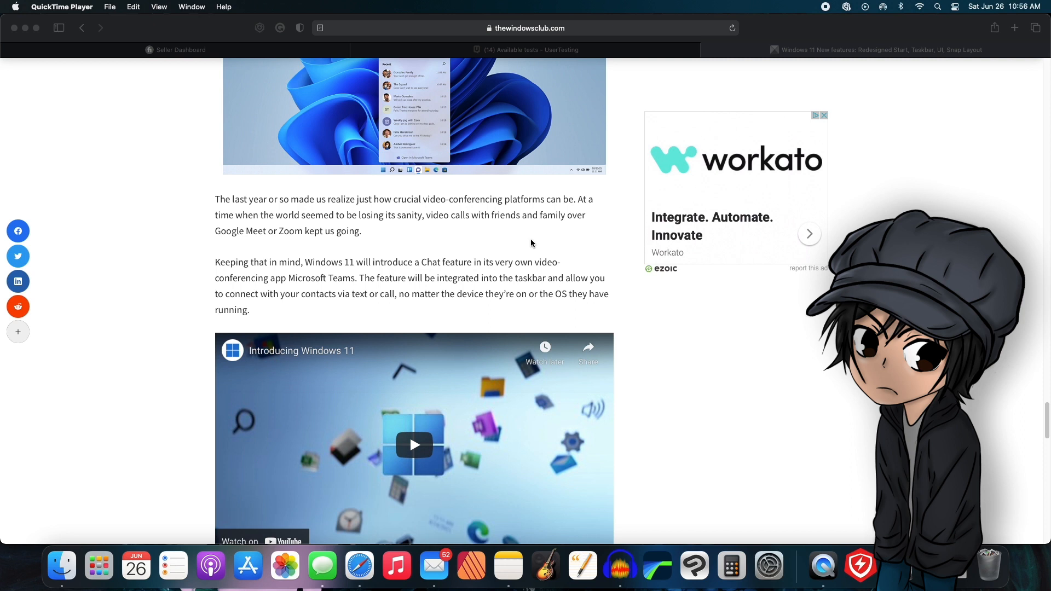
scroll("down", 3)
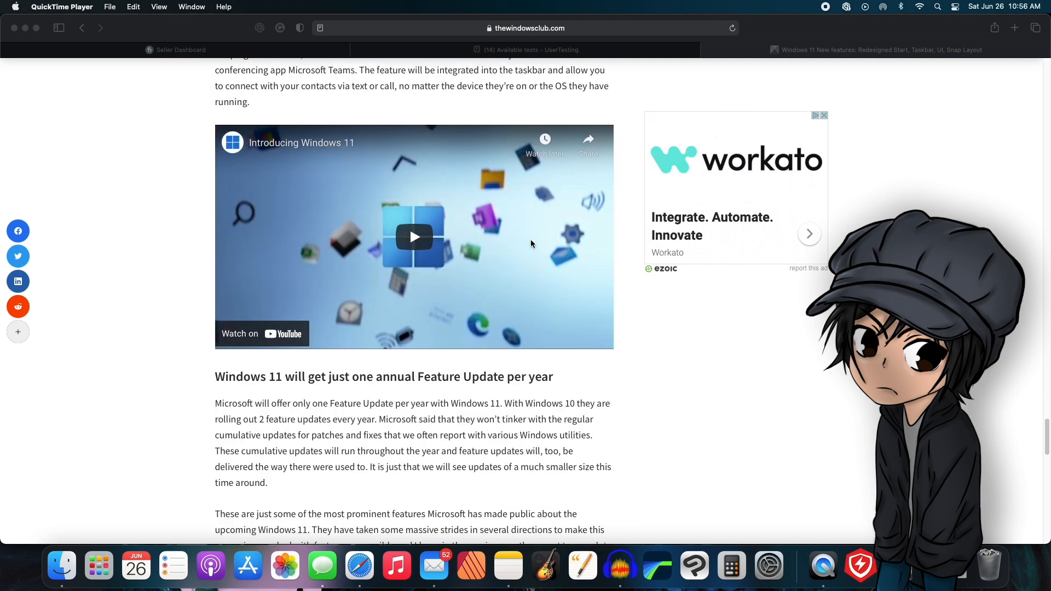
scroll("down", 3)
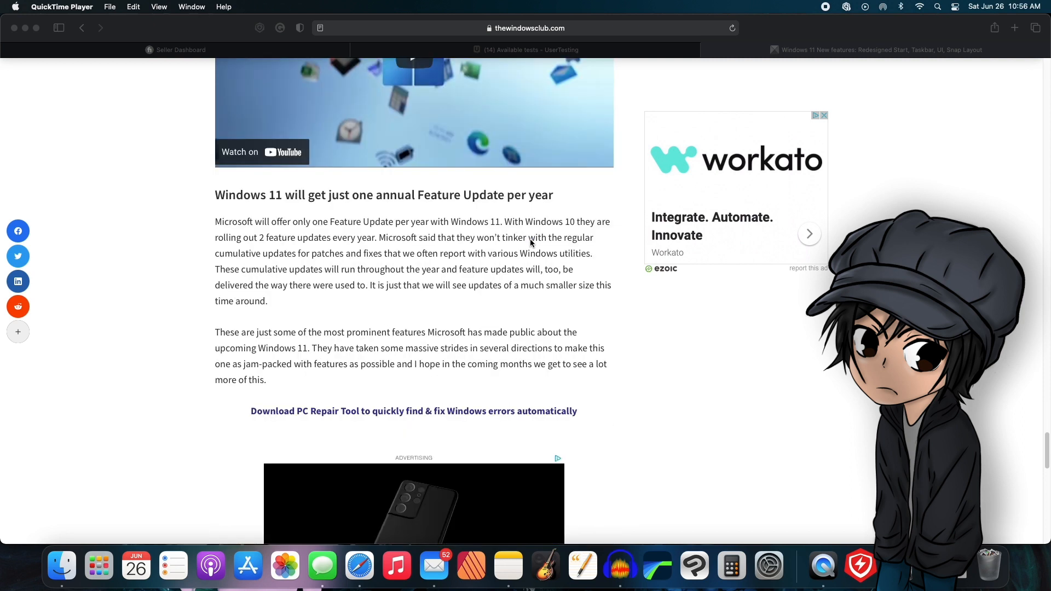
scroll("down", 3)
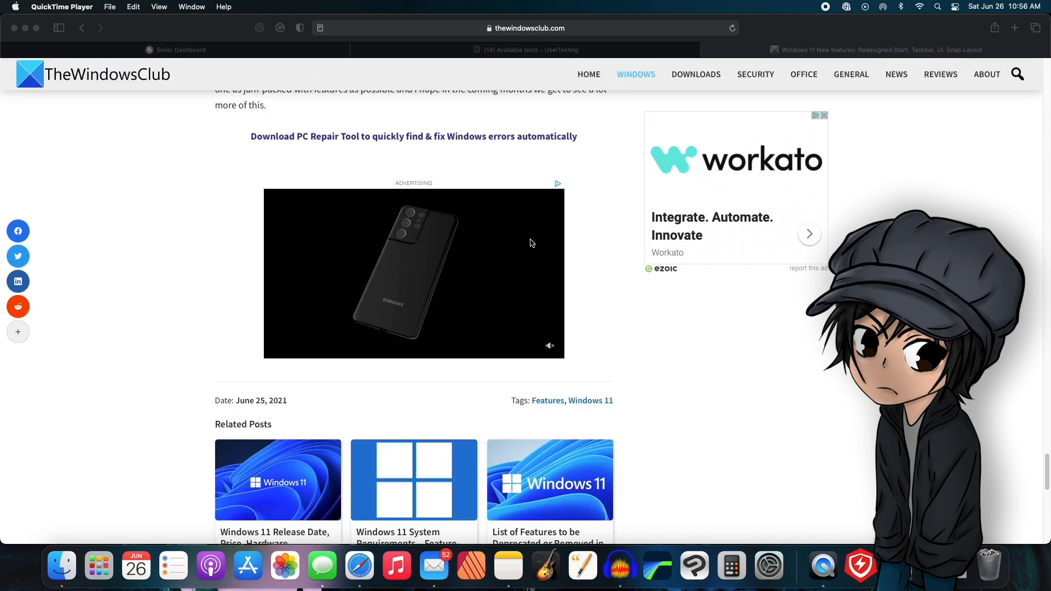
scroll("up", 3)
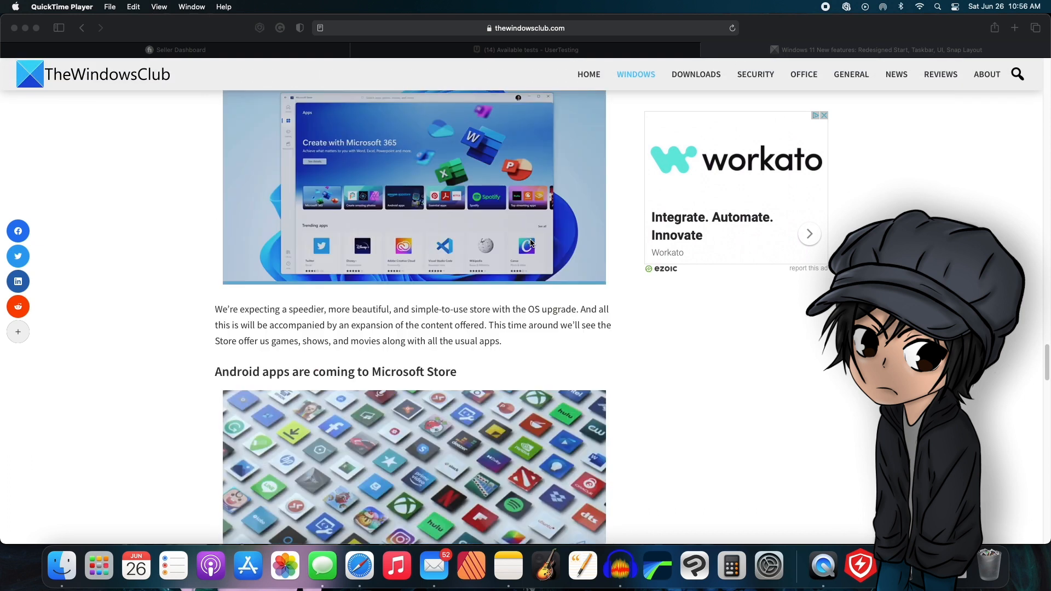
scroll("down", 3)
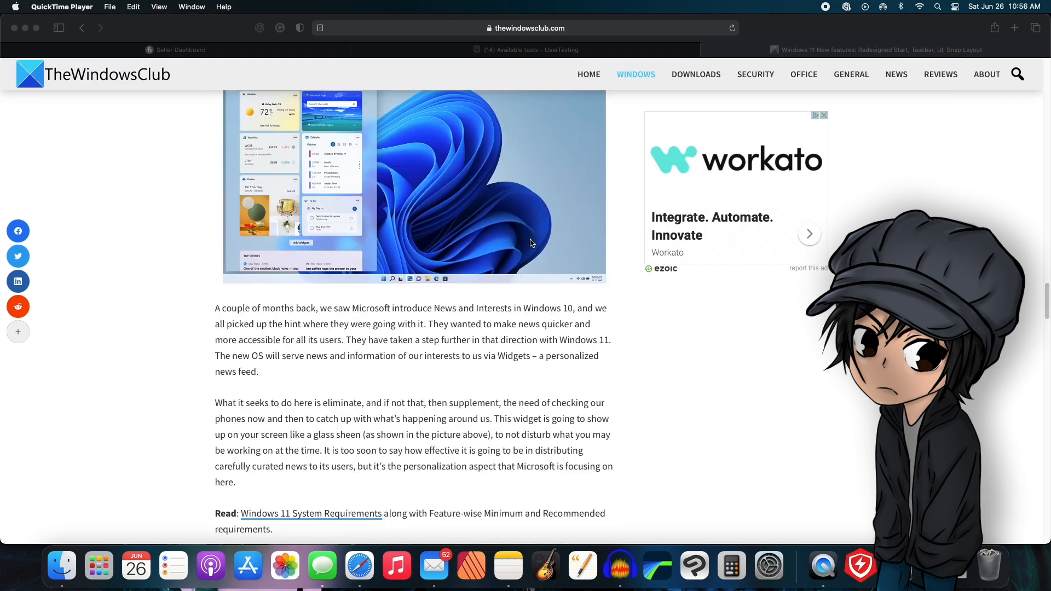
scroll("down", 3)
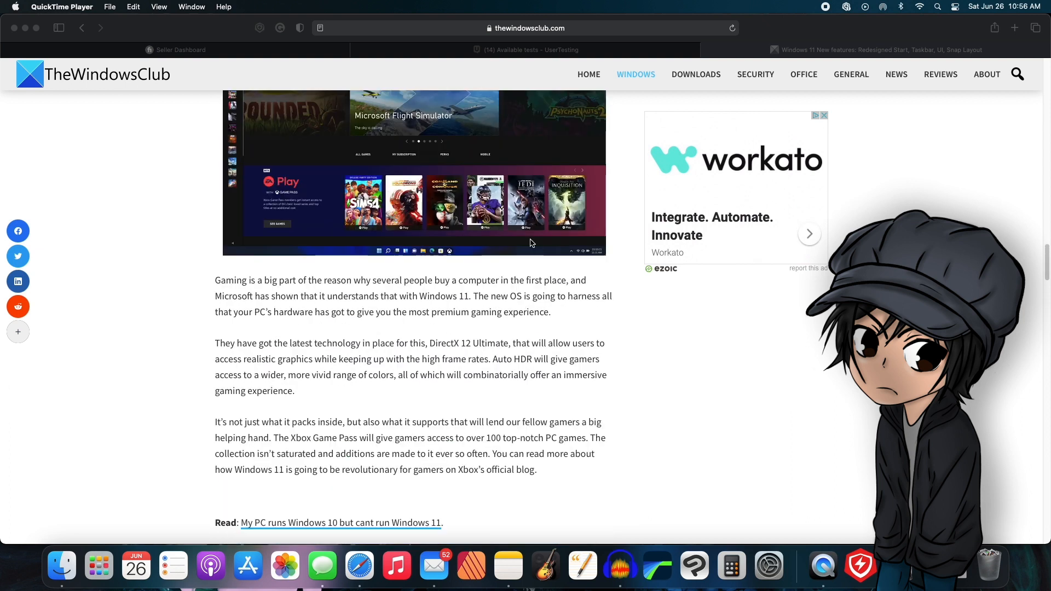
scroll("up", 3)
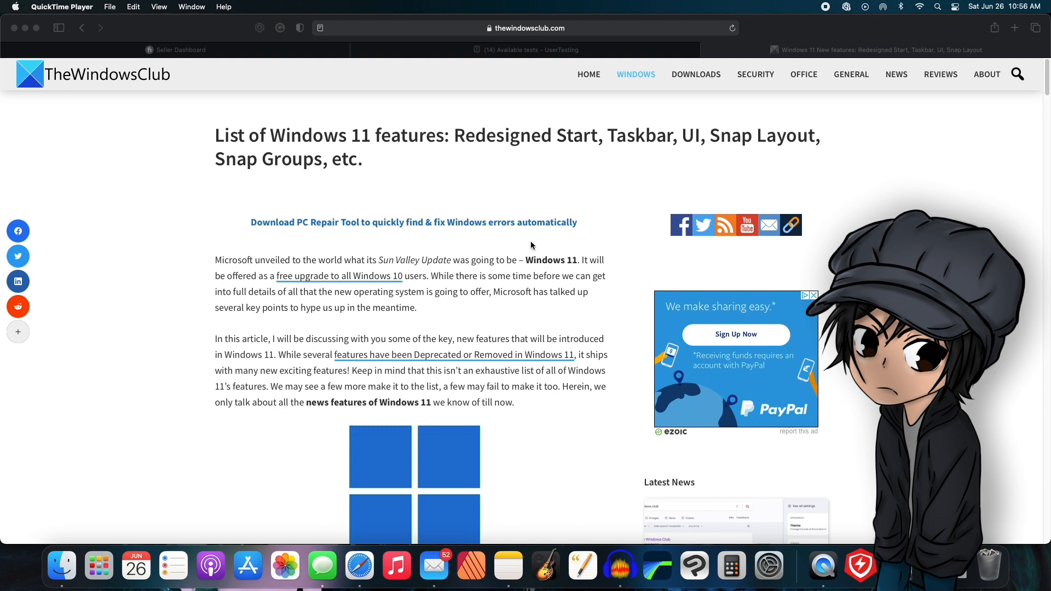
mouse_move(536, 238)
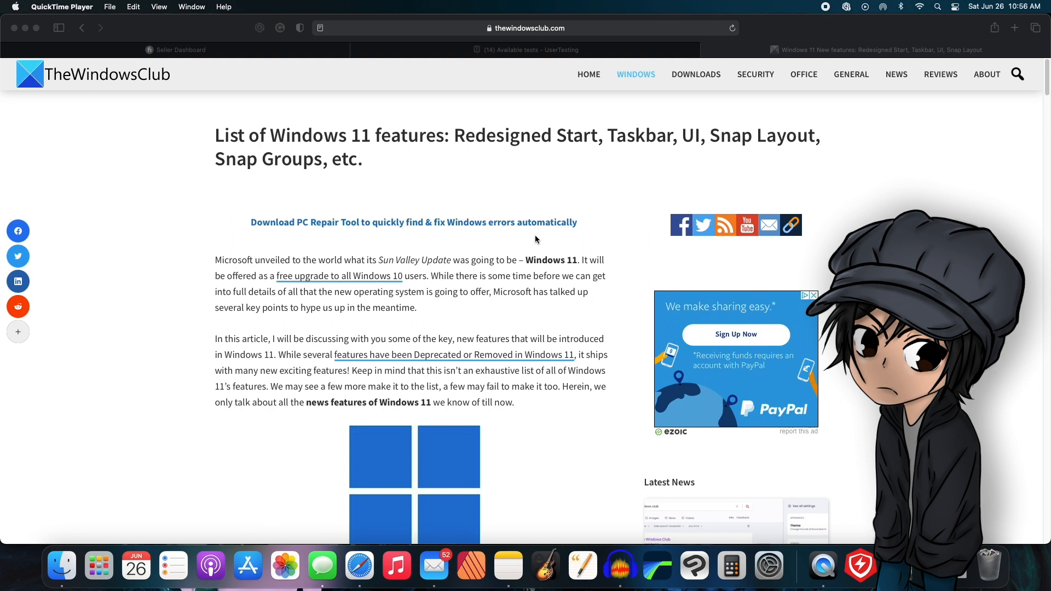